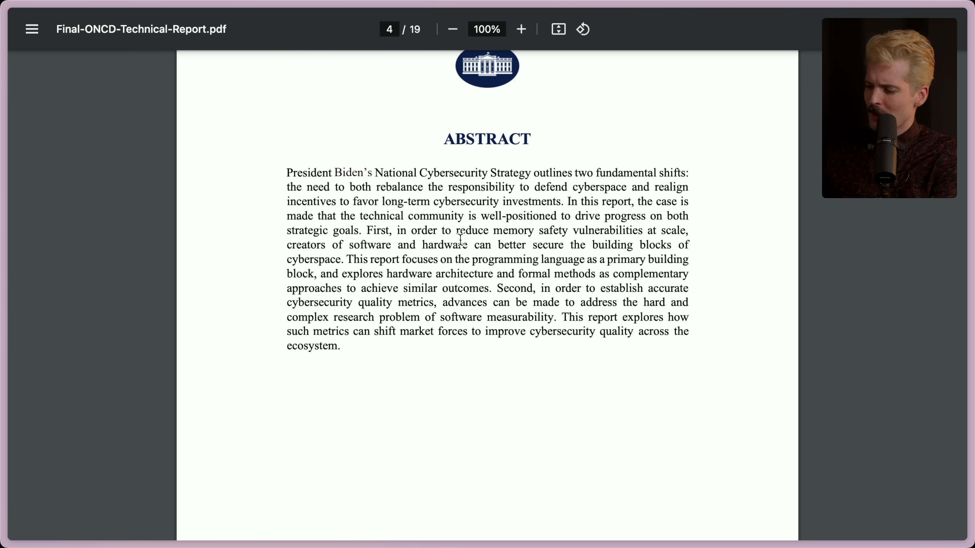
pyautogui.moveTo(325, 260)
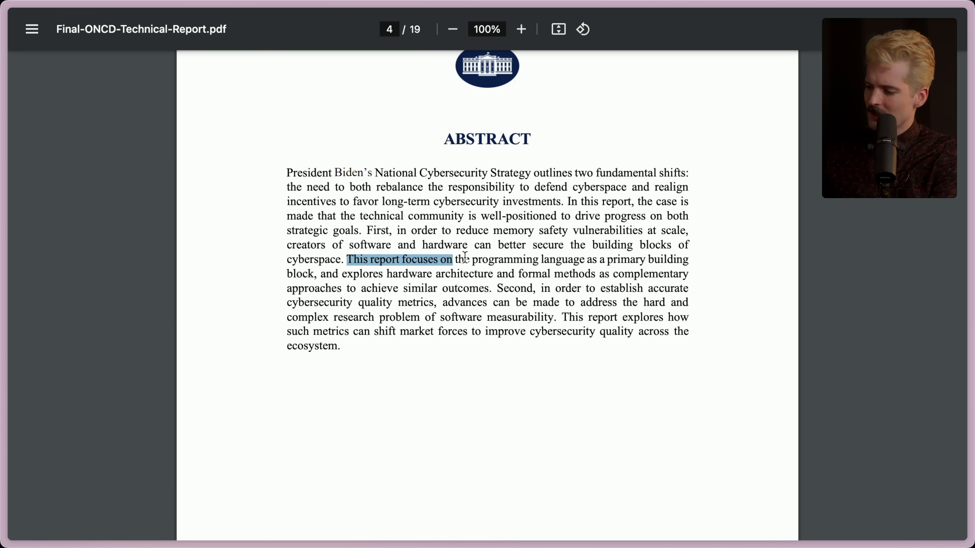
# - Clear the abstract highlight and switch to the memory-safe roadmaps report PDF
pyautogui.click(349, 259)
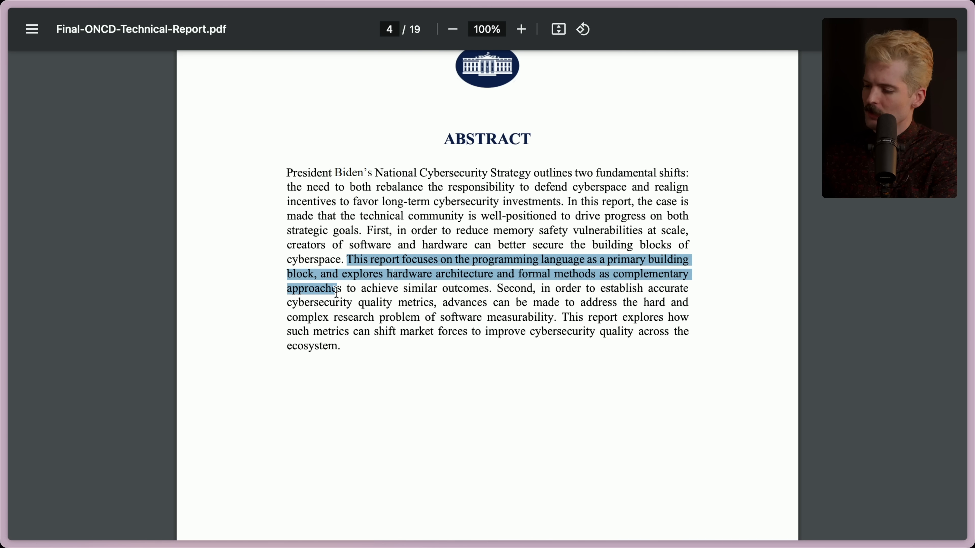
pyautogui.click(291, 102)
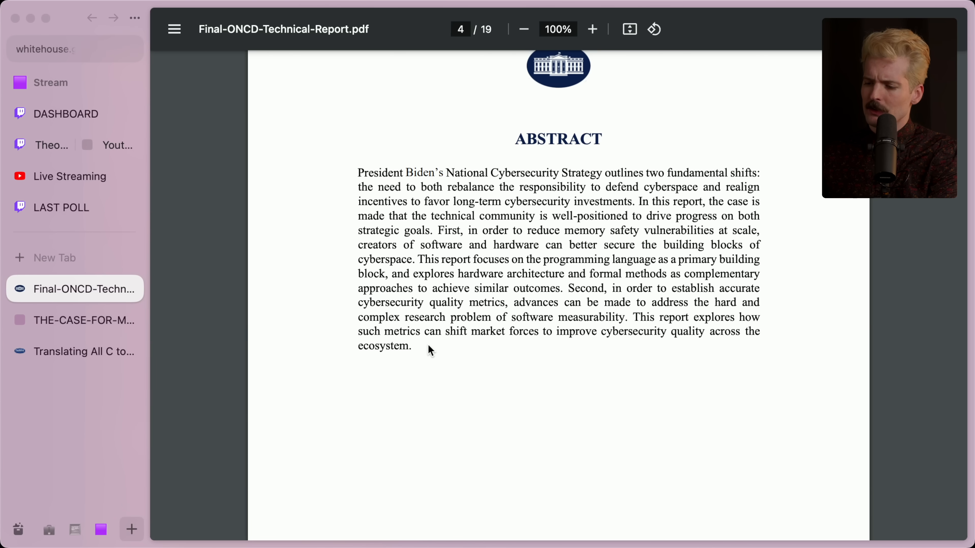
pyautogui.click(86, 321)
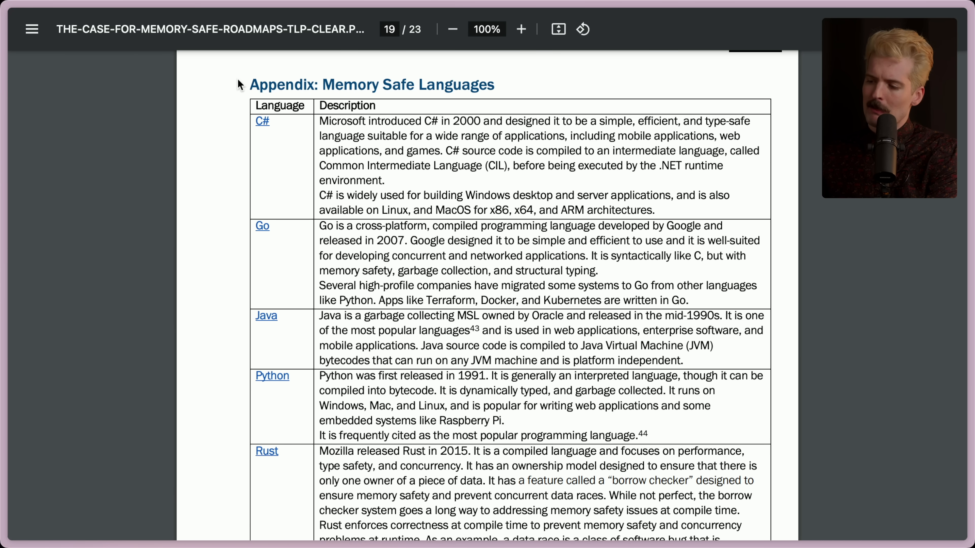
pyautogui.doubleClick(371, 85)
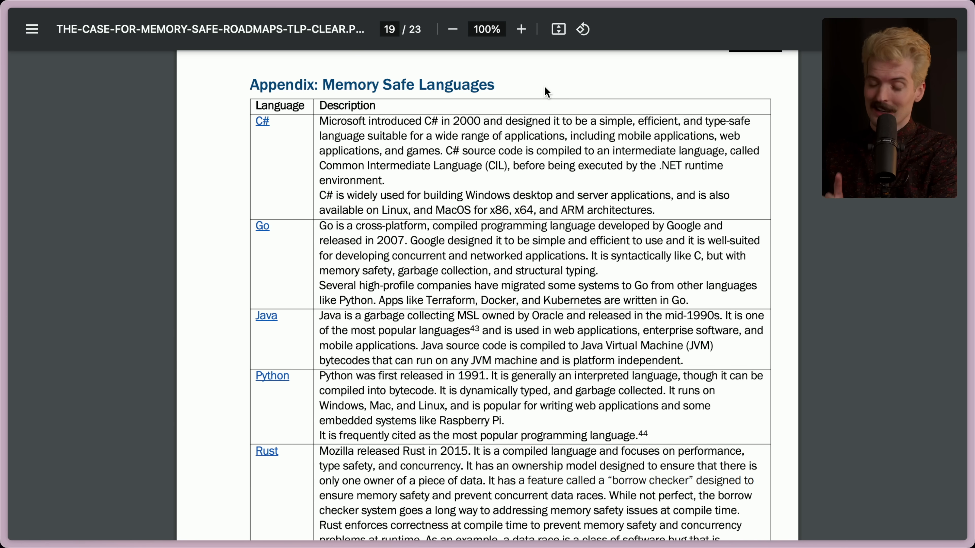
pyautogui.moveTo(368, 394)
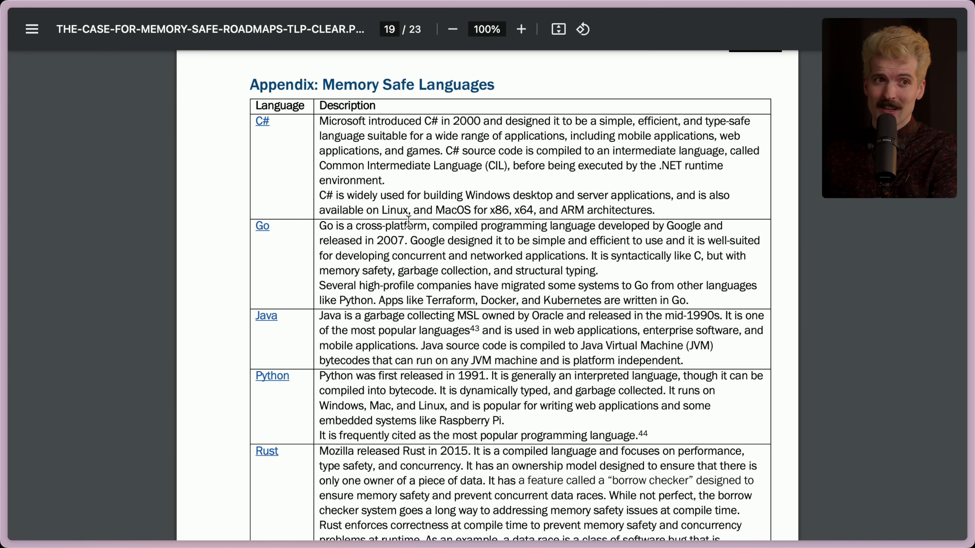
pyautogui.moveTo(205, 99)
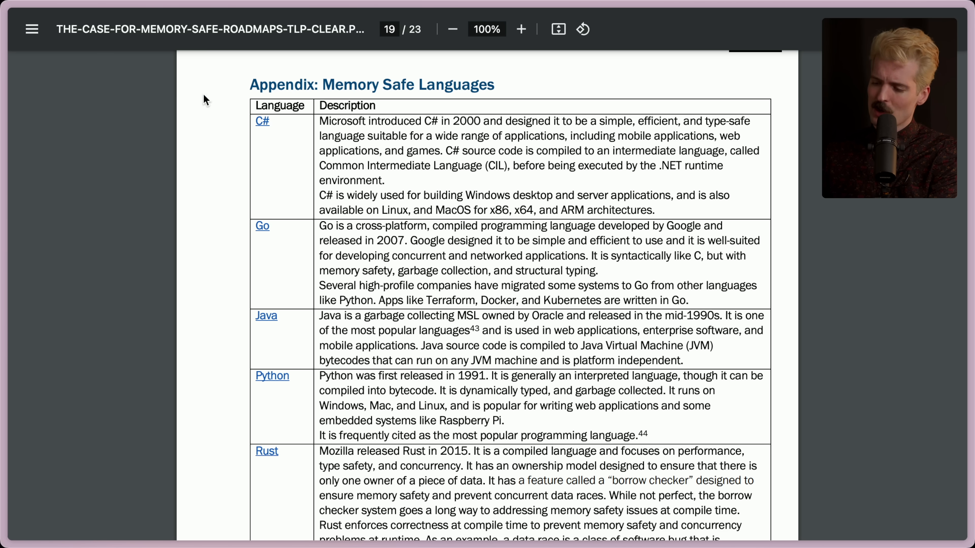
pyautogui.moveTo(282, 467)
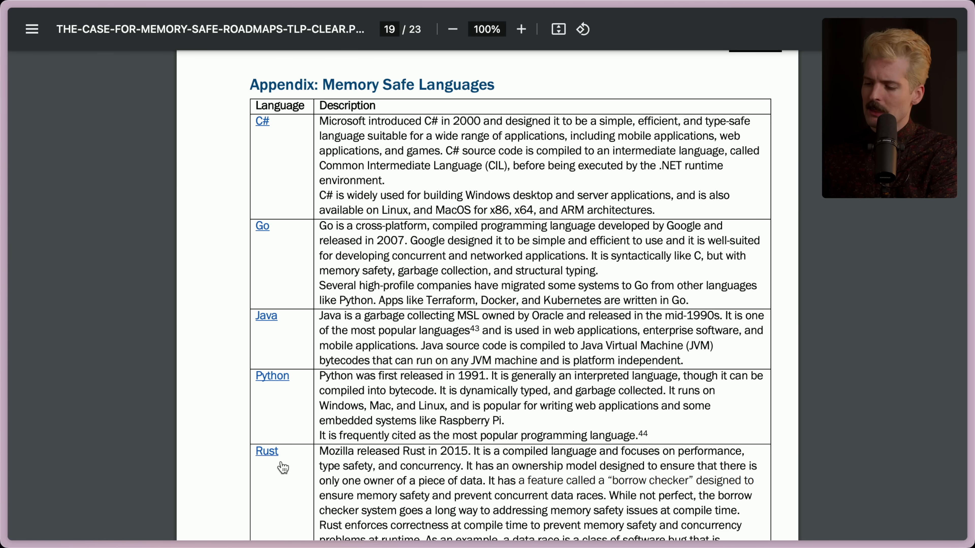
# - Scroll through the Appendix: Memory Safe Languages table, then move on to the DARPA TRACTOR tab
pyautogui.scroll(-3)
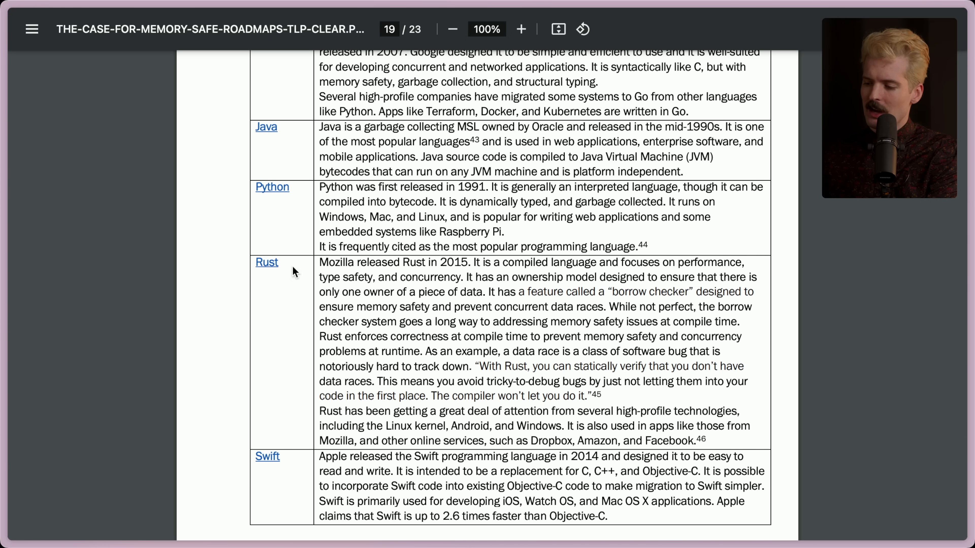
pyautogui.moveTo(379, 319)
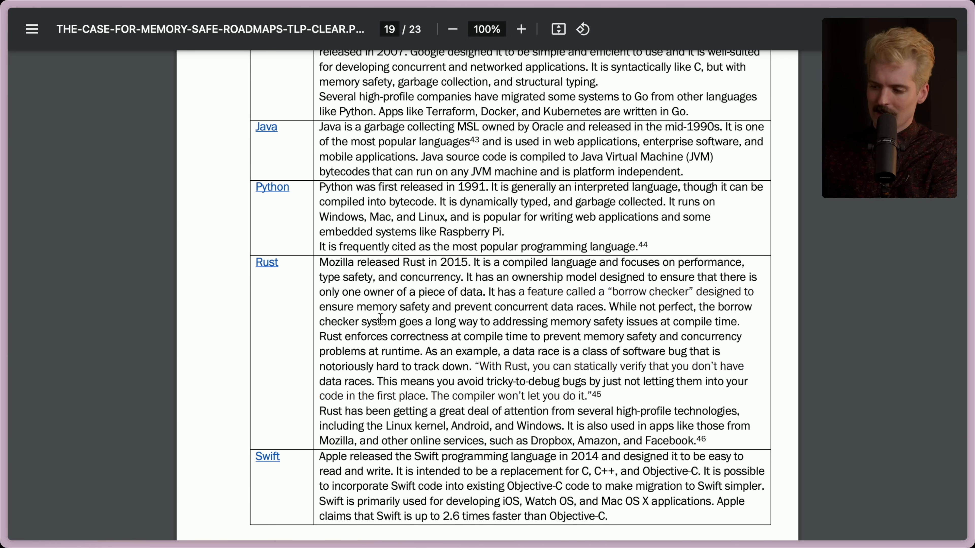
pyautogui.scroll(3)
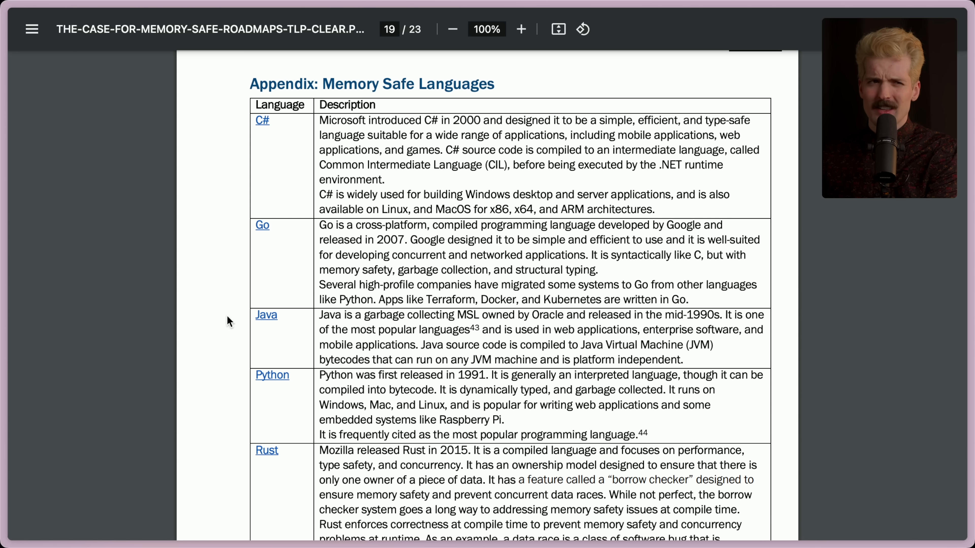
pyautogui.moveTo(390, 224)
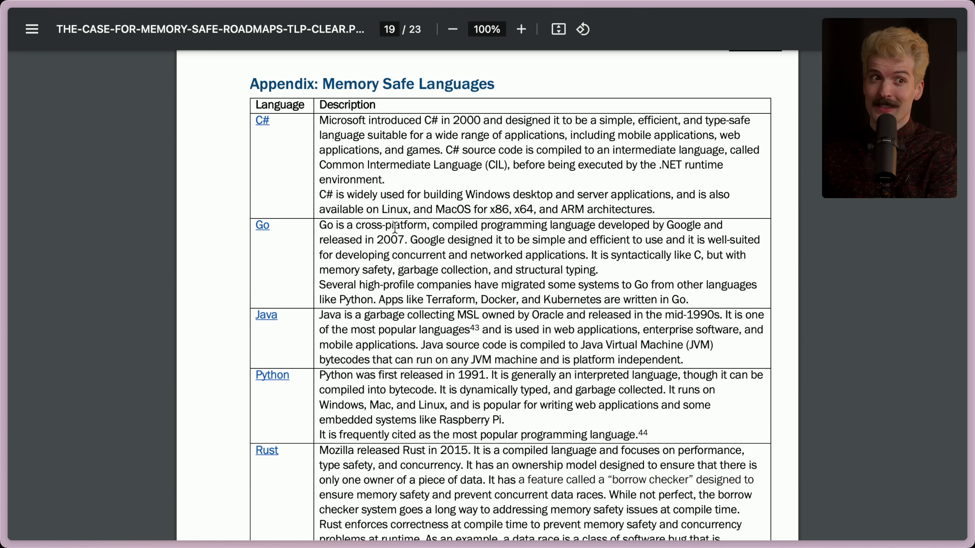
pyautogui.click(73, 352)
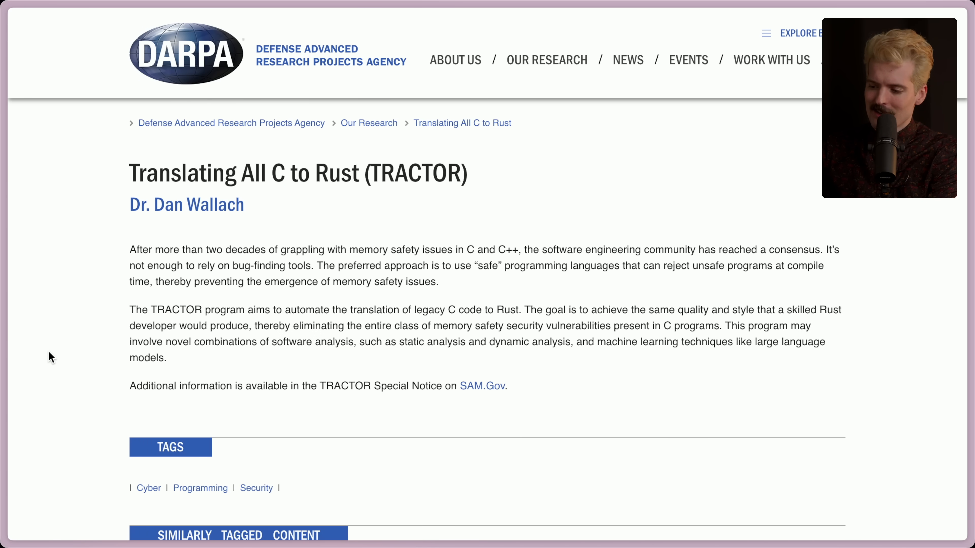
# - Scroll the TRACTOR program page down to its Cyber, Programming, Security tags and back to the title
pyautogui.scroll(-3)
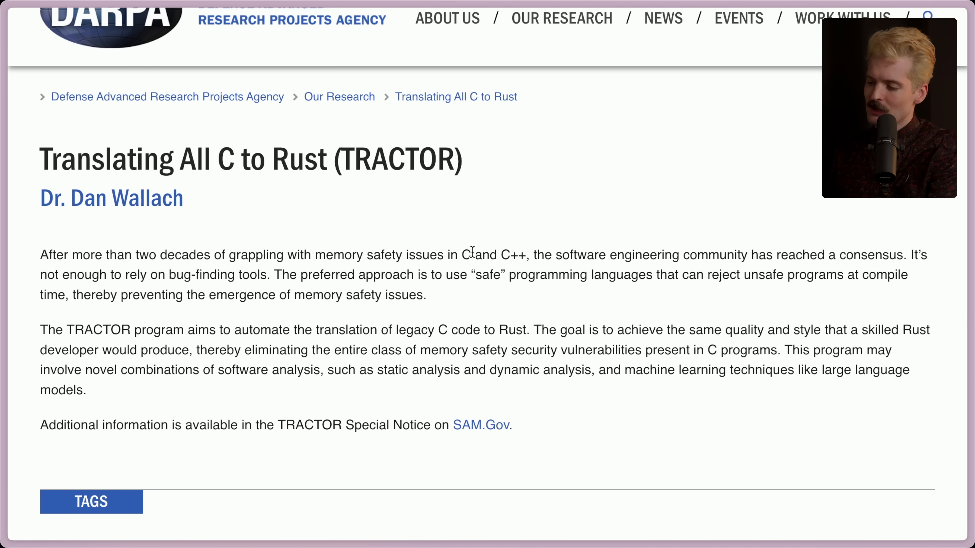
pyautogui.moveTo(627, 251)
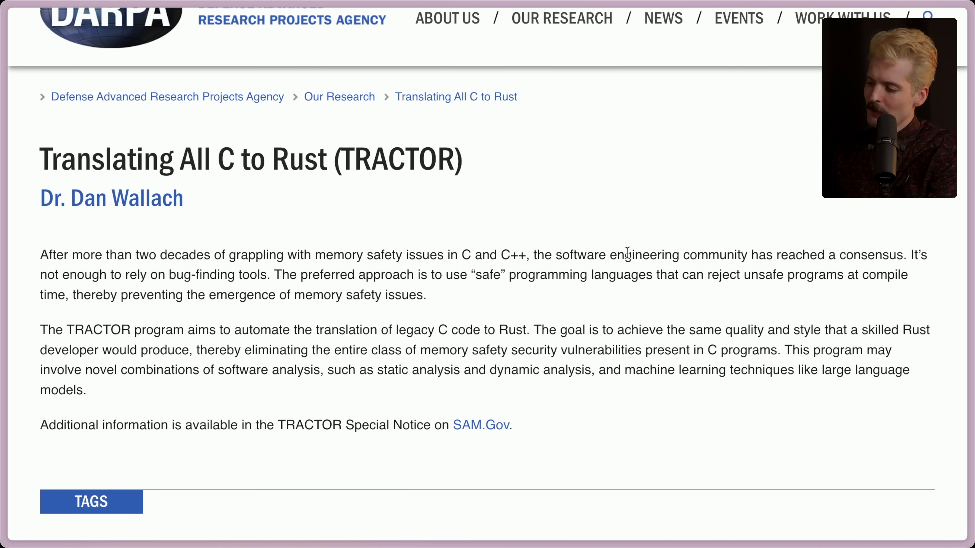
pyautogui.moveTo(887, 257)
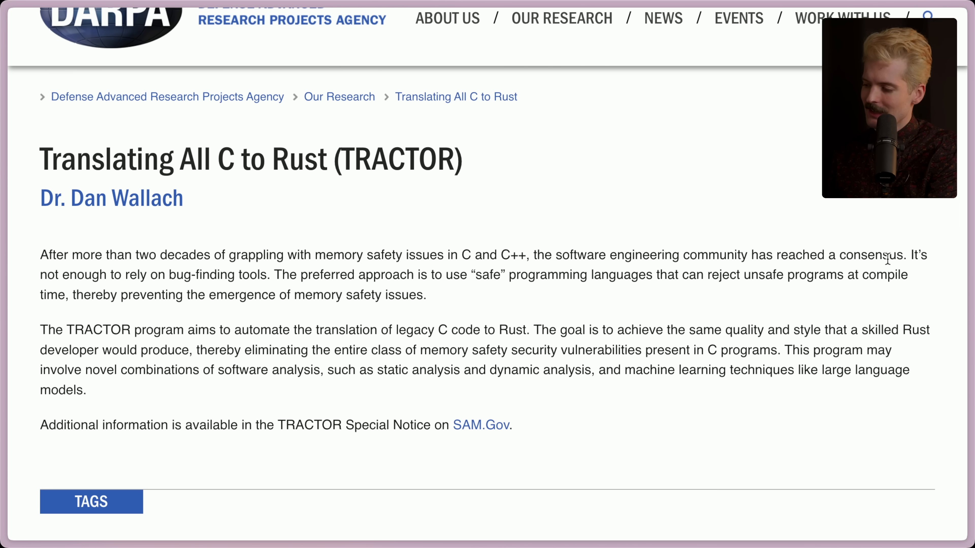
pyautogui.moveTo(239, 271)
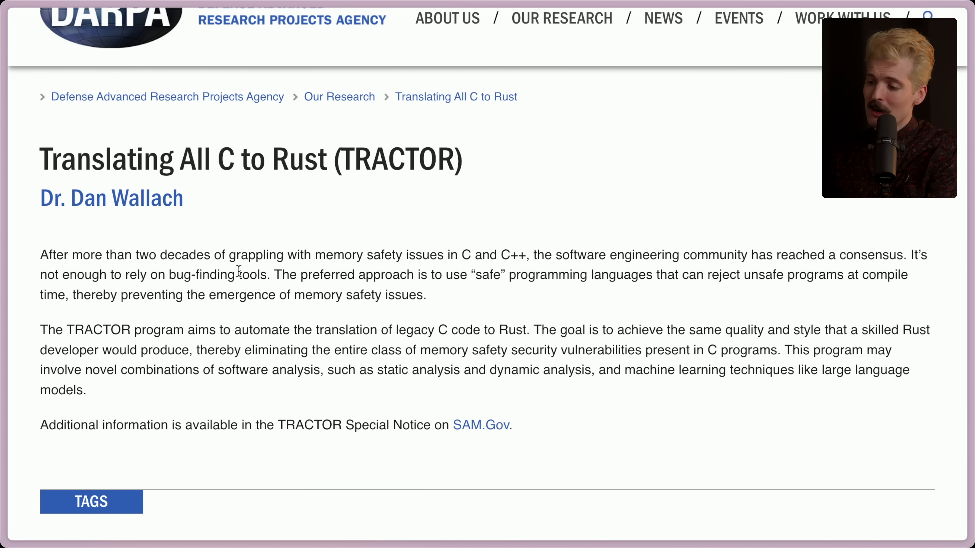
pyautogui.moveTo(427, 280)
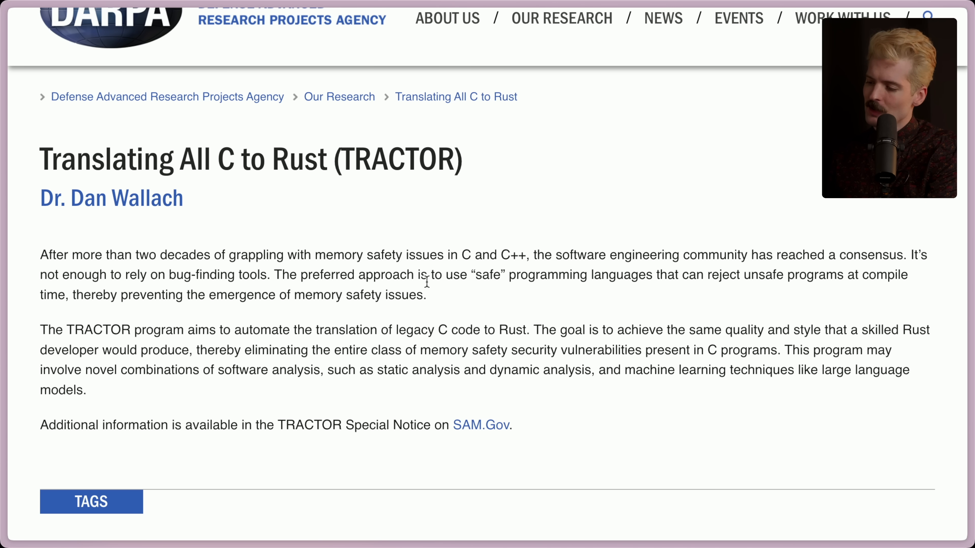
pyautogui.moveTo(678, 270)
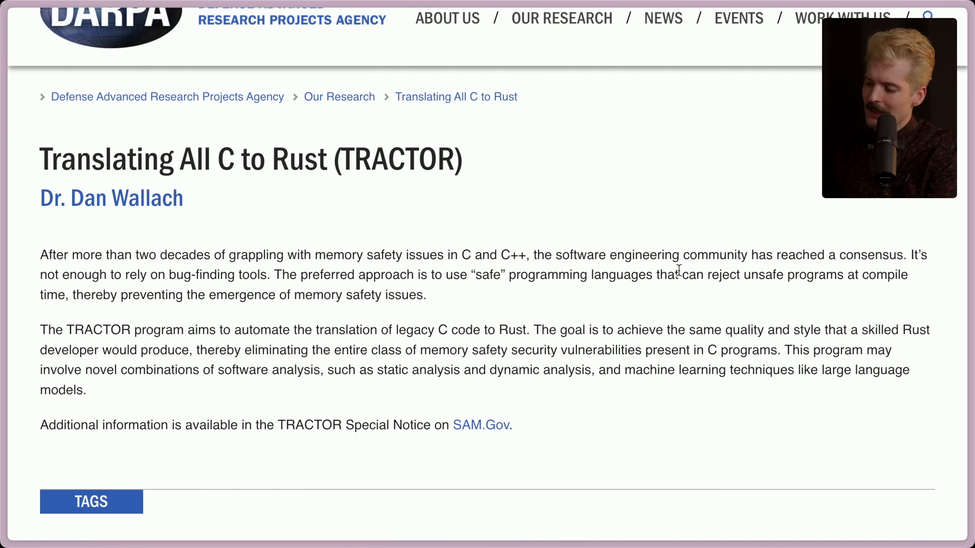
pyautogui.moveTo(59, 326)
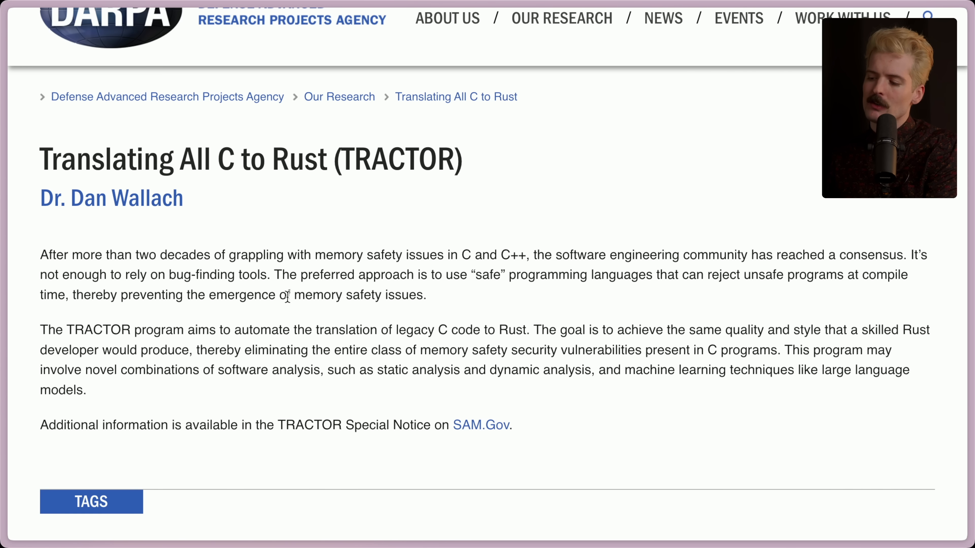
pyautogui.moveTo(155, 329)
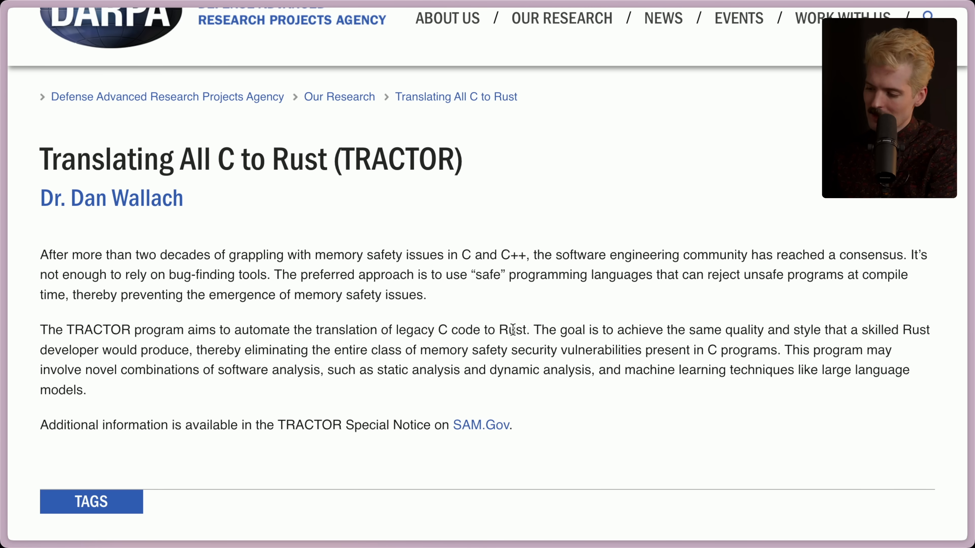
pyautogui.moveTo(813, 322)
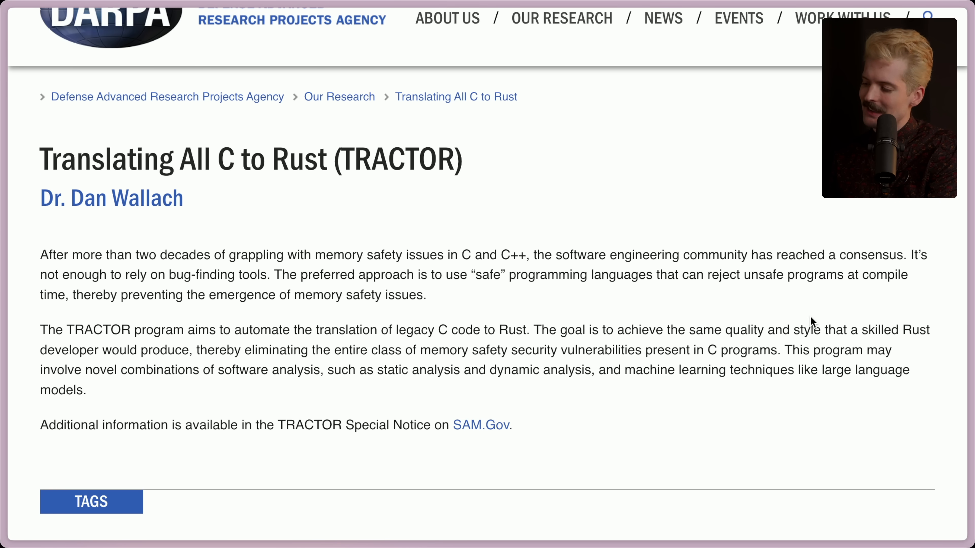
pyautogui.moveTo(163, 351)
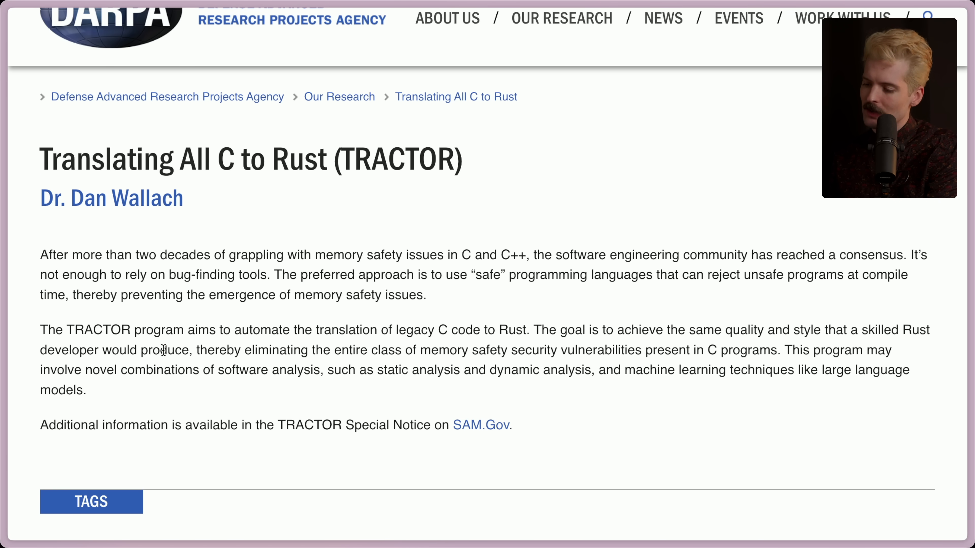
pyautogui.moveTo(426, 346)
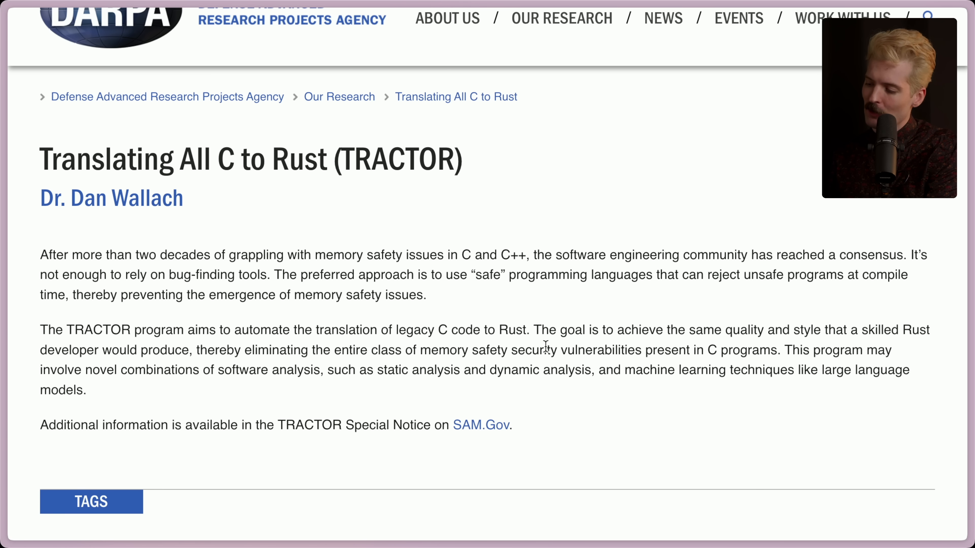
pyautogui.moveTo(770, 356)
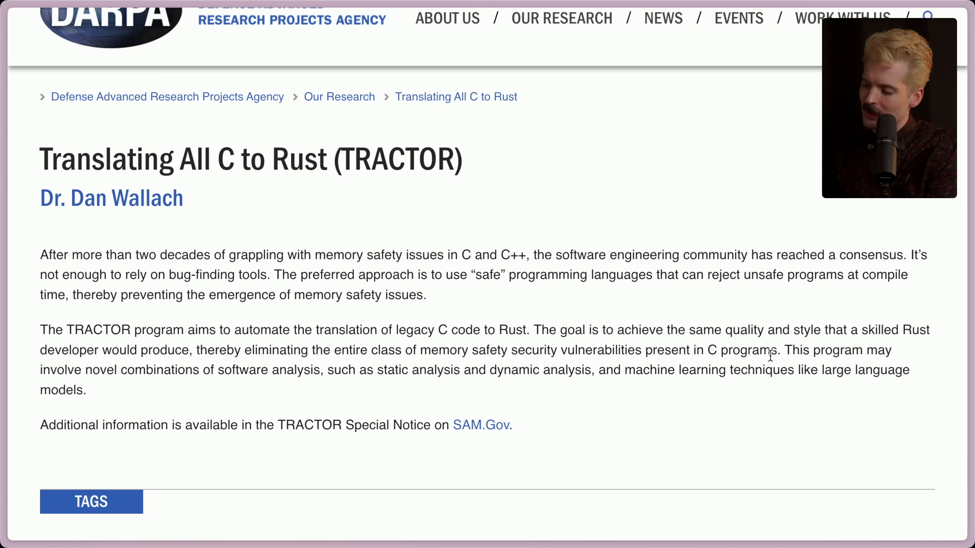
pyautogui.moveTo(193, 372)
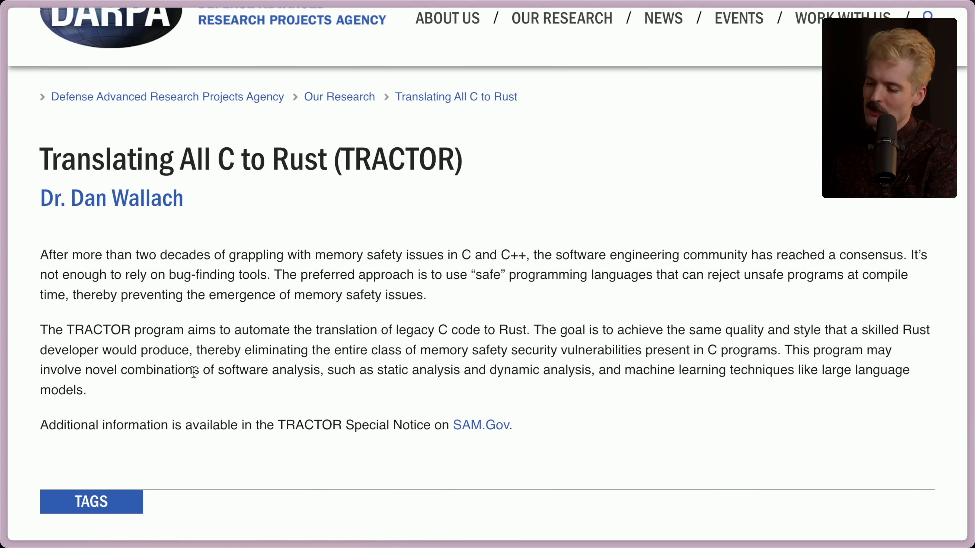
pyautogui.moveTo(398, 376)
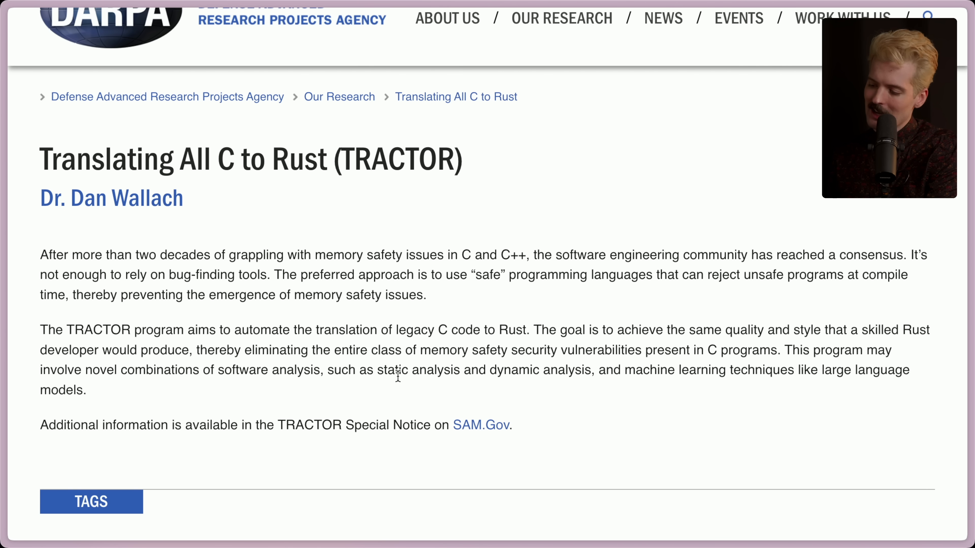
pyautogui.moveTo(686, 366)
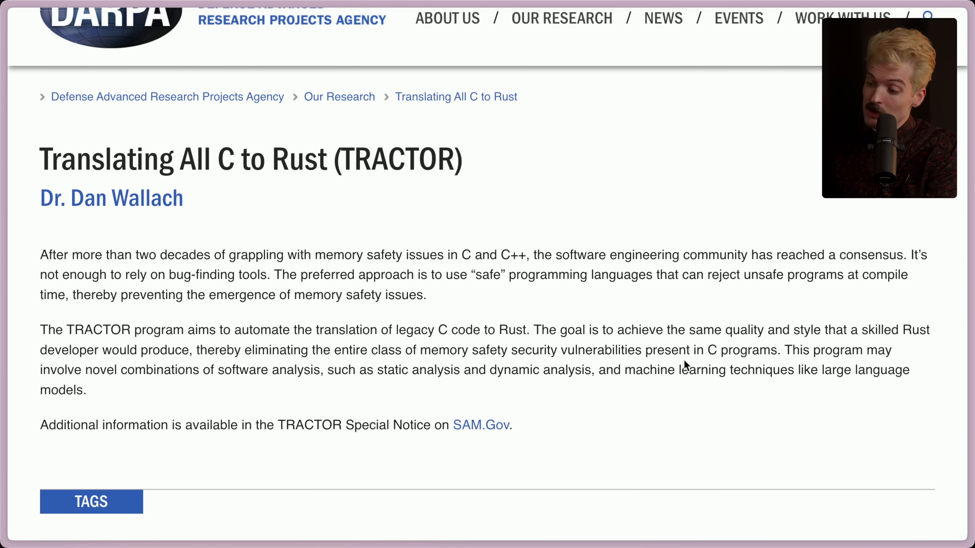
pyautogui.moveTo(659, 387)
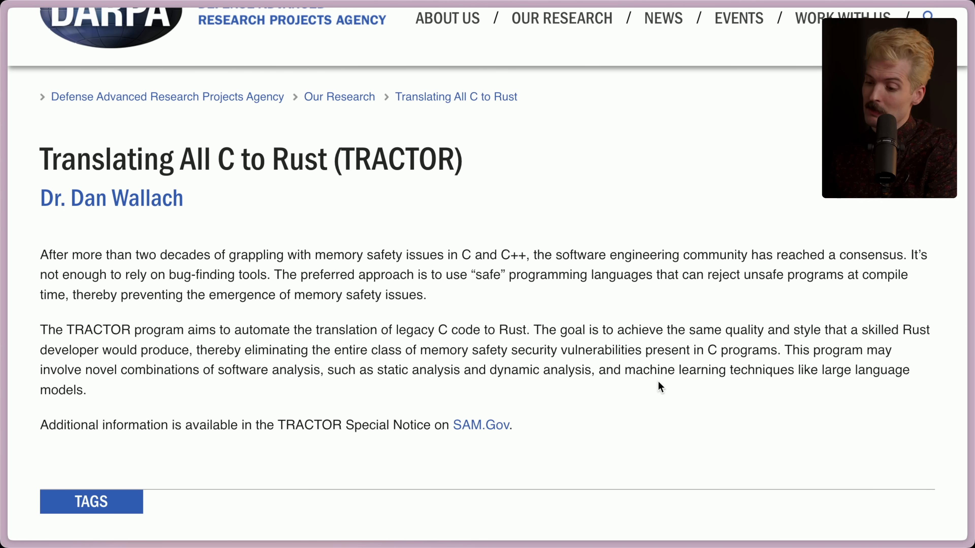
pyautogui.scroll(-3)
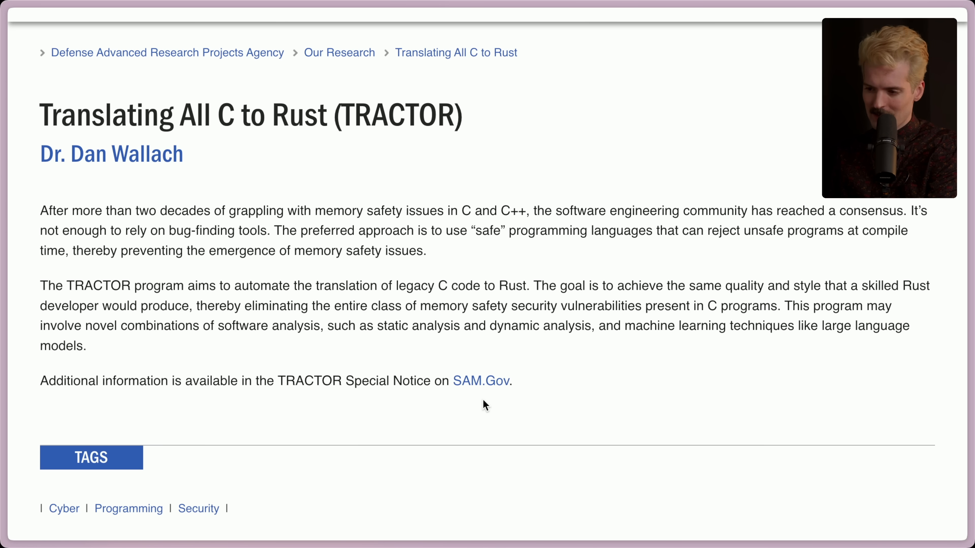
pyautogui.scroll(3)
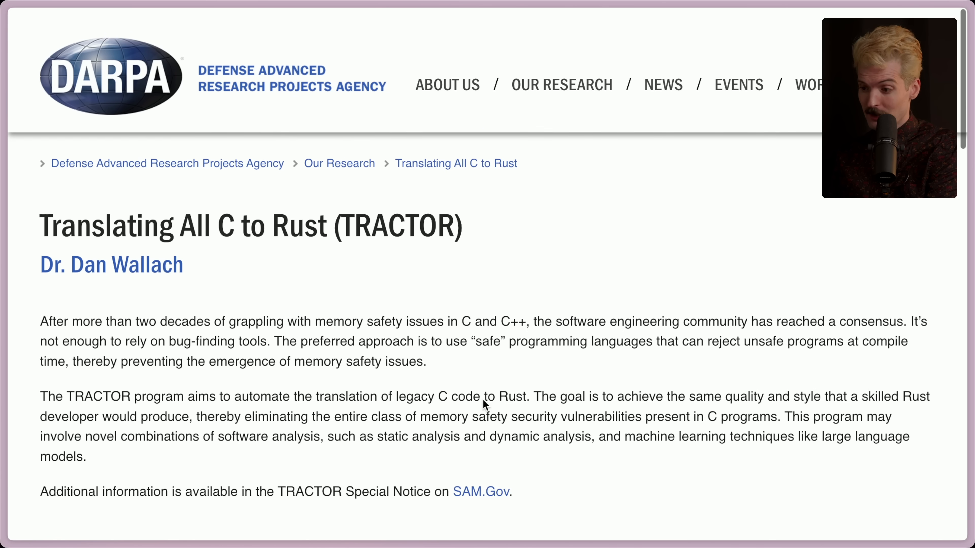
pyautogui.scroll(3)
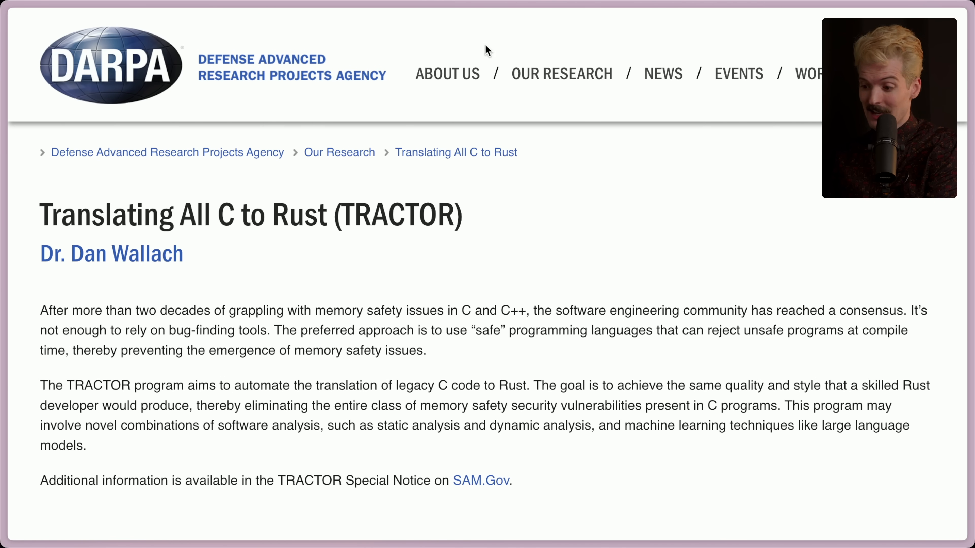
pyautogui.moveTo(301, 268)
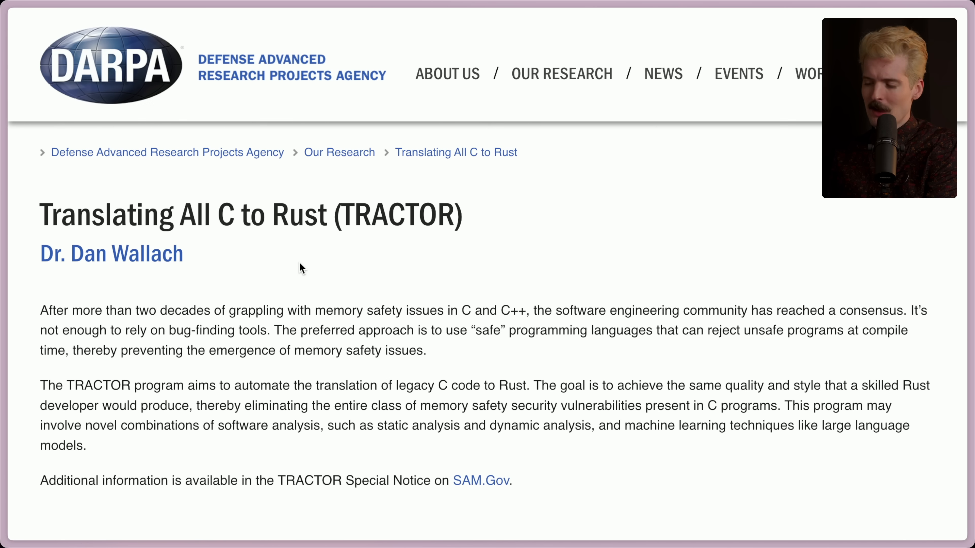
pyautogui.moveTo(271, 291)
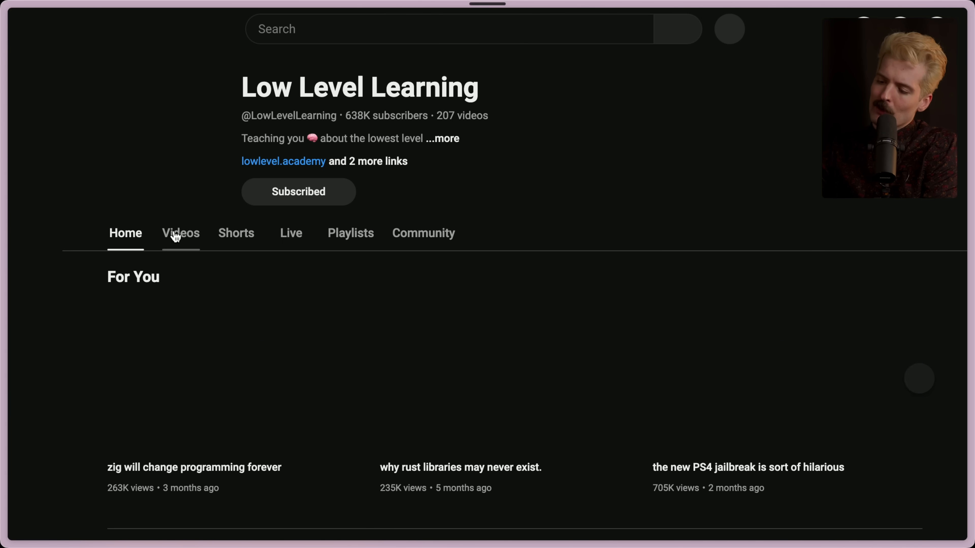
# - Show the Low Level Learning channel's Videos sorted by Popular and scan the grid
pyautogui.click(180, 233)
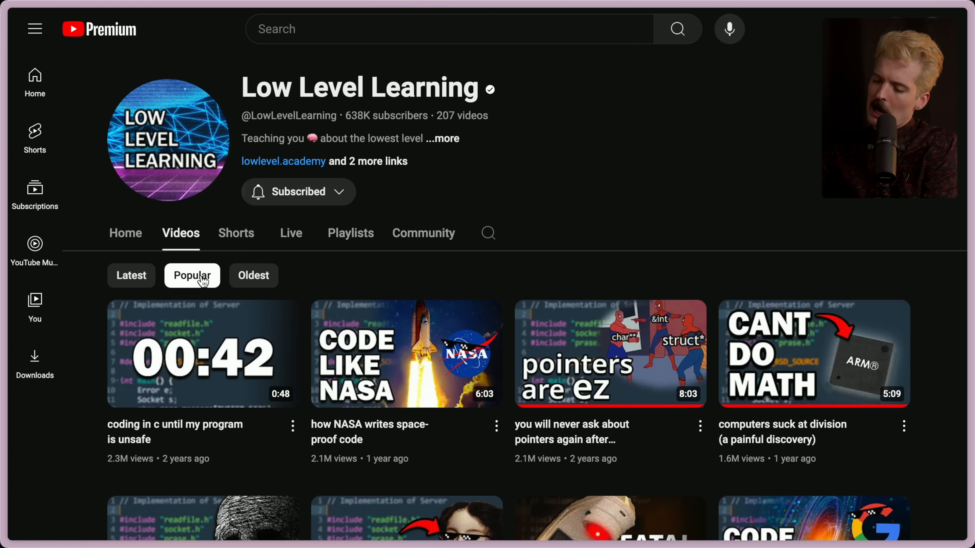
pyautogui.scroll(-3)
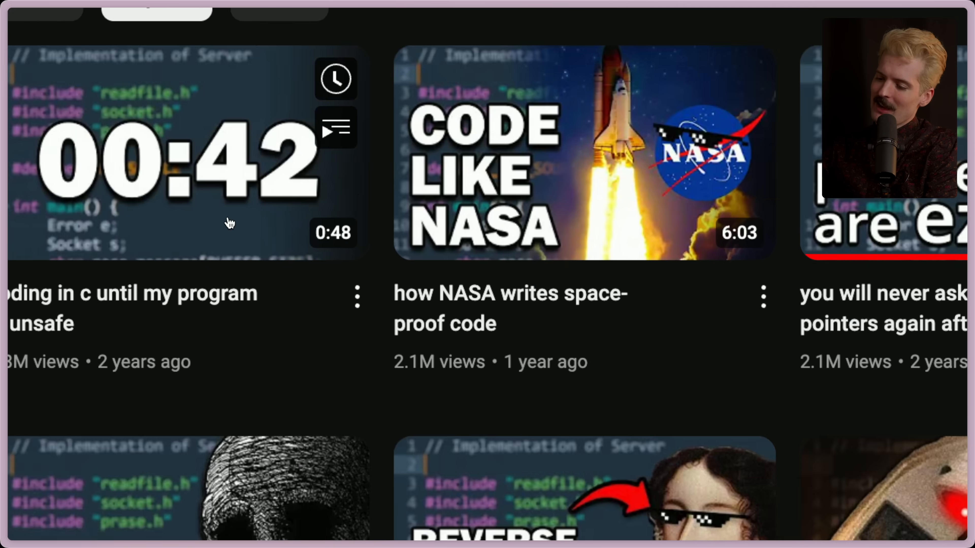
pyautogui.scroll(3)
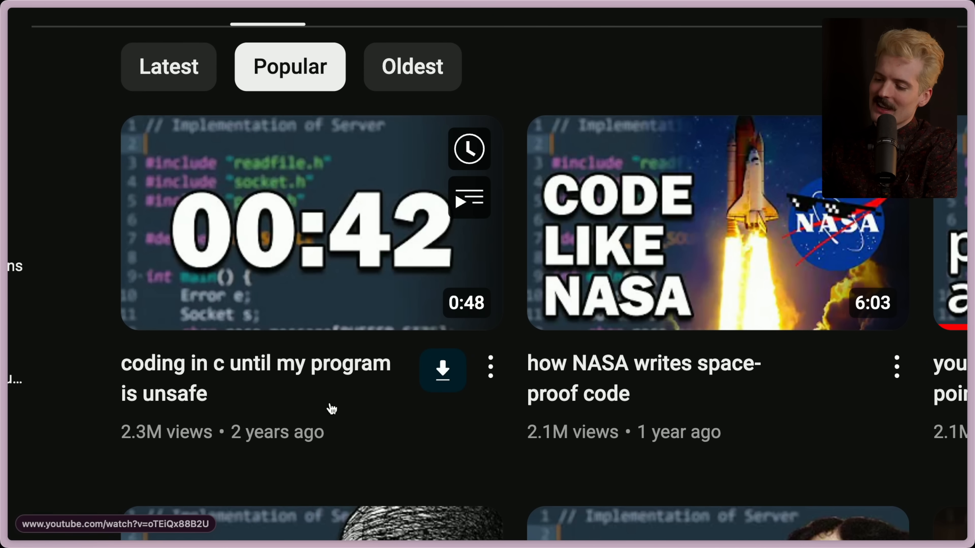
pyautogui.moveTo(332, 418)
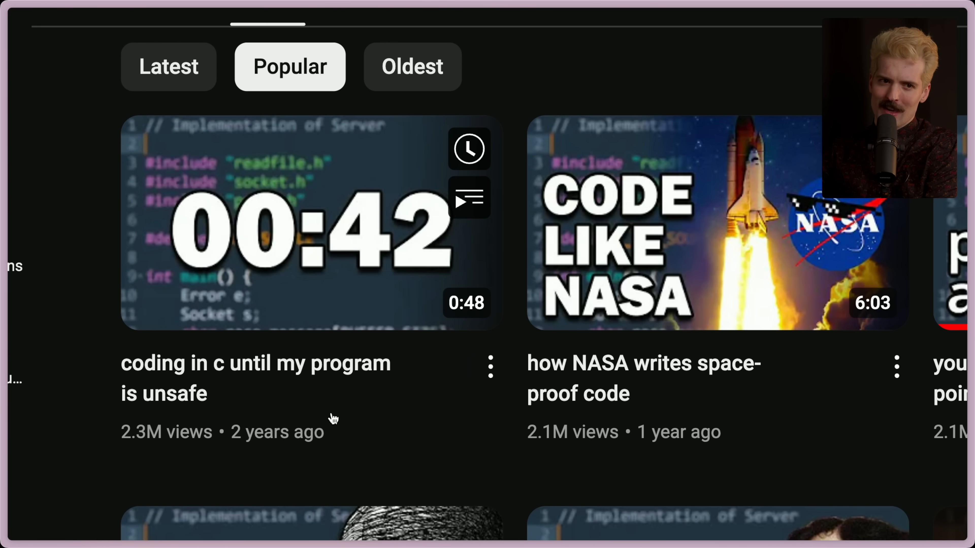
pyautogui.moveTo(316, 334)
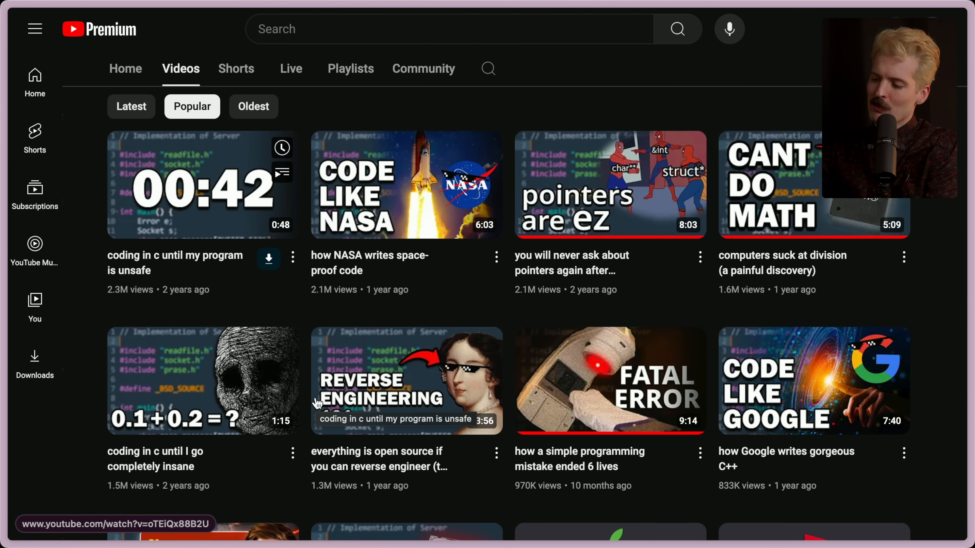
pyautogui.moveTo(260, 314)
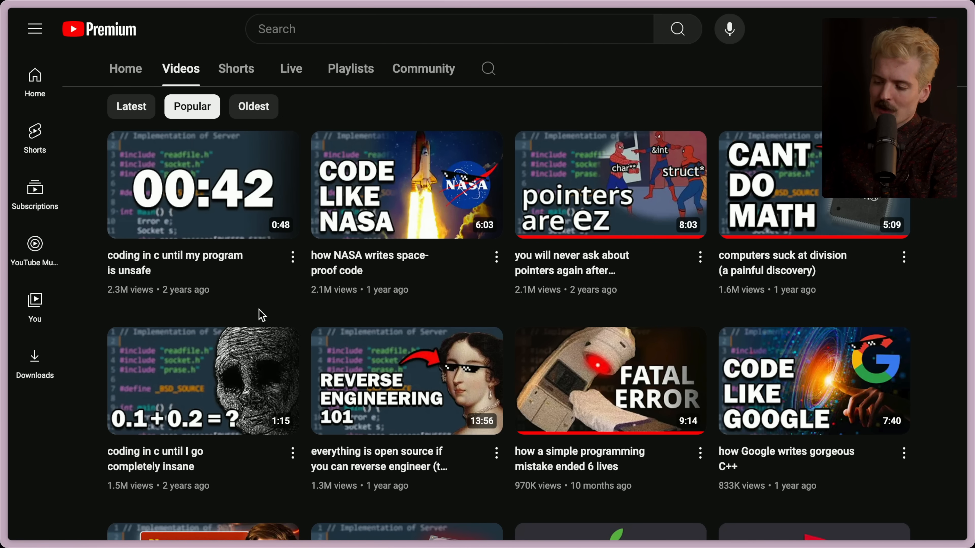
pyautogui.moveTo(218, 313)
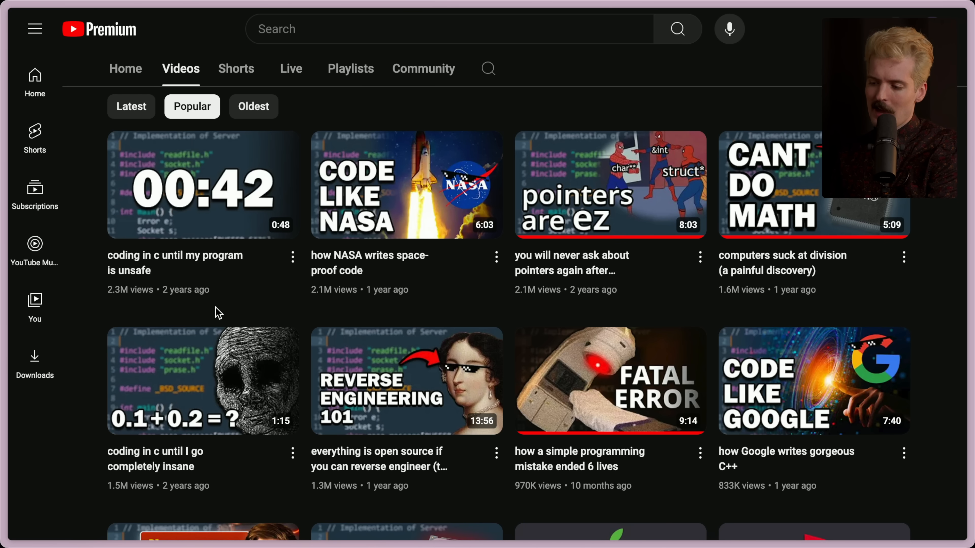
pyautogui.moveTo(240, 305)
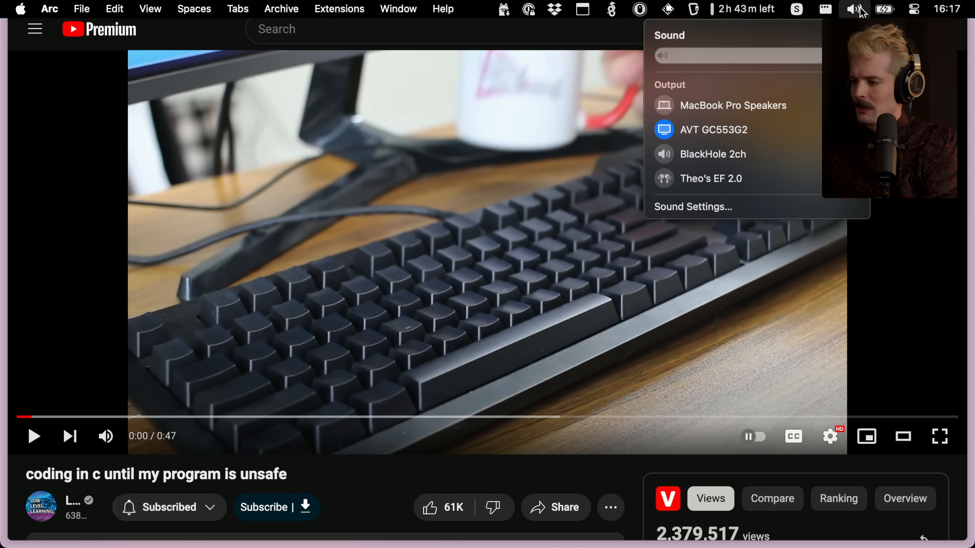
# - Close the haskell video tab and seek 'coding in c until my program is unsafe' to ~0:41 at the strcpy code
pyautogui.click(75, 320)
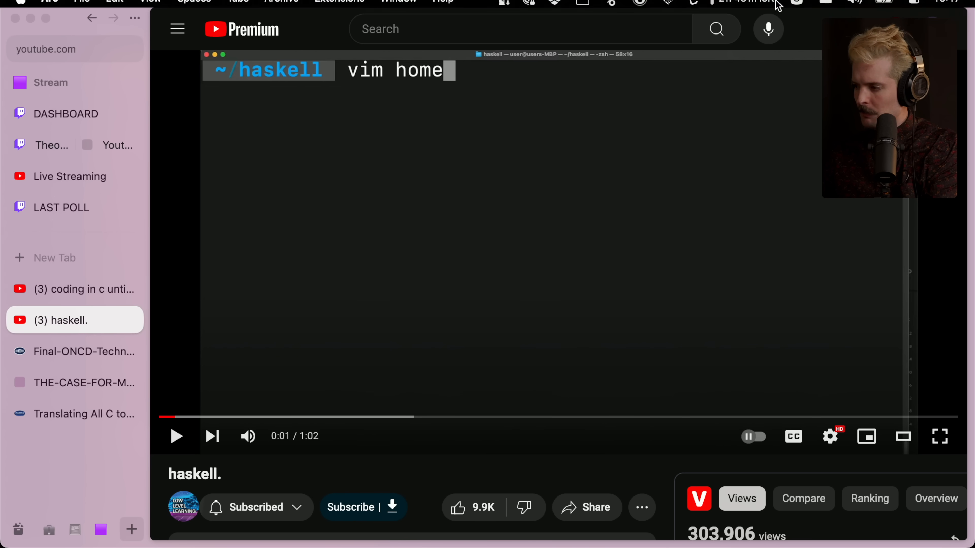
pyautogui.click(75, 288)
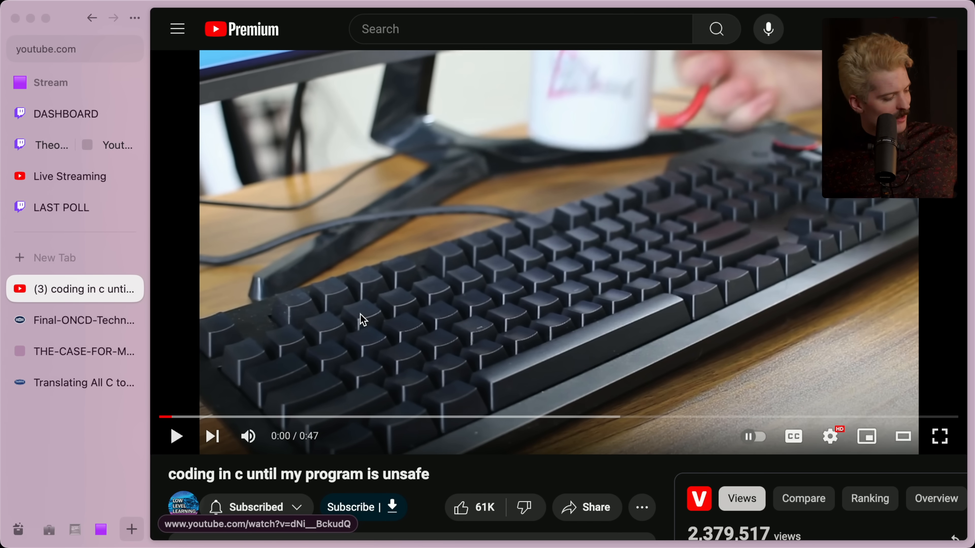
pyautogui.moveTo(227, 379)
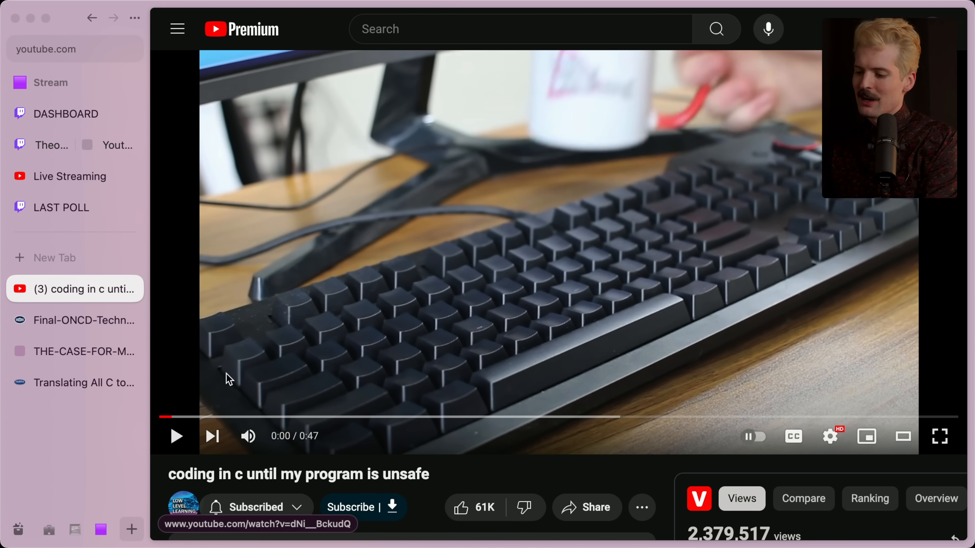
pyautogui.click(497, 416)
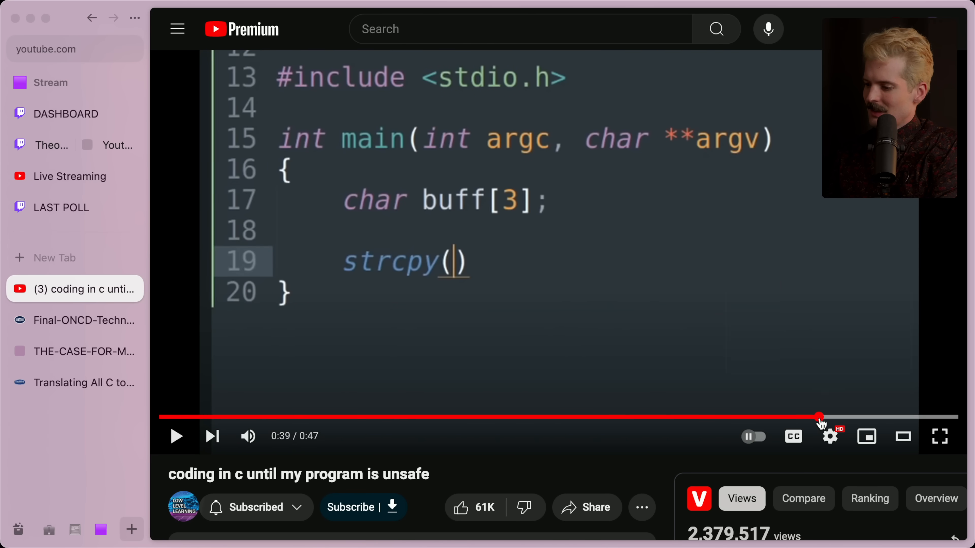
pyautogui.click(892, 417)
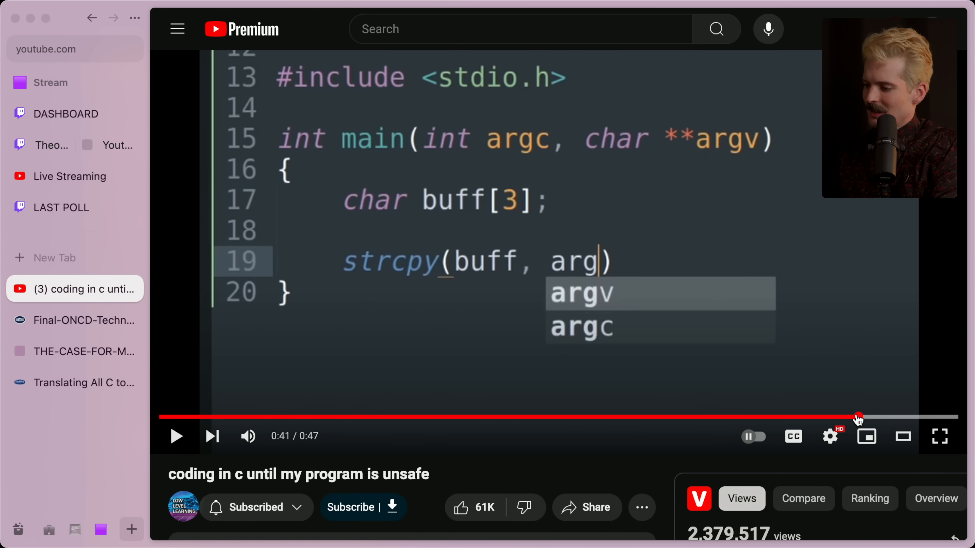
# - View the Twitch and YouTube chat split, then move to the White House memory safety statement page
pyautogui.click(41, 144)
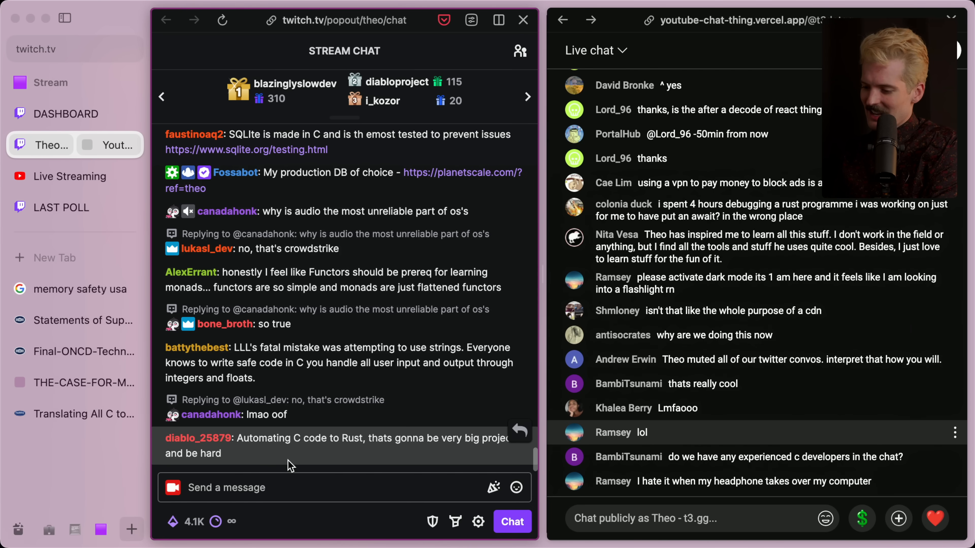
pyautogui.moveTo(251, 348)
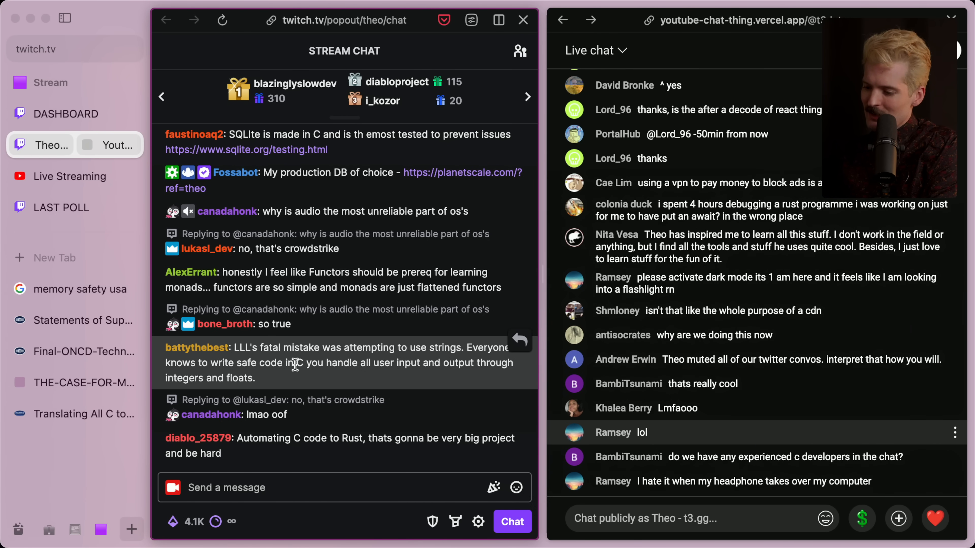
pyautogui.moveTo(402, 364)
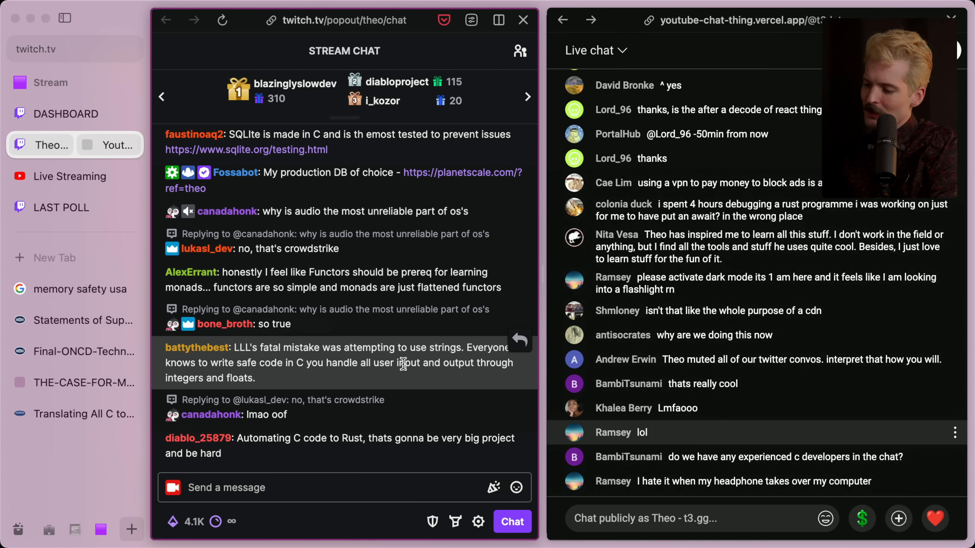
pyautogui.moveTo(284, 383)
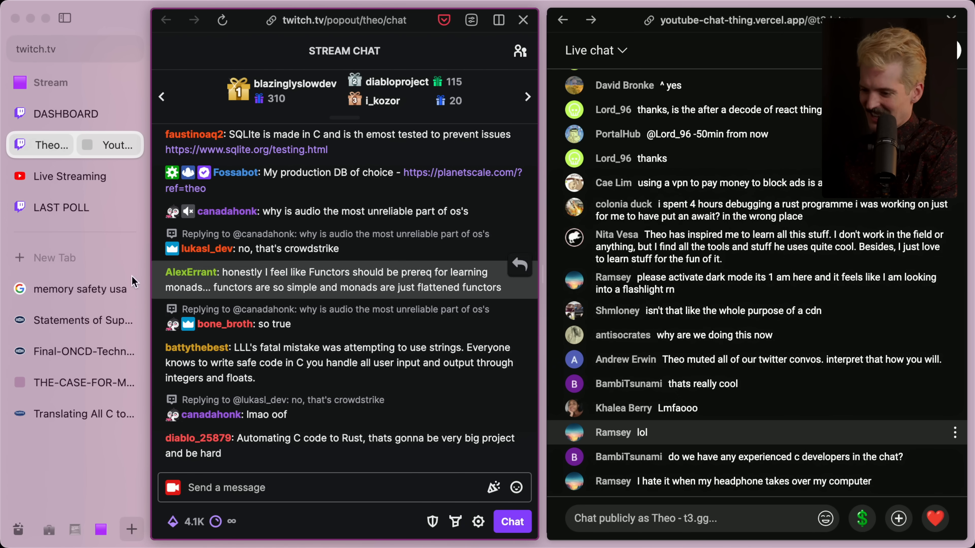
pyautogui.click(81, 321)
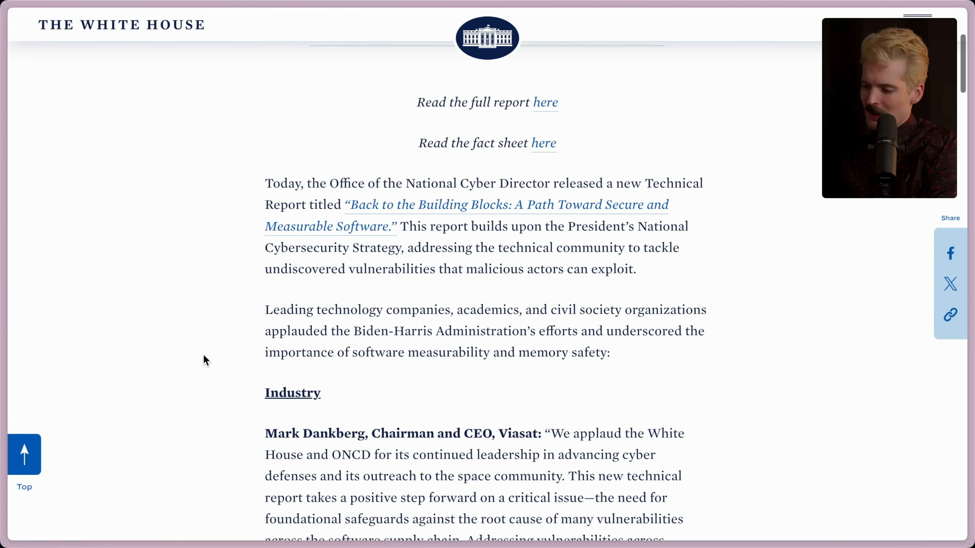
# - Scroll into the Statements of Support and highlight the company name Viasat
pyautogui.scroll(-3)
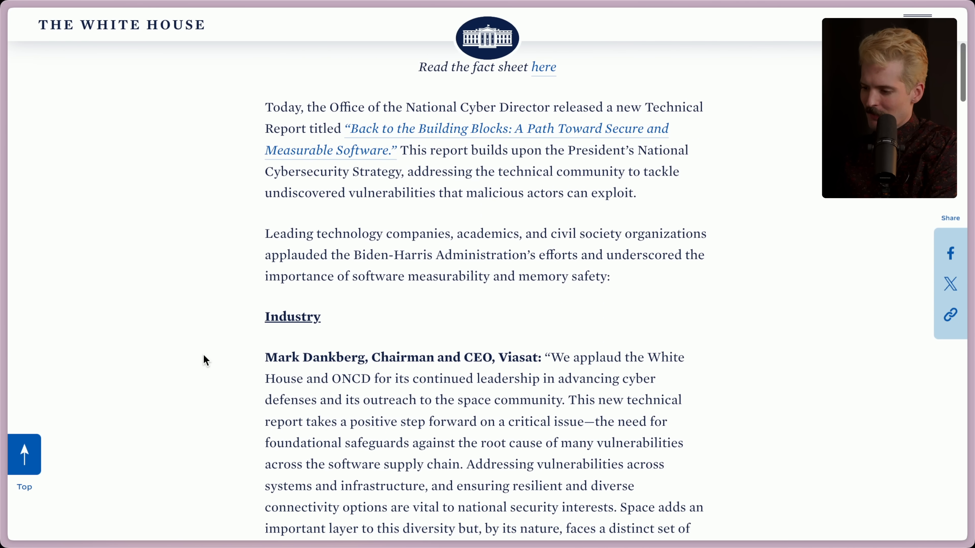
pyautogui.scroll(-3)
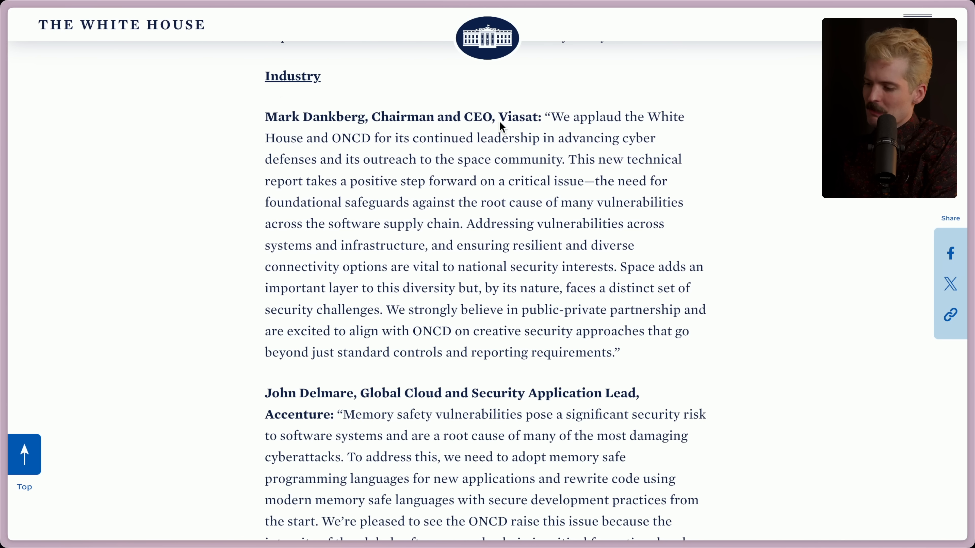
pyautogui.moveTo(284, 409)
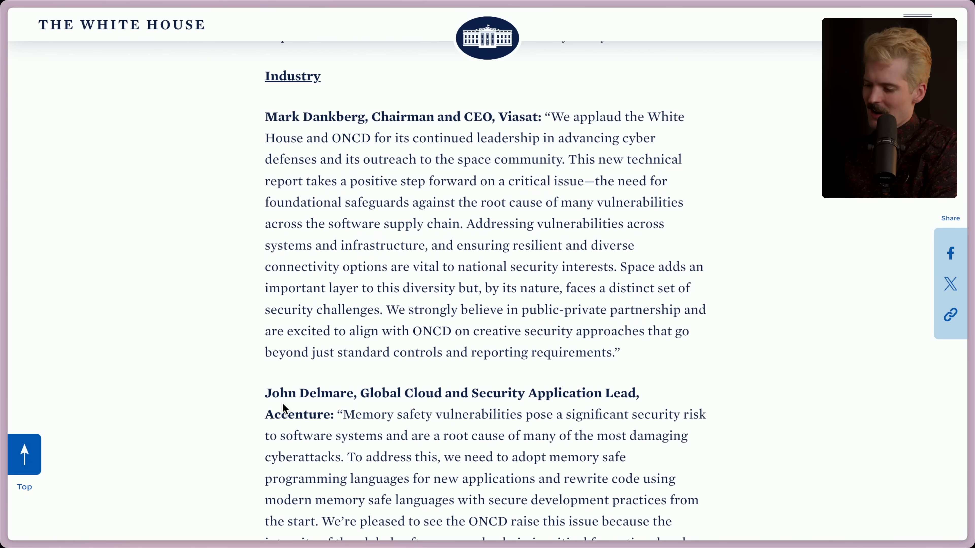
pyautogui.doubleClick(518, 117)
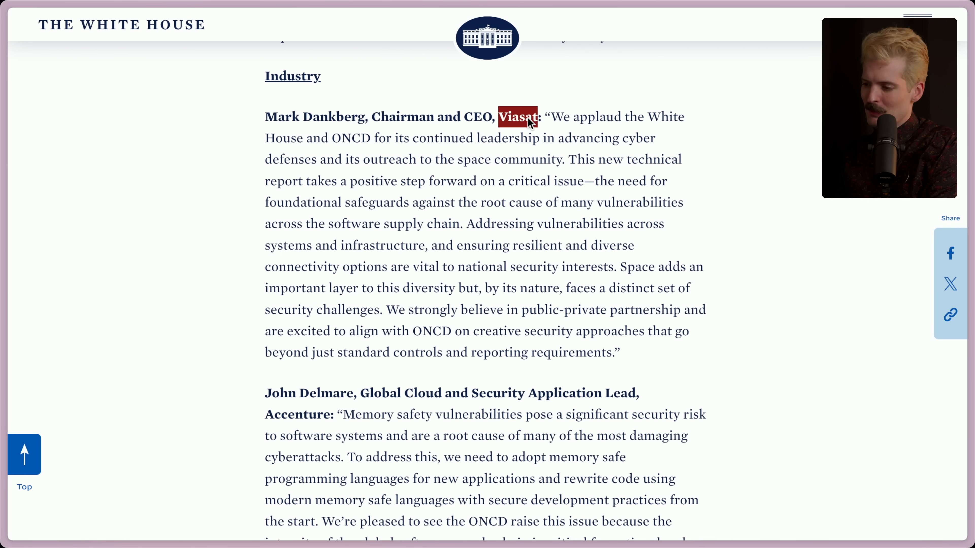
pyautogui.scroll(-3)
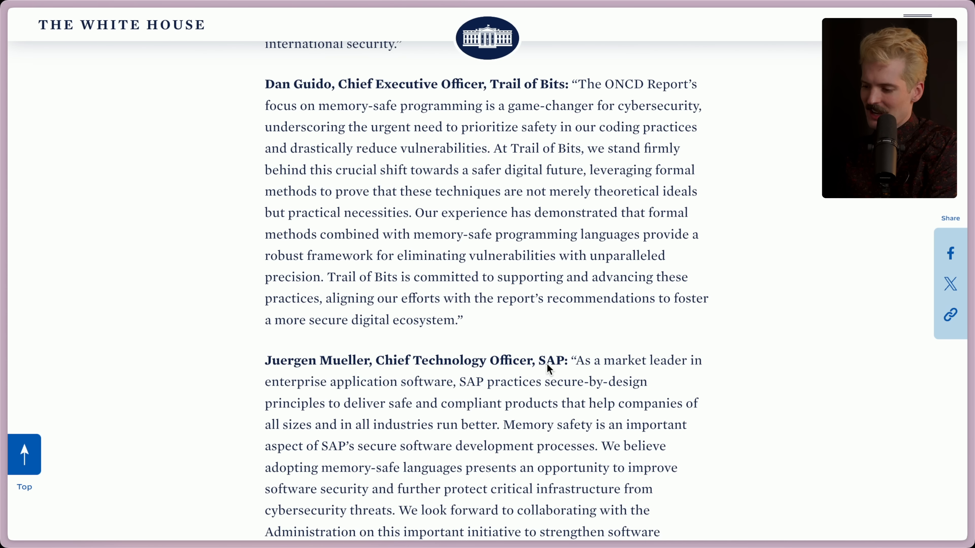
pyautogui.scroll(3)
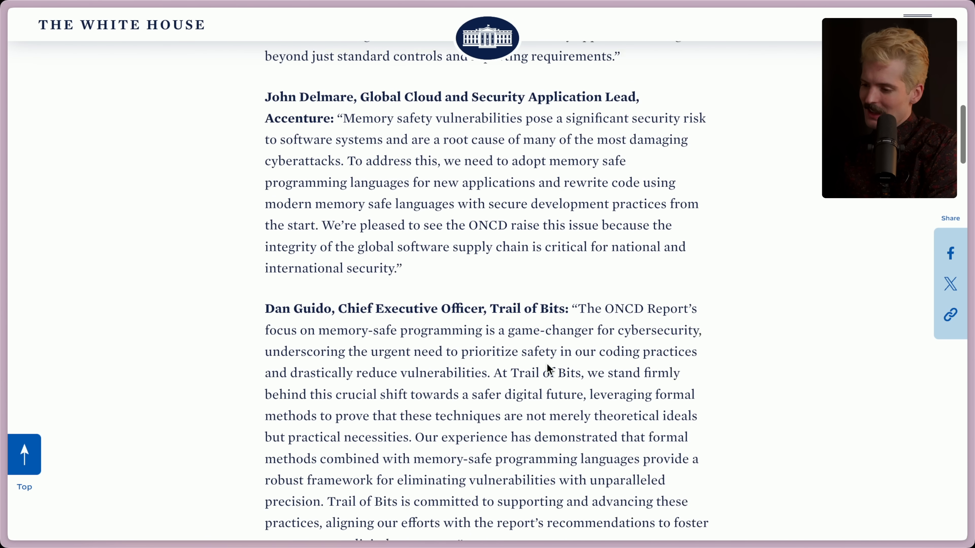
pyautogui.scroll(3)
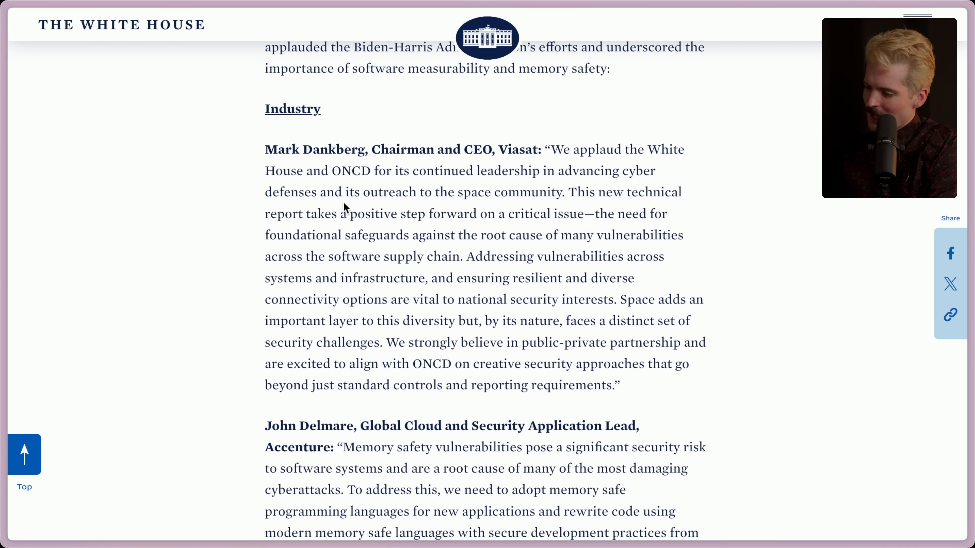
pyautogui.moveTo(572, 224)
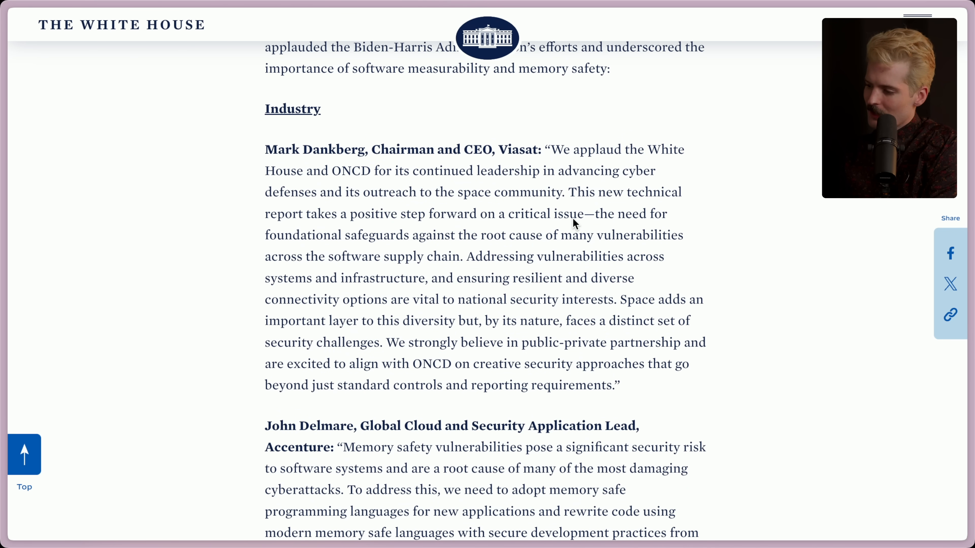
pyautogui.moveTo(413, 242)
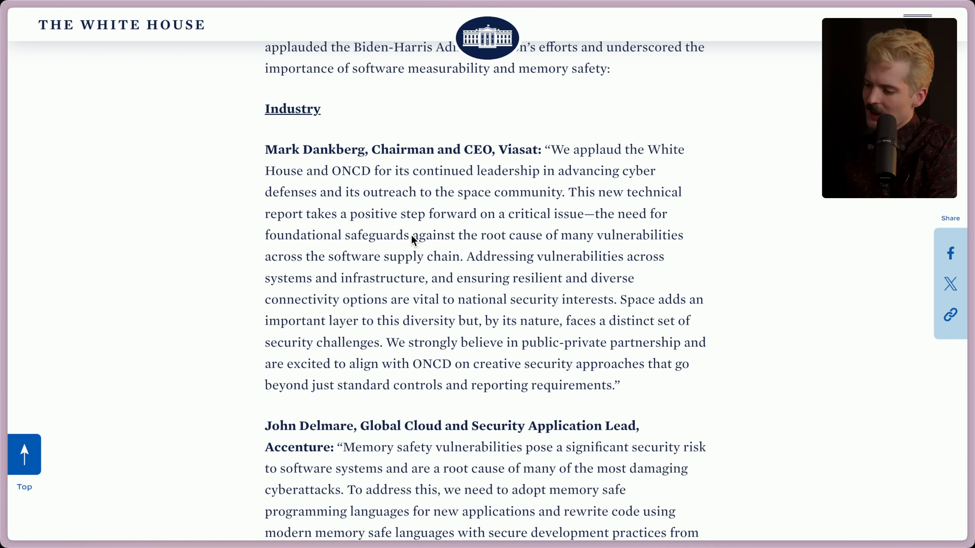
pyautogui.moveTo(272, 263)
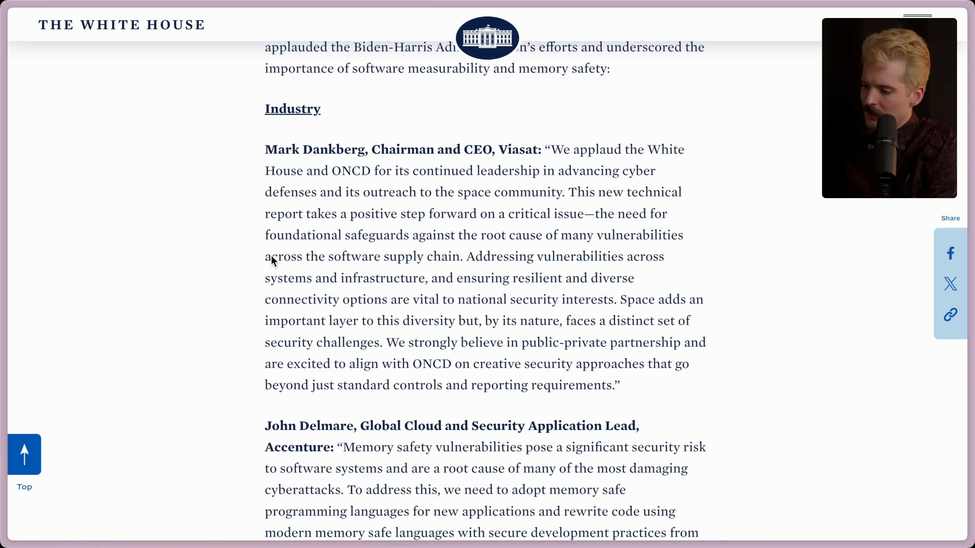
pyautogui.moveTo(515, 261)
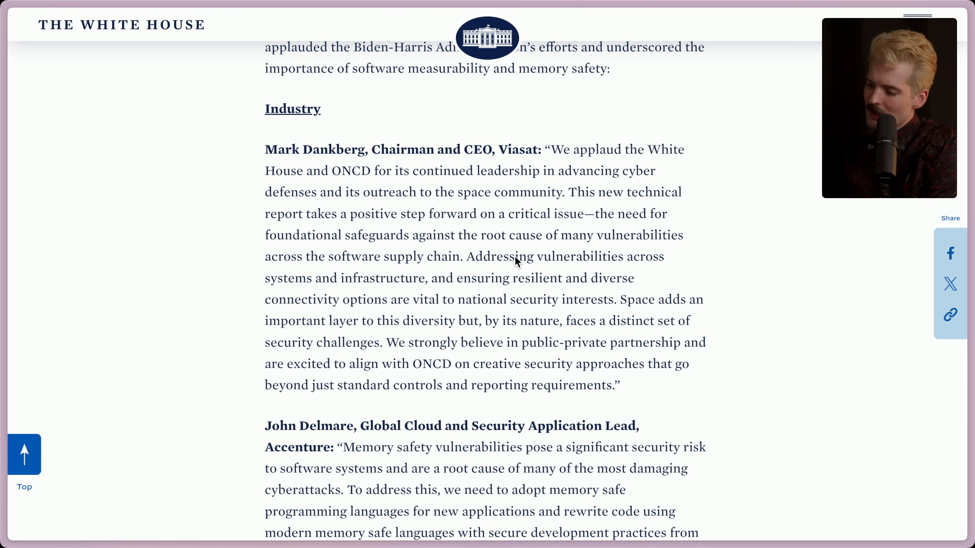
pyautogui.moveTo(415, 283)
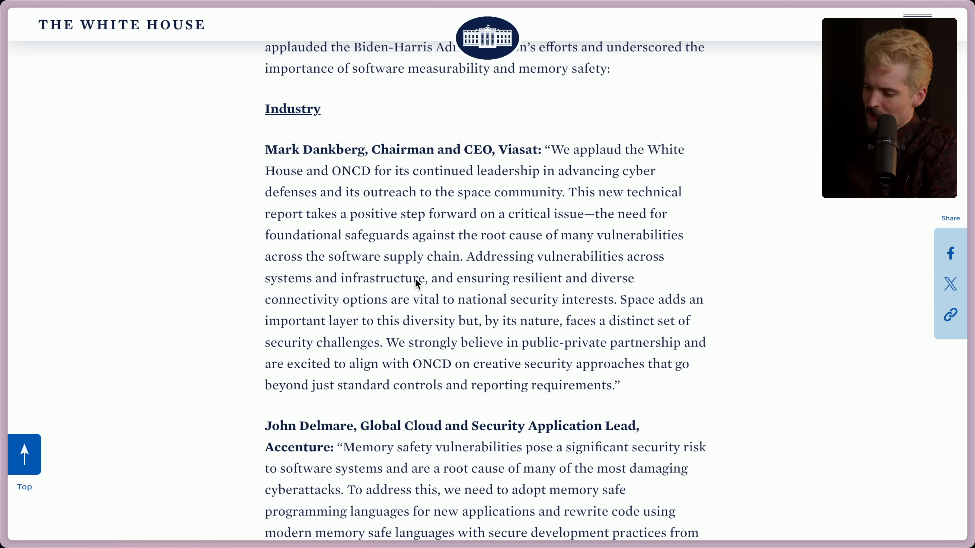
pyautogui.moveTo(317, 314)
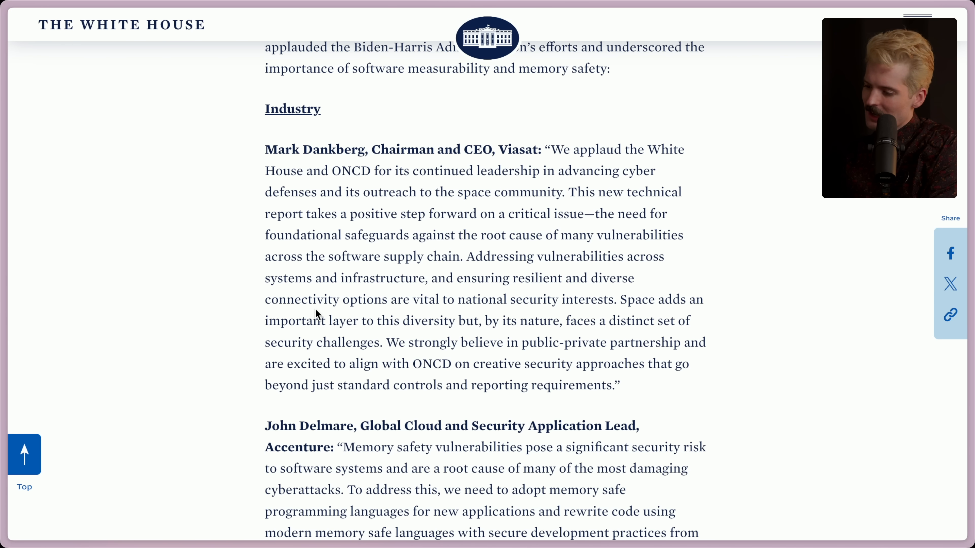
pyautogui.moveTo(473, 304)
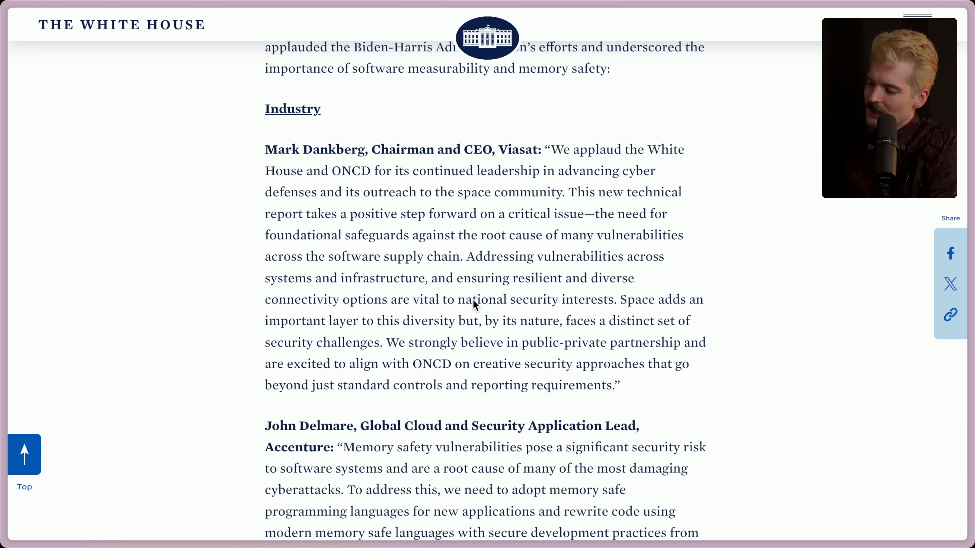
pyautogui.moveTo(609, 297)
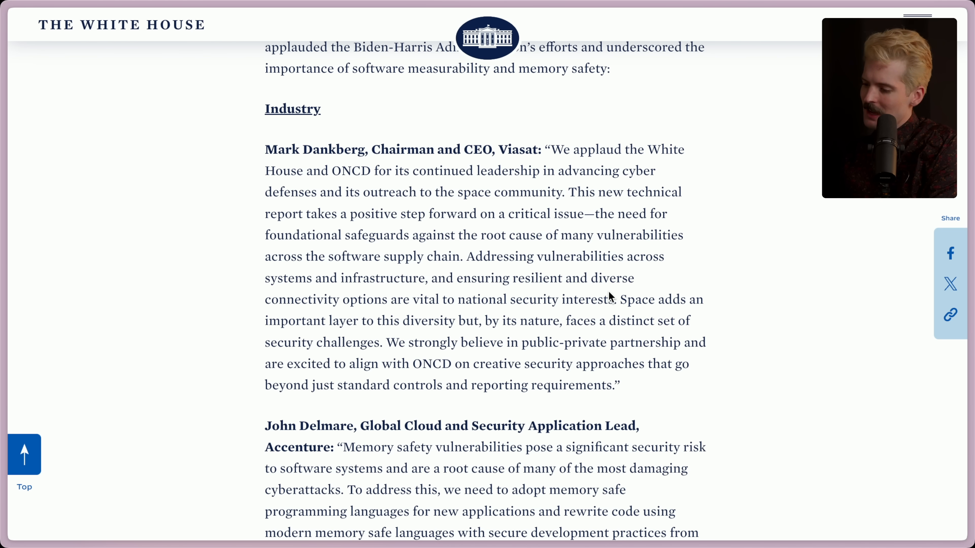
pyautogui.moveTo(431, 328)
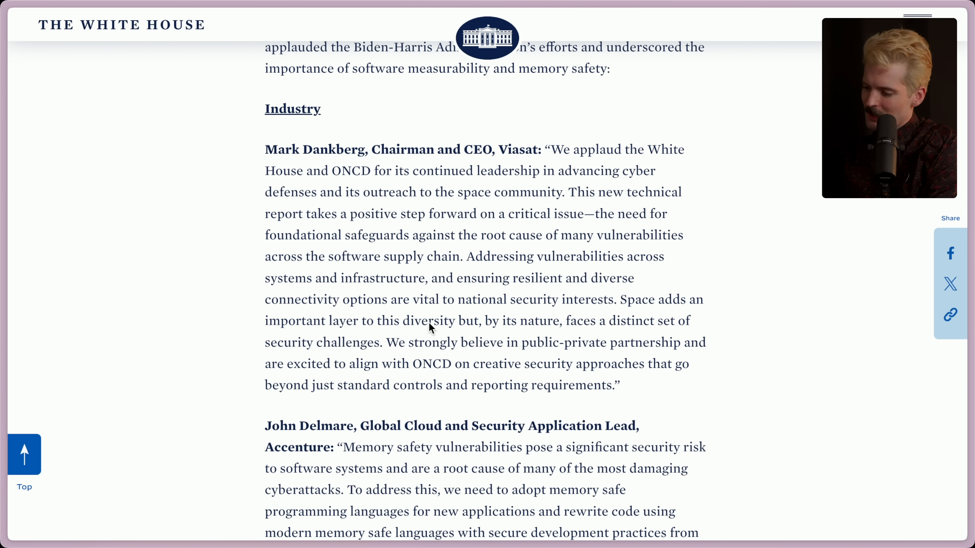
pyautogui.moveTo(781, 318)
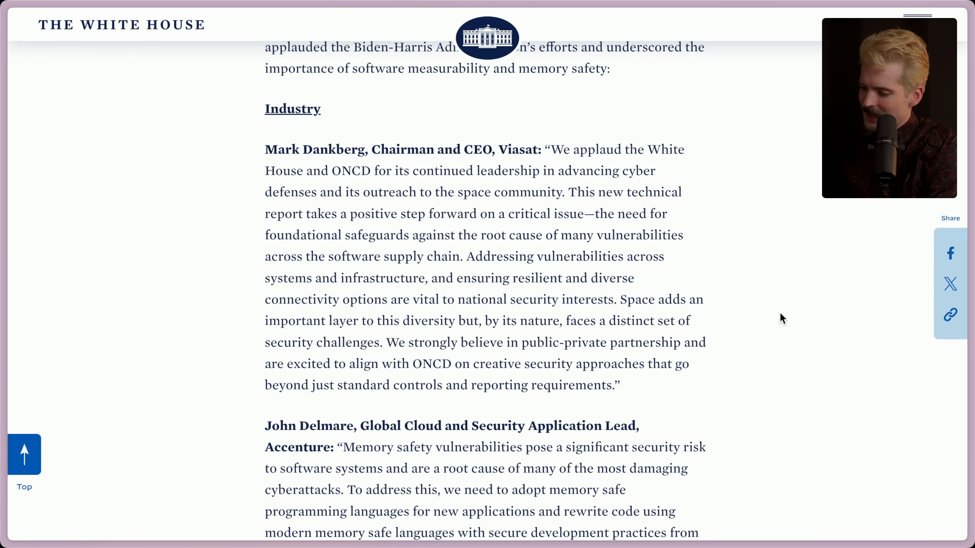
# - Scroll further down to read the Trail of Bits quote and reach the SAP statement
pyautogui.scroll(-3)
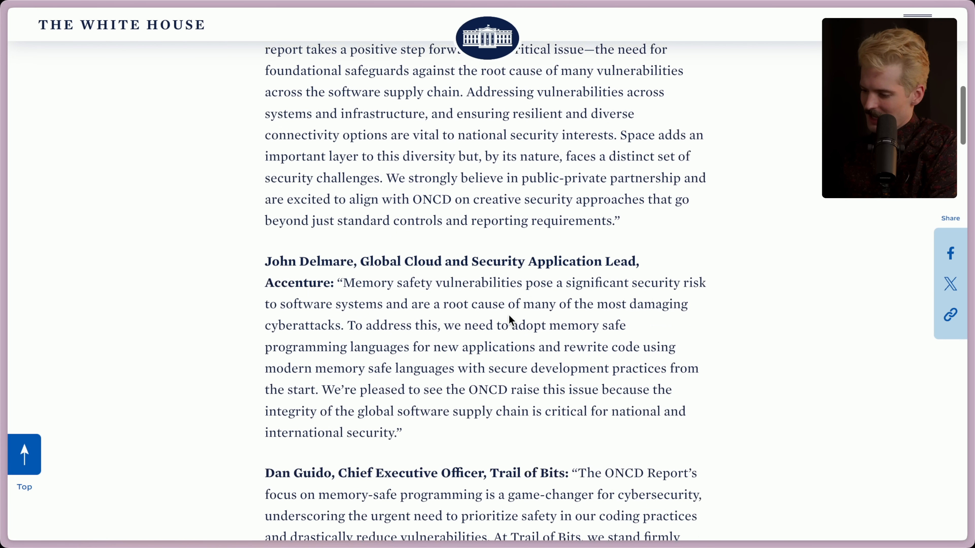
pyautogui.scroll(-3)
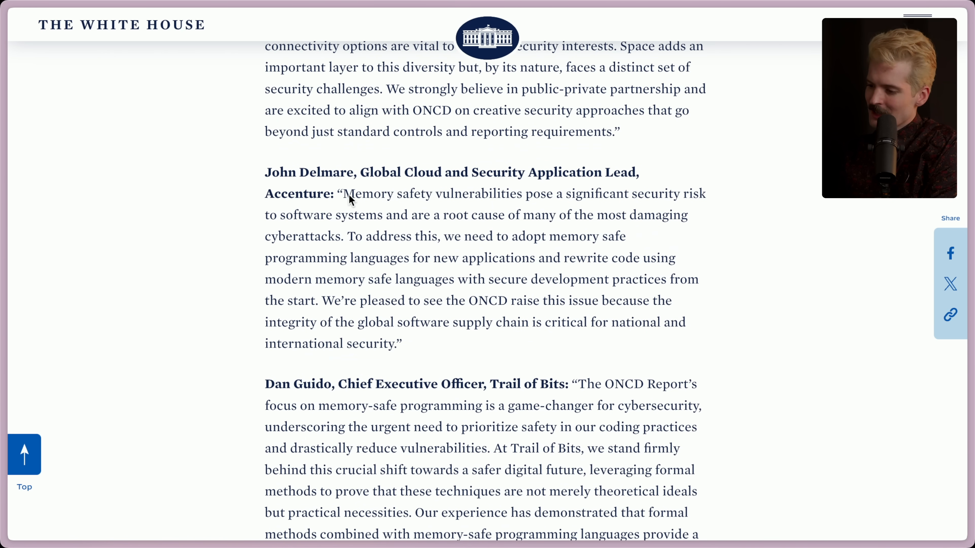
pyautogui.moveTo(571, 203)
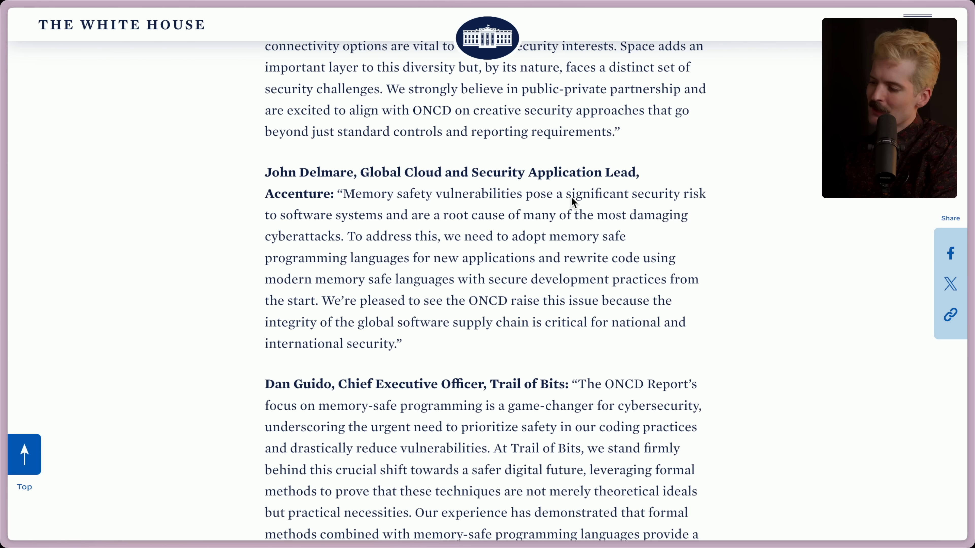
pyautogui.moveTo(389, 224)
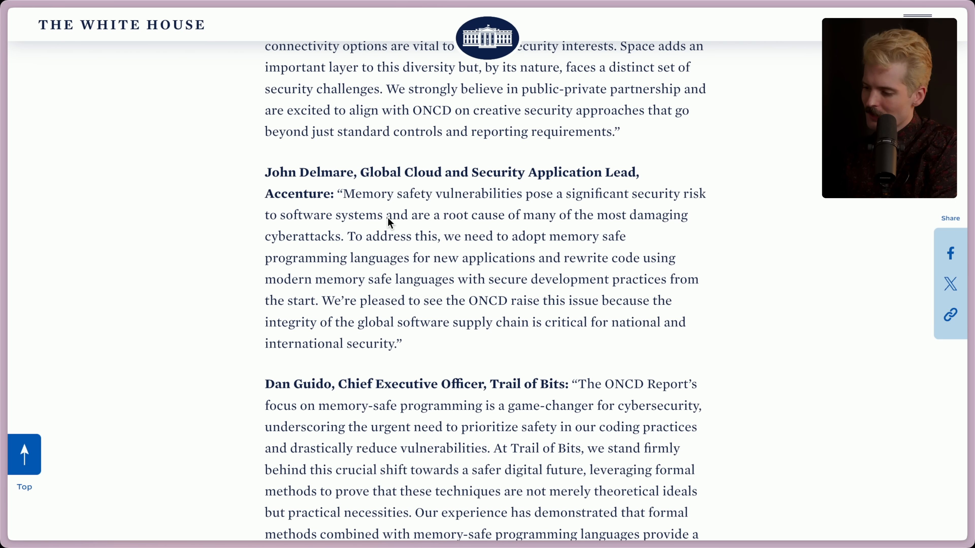
pyautogui.moveTo(624, 222)
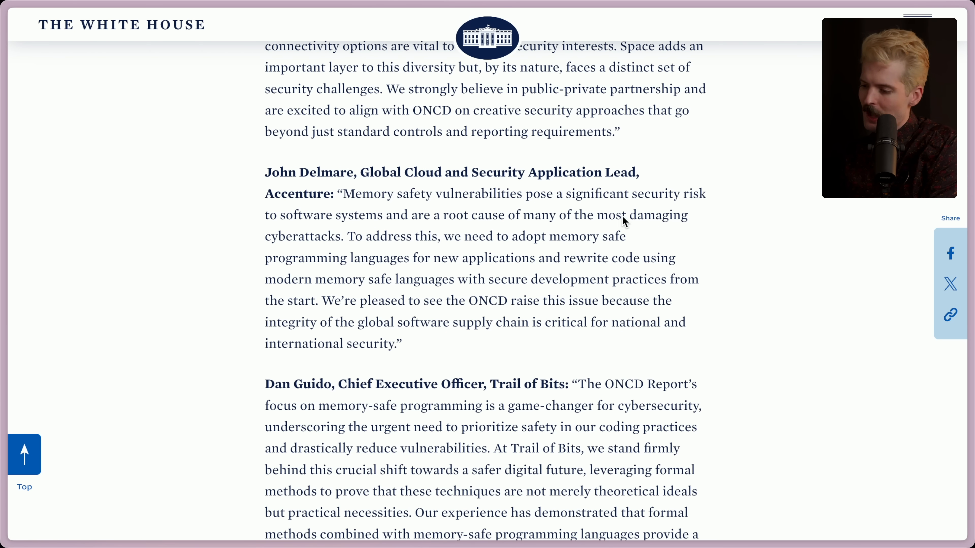
pyautogui.moveTo(462, 242)
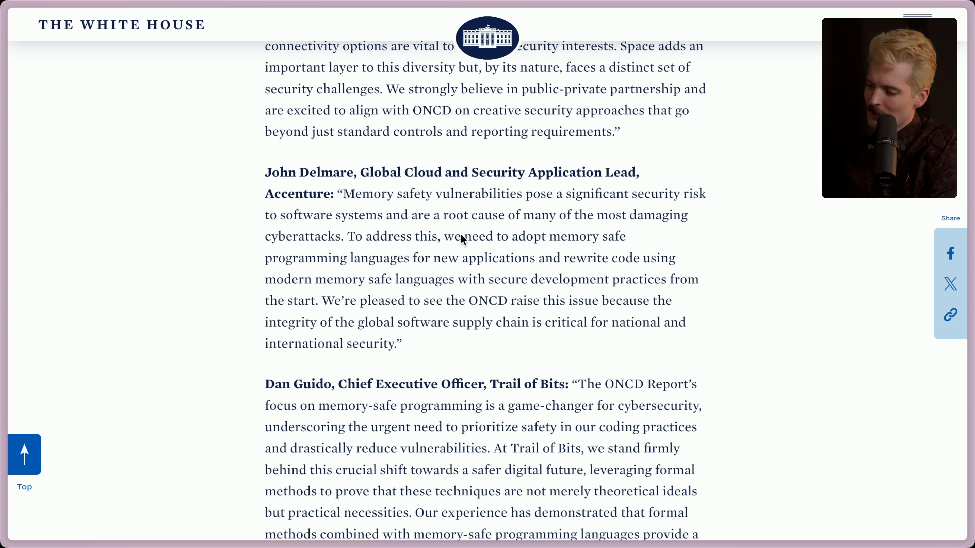
pyautogui.moveTo(393, 266)
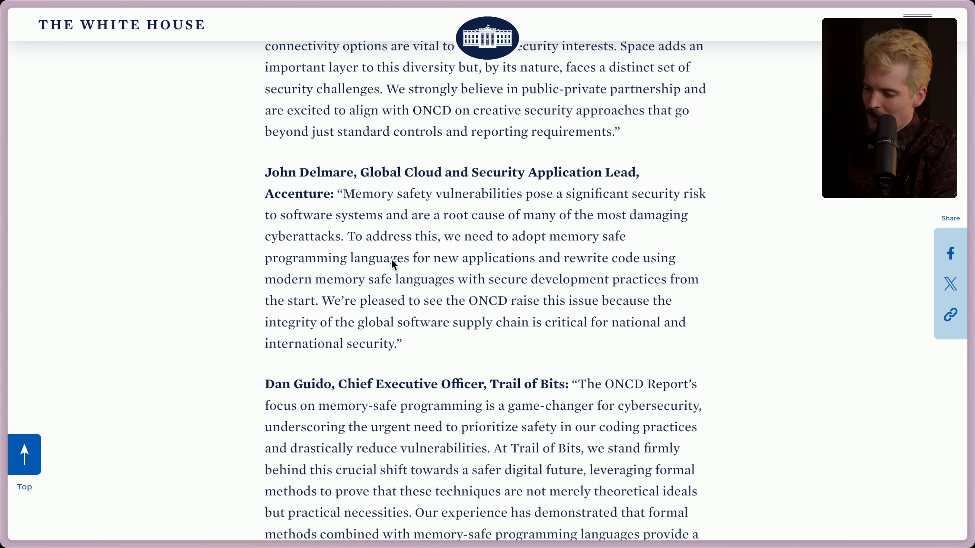
pyautogui.moveTo(557, 259)
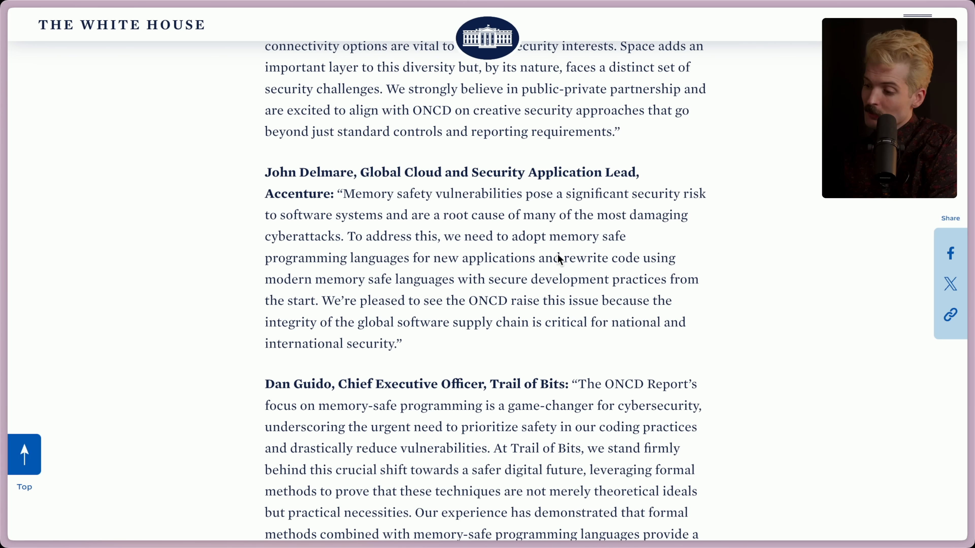
pyautogui.moveTo(454, 292)
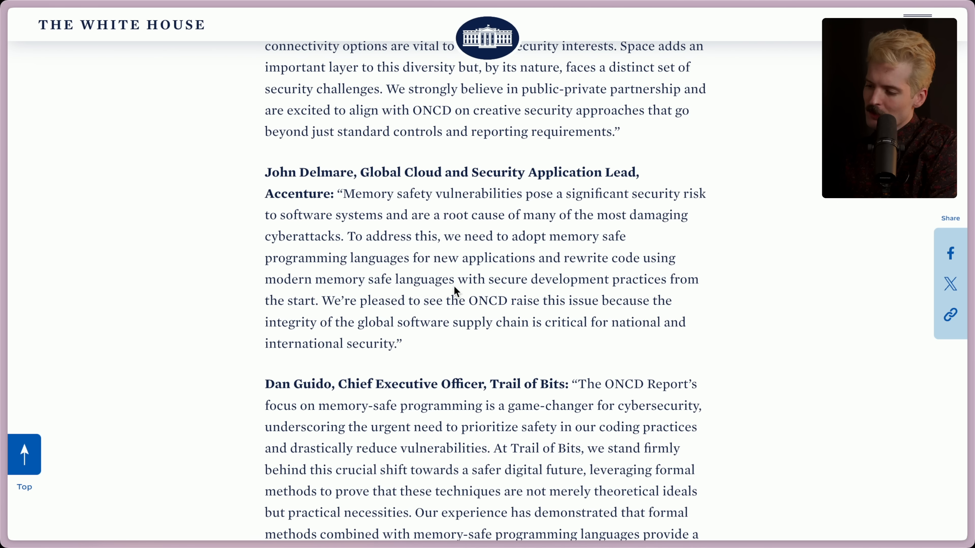
pyautogui.moveTo(347, 304)
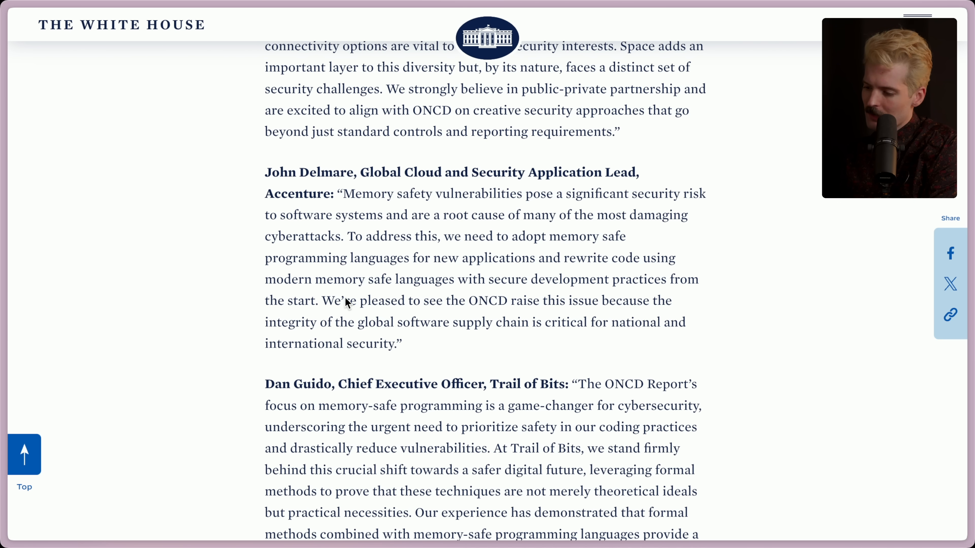
pyautogui.moveTo(658, 304)
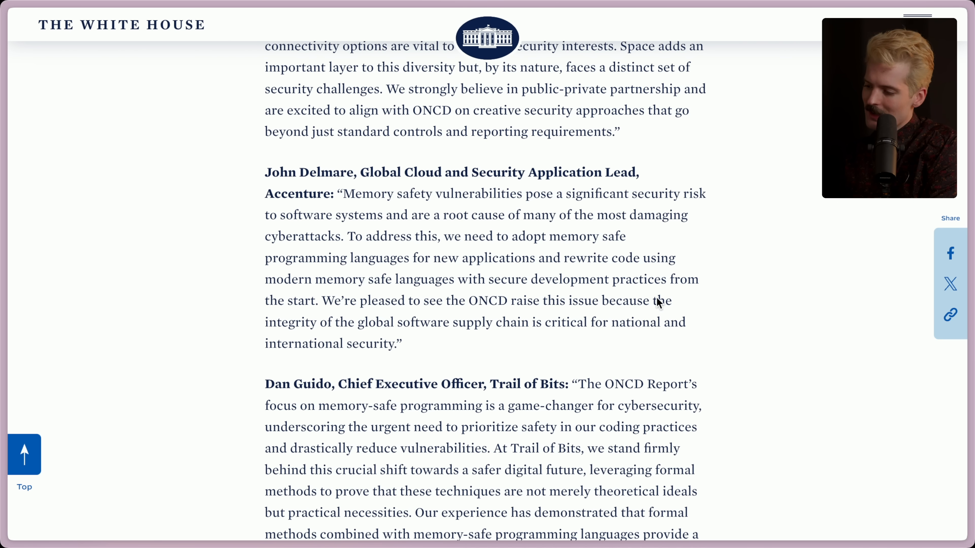
pyautogui.moveTo(505, 330)
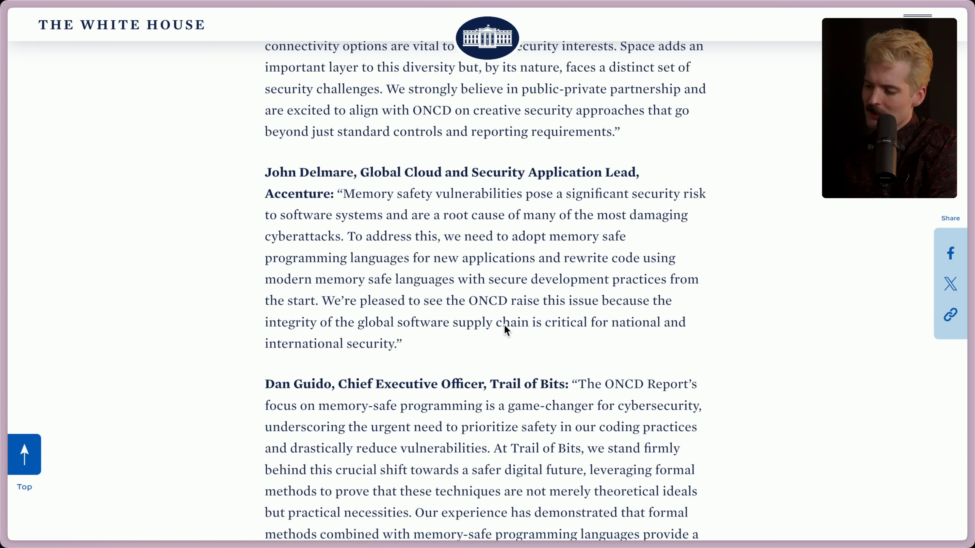
pyautogui.moveTo(299, 348)
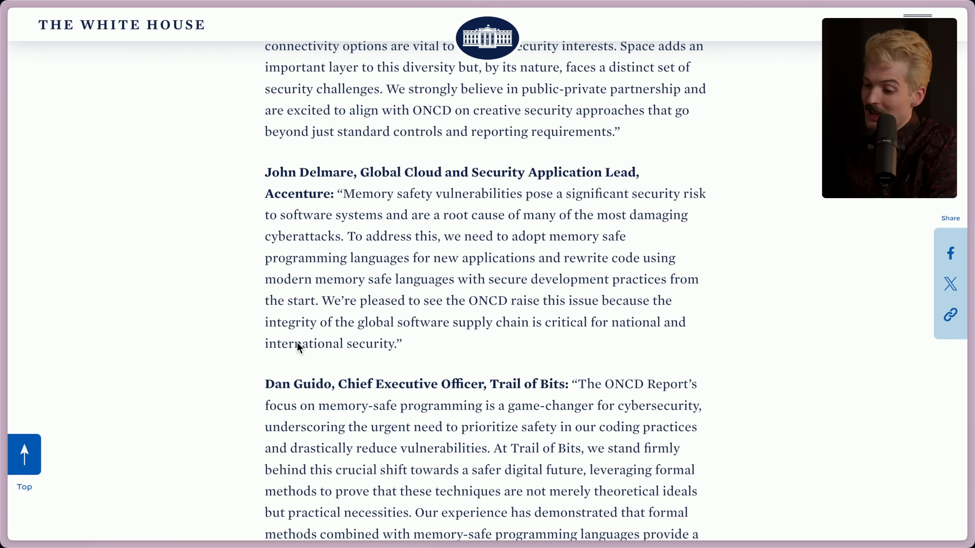
pyautogui.scroll(-3)
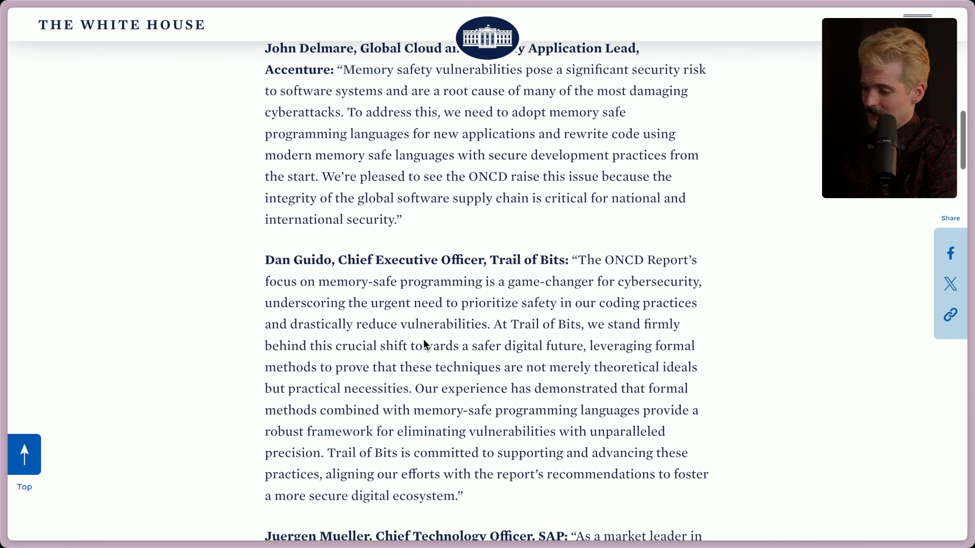
pyautogui.scroll(-3)
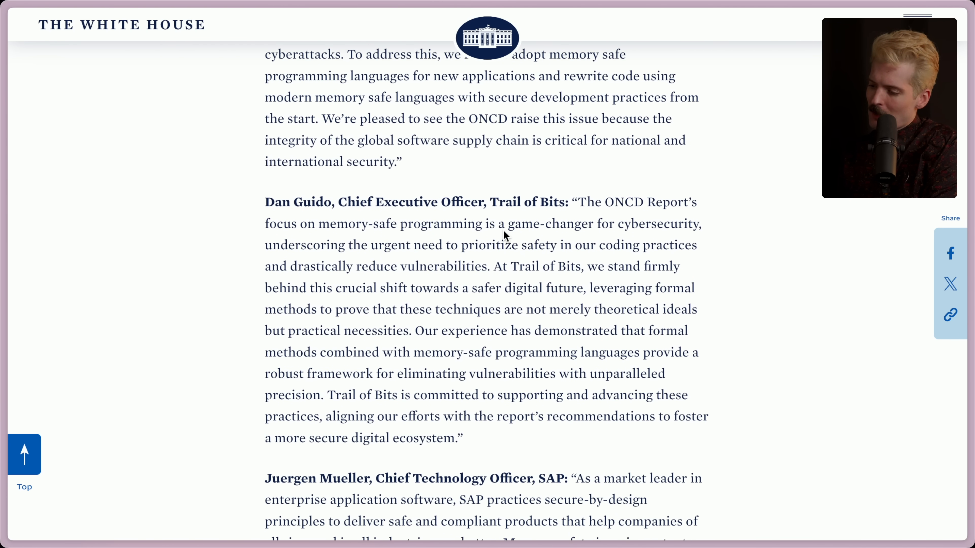
pyautogui.moveTo(385, 241)
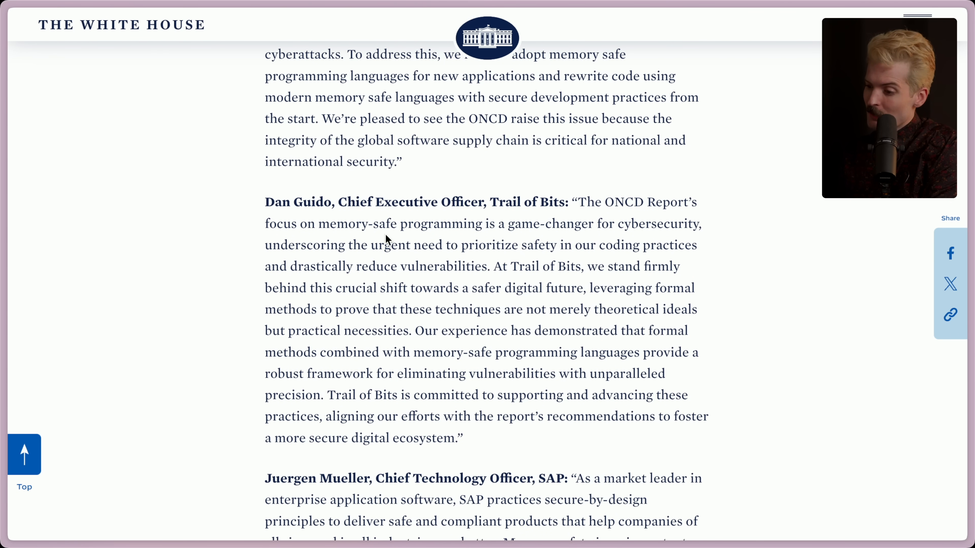
pyautogui.moveTo(451, 255)
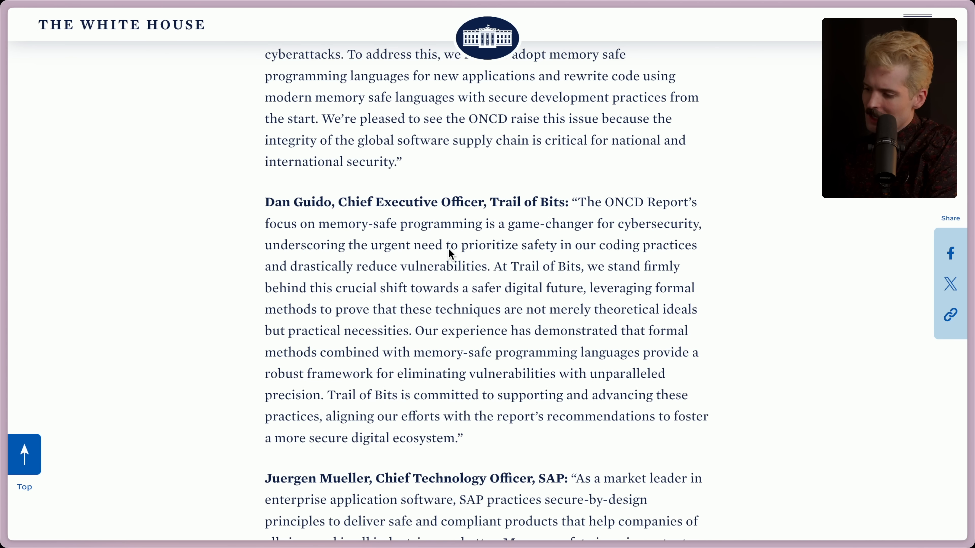
pyautogui.moveTo(704, 244)
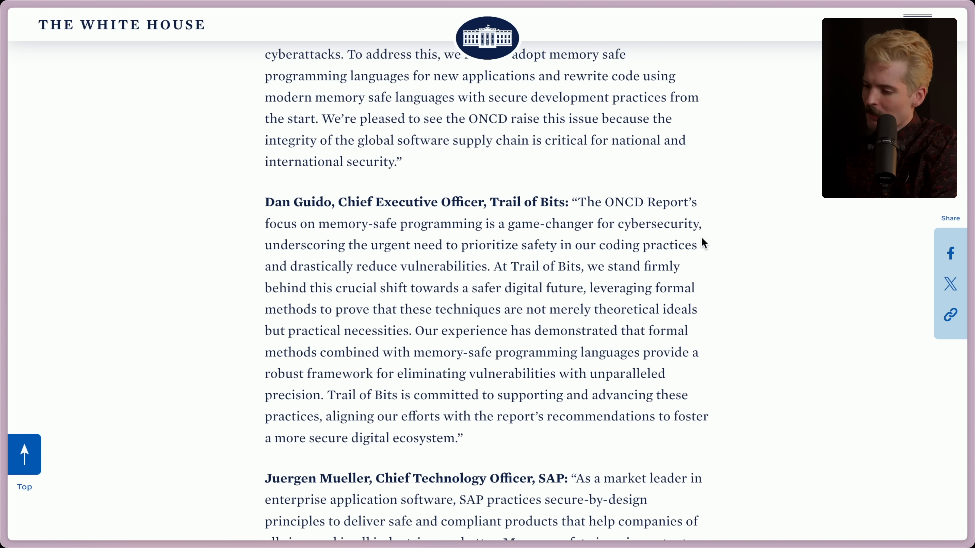
pyautogui.moveTo(482, 272)
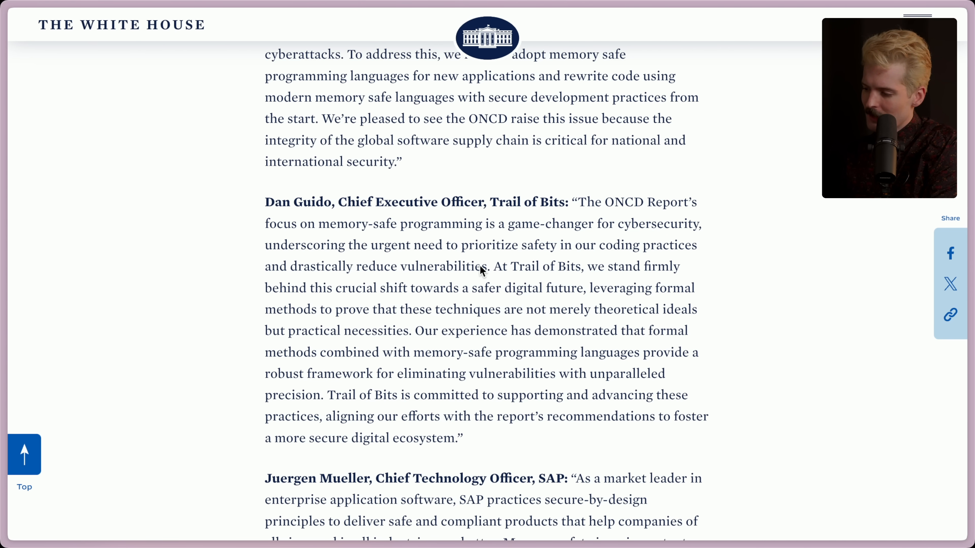
pyautogui.moveTo(315, 300)
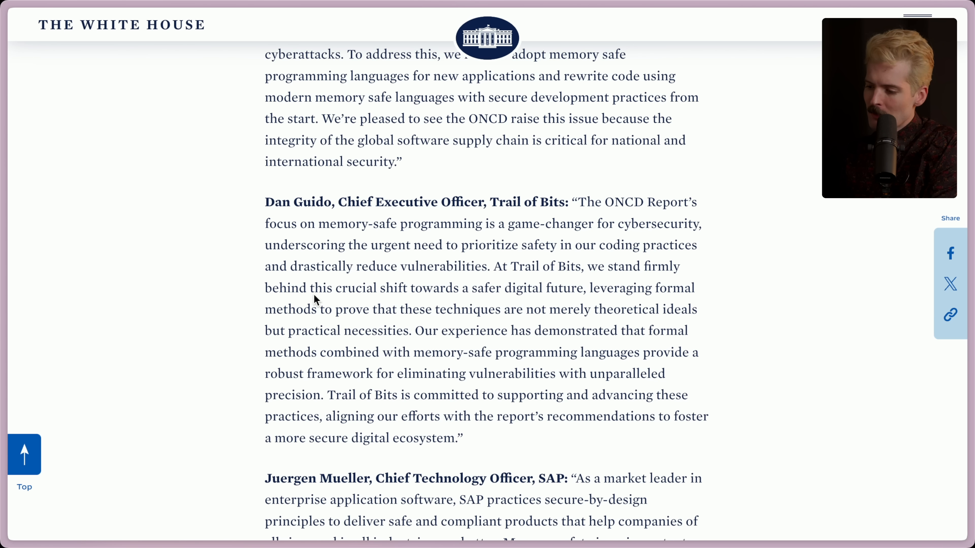
pyautogui.moveTo(535, 292)
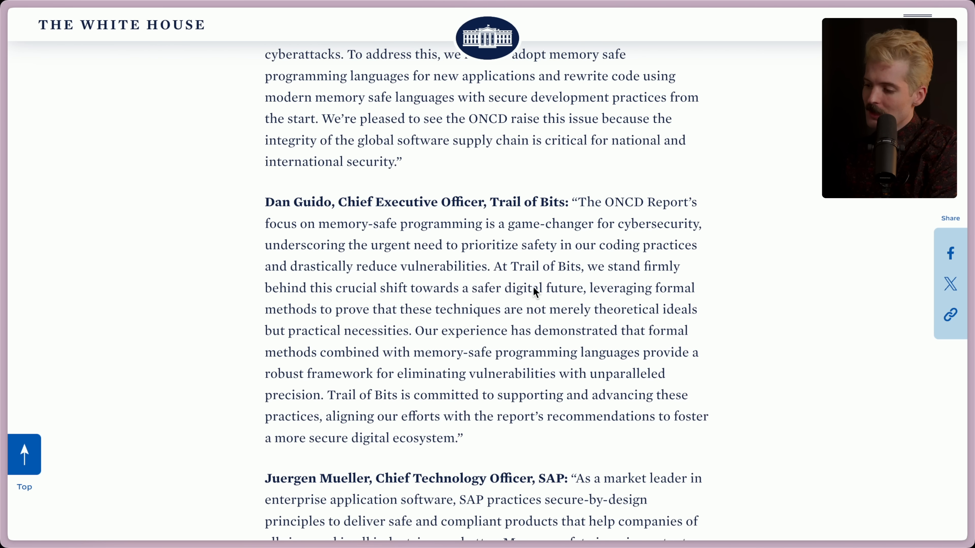
pyautogui.moveTo(309, 321)
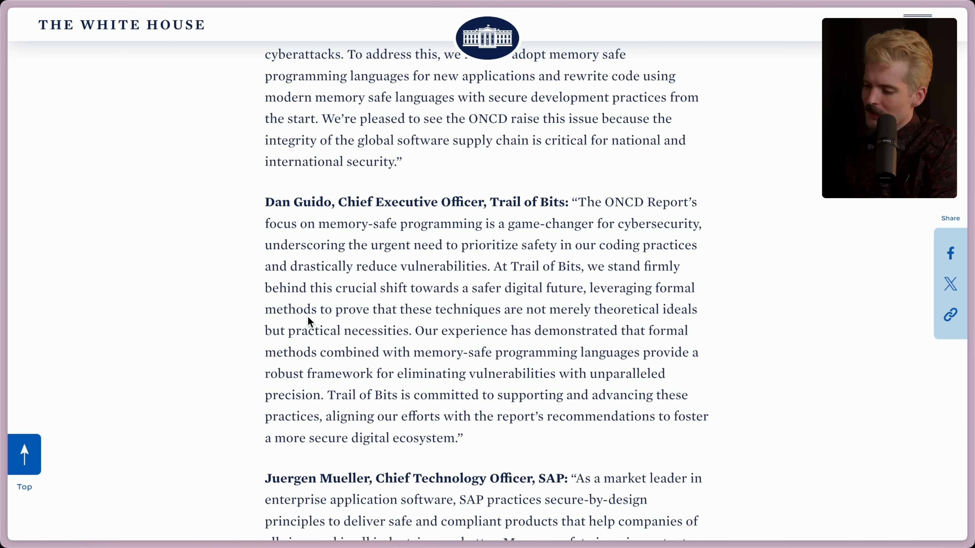
pyautogui.moveTo(645, 314)
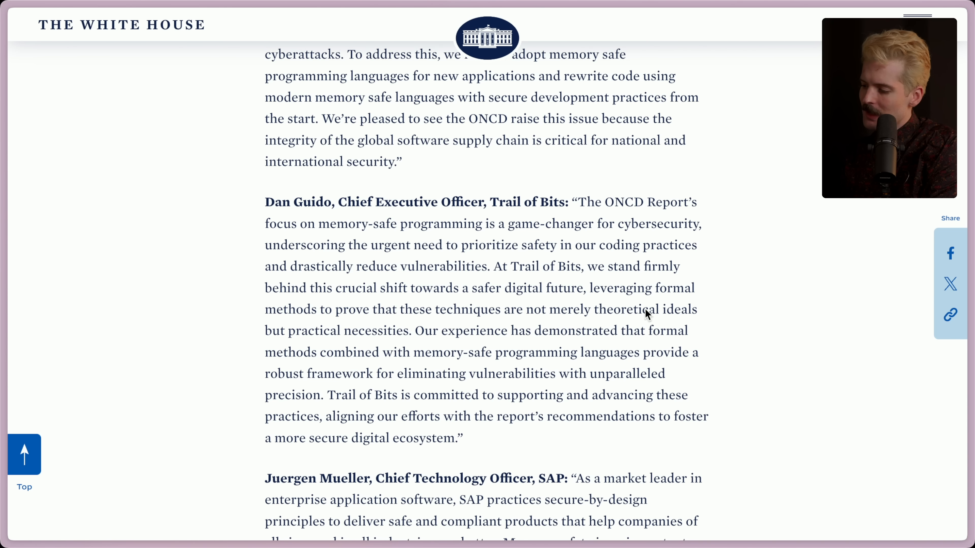
pyautogui.moveTo(398, 340)
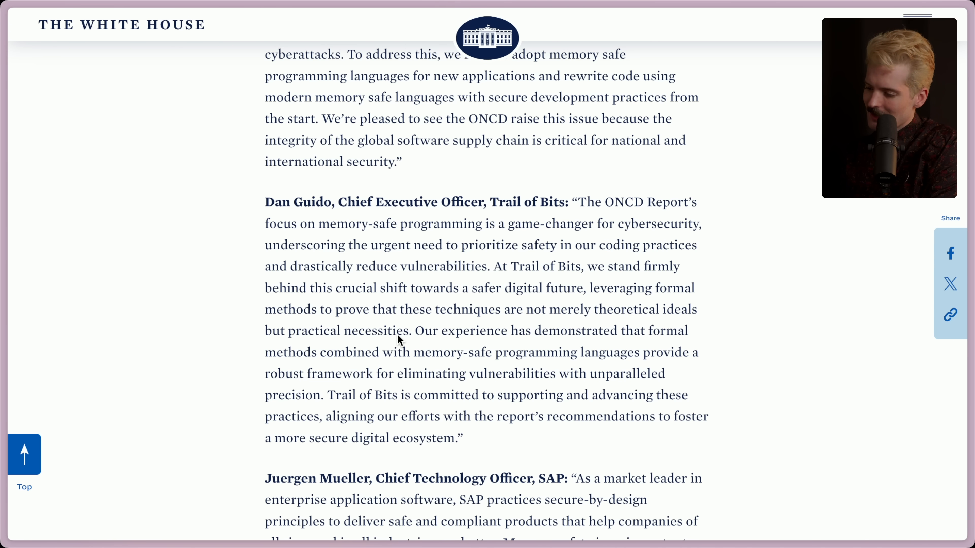
pyautogui.moveTo(350, 362)
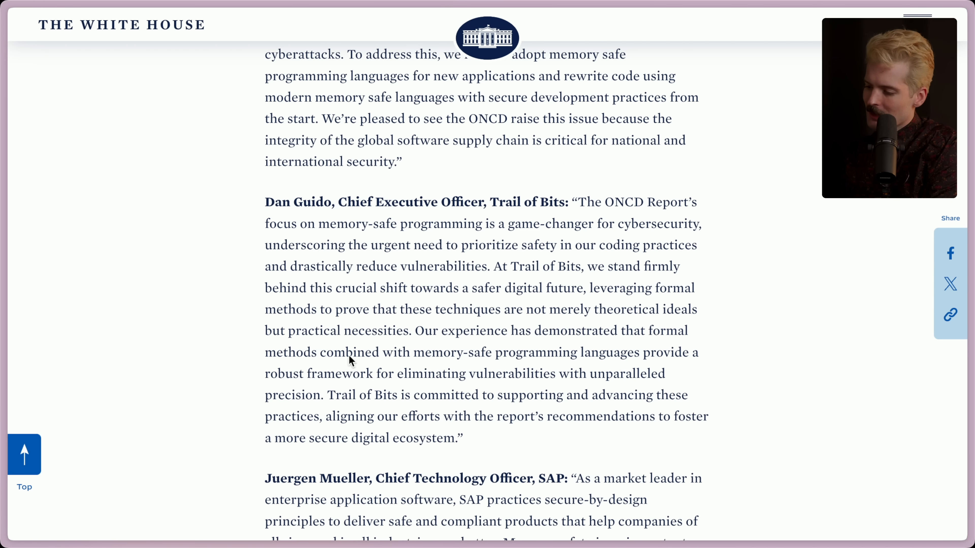
pyautogui.moveTo(387, 366)
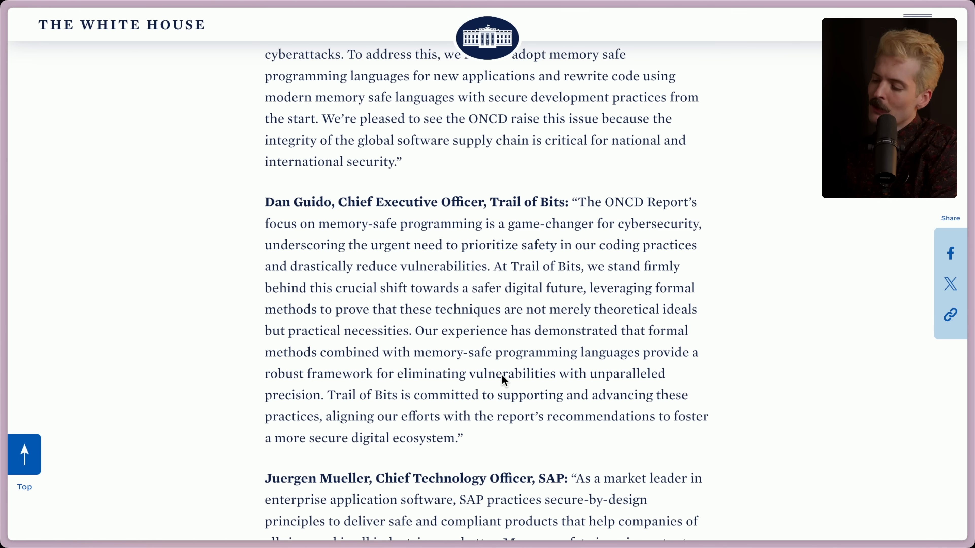
pyautogui.moveTo(316, 408)
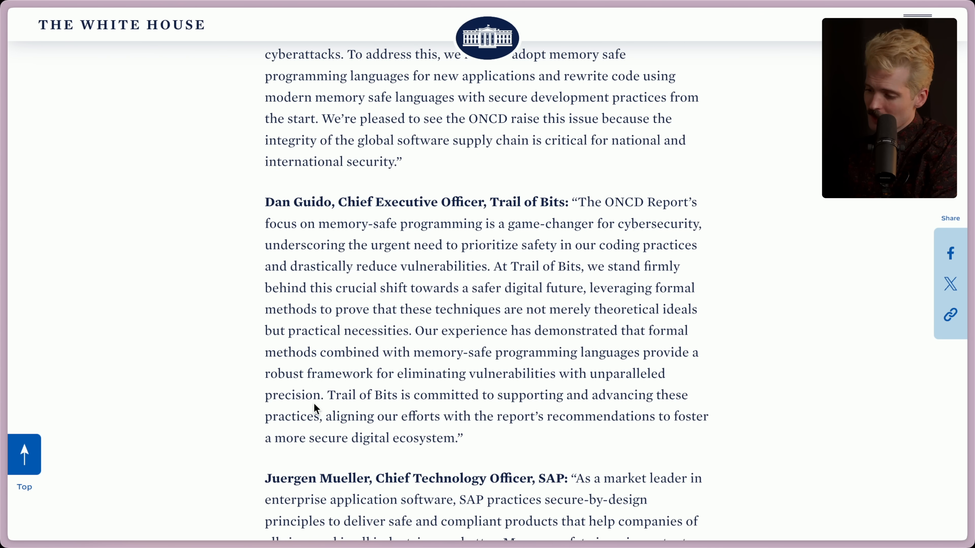
pyautogui.scroll(-3)
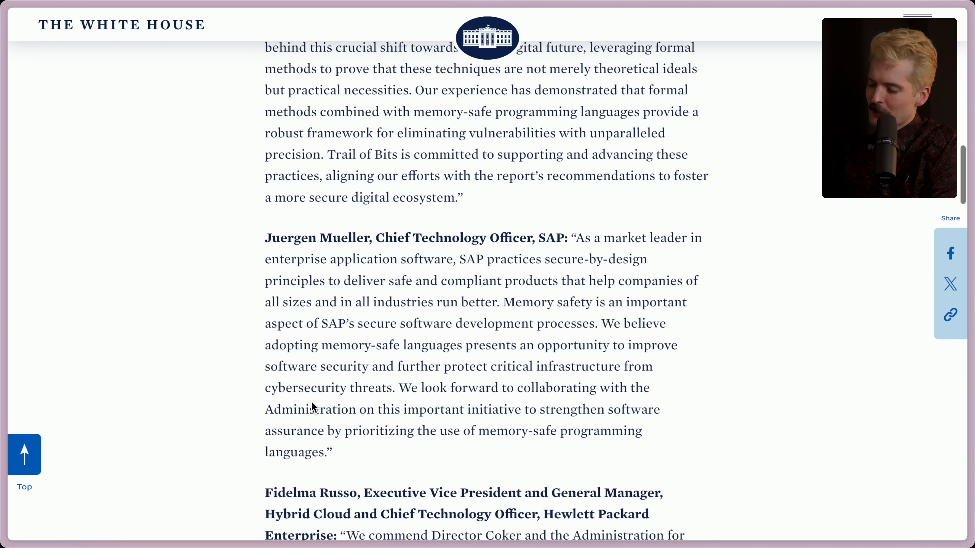
pyautogui.scroll(3)
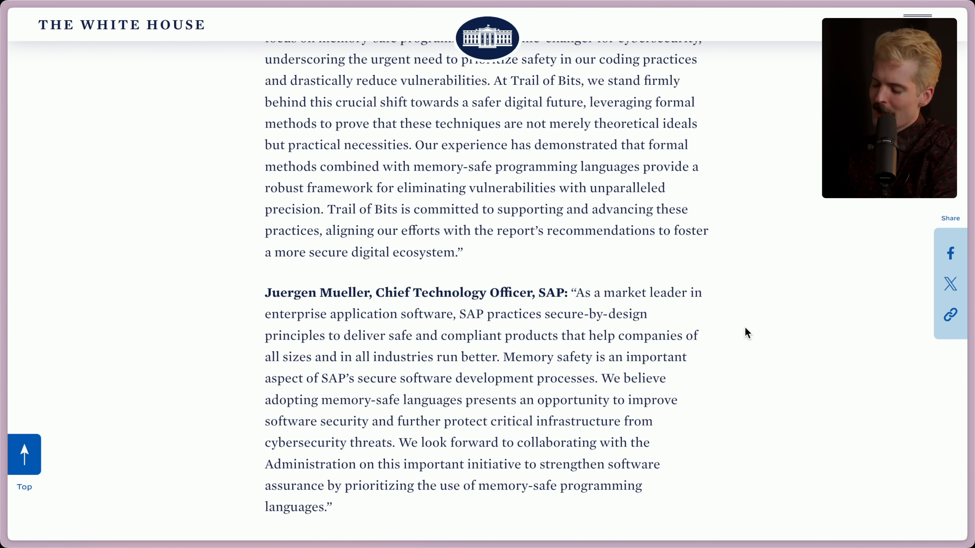
pyautogui.moveTo(494, 238)
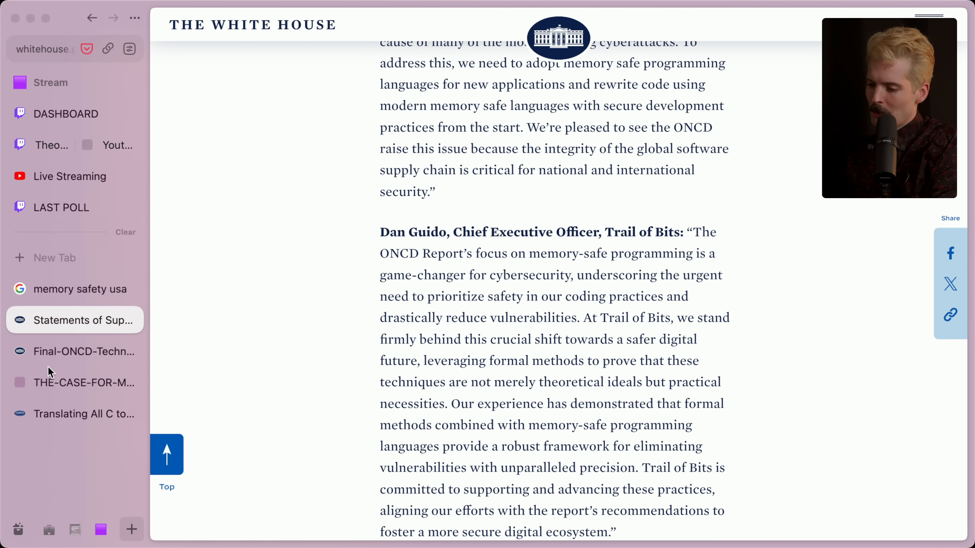
# - Return to the memory-safe roadmaps PDF appendix and scroll to the Rust row
pyautogui.click(84, 383)
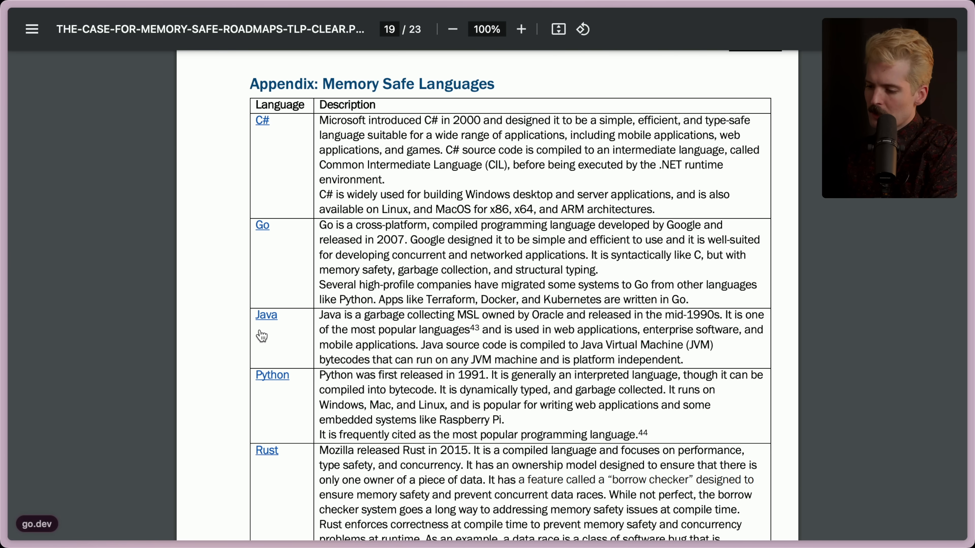
pyautogui.scroll(-3)
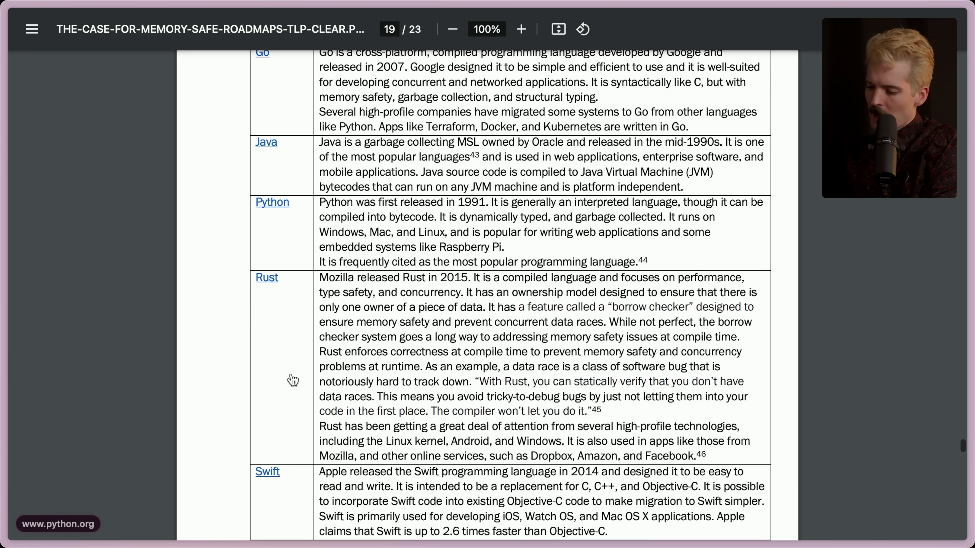
pyautogui.scroll(3)
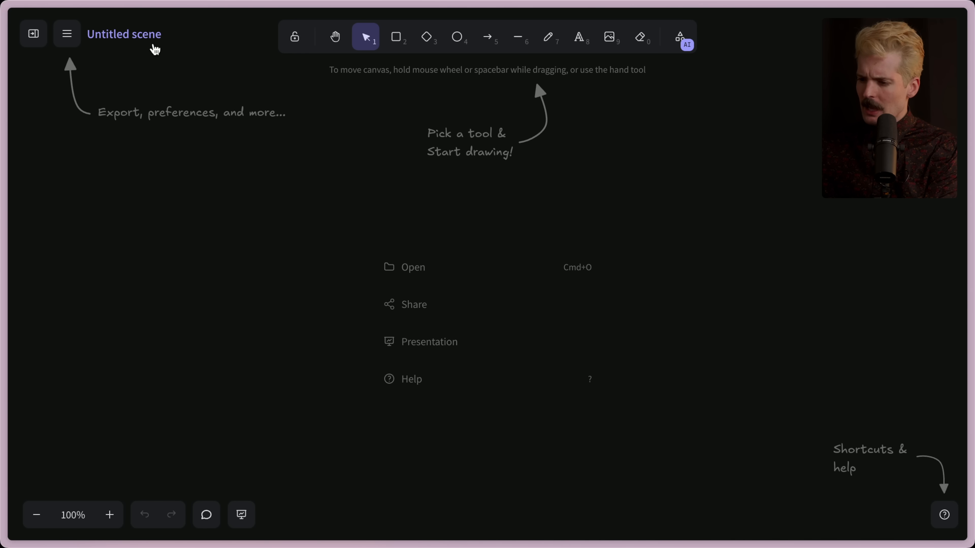
# - Name the scene Rust USA and write the heading RUST = "code that you let rust"
pyautogui.write('Rust USA')
pyautogui.write('RUST =')
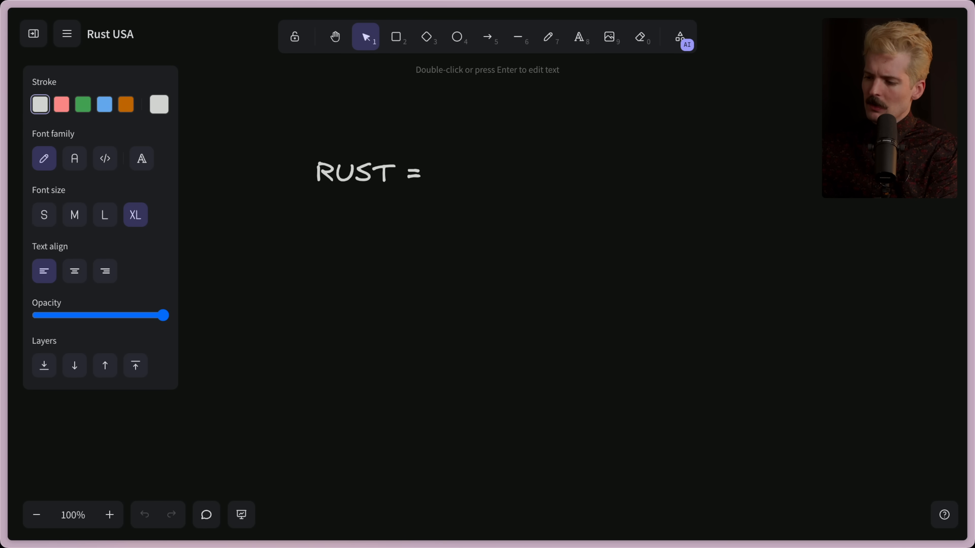
pyautogui.write('"code that you let rus')
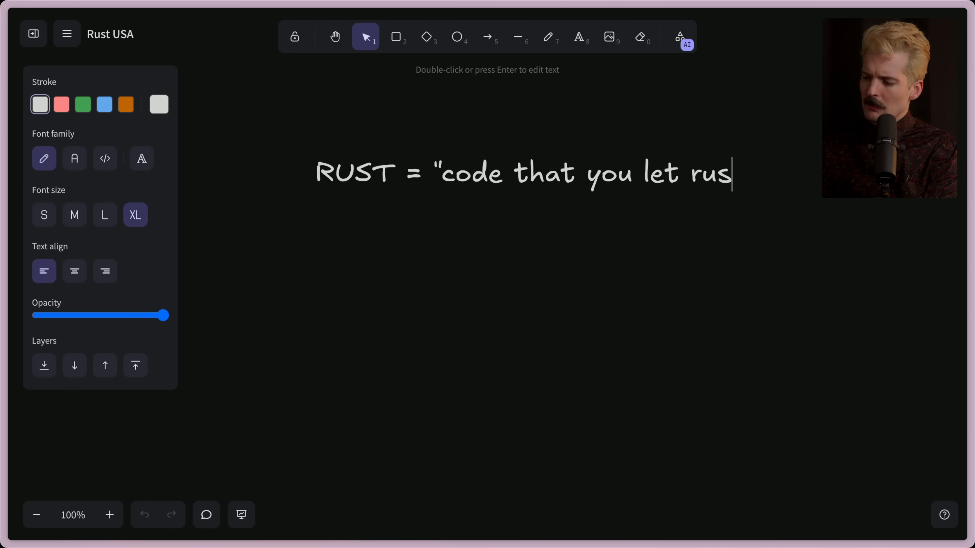
pyautogui.doubleClick(354, 172)
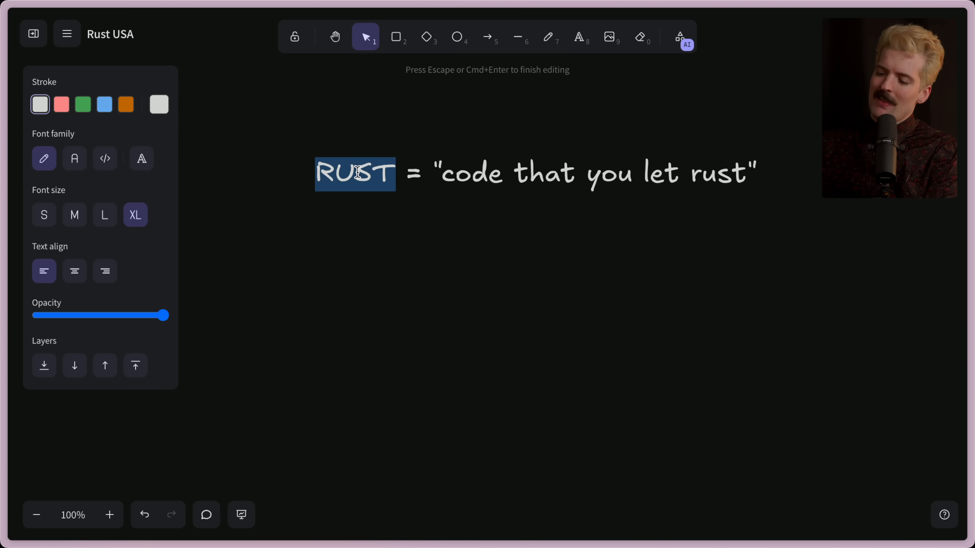
pyautogui.press('Escape')
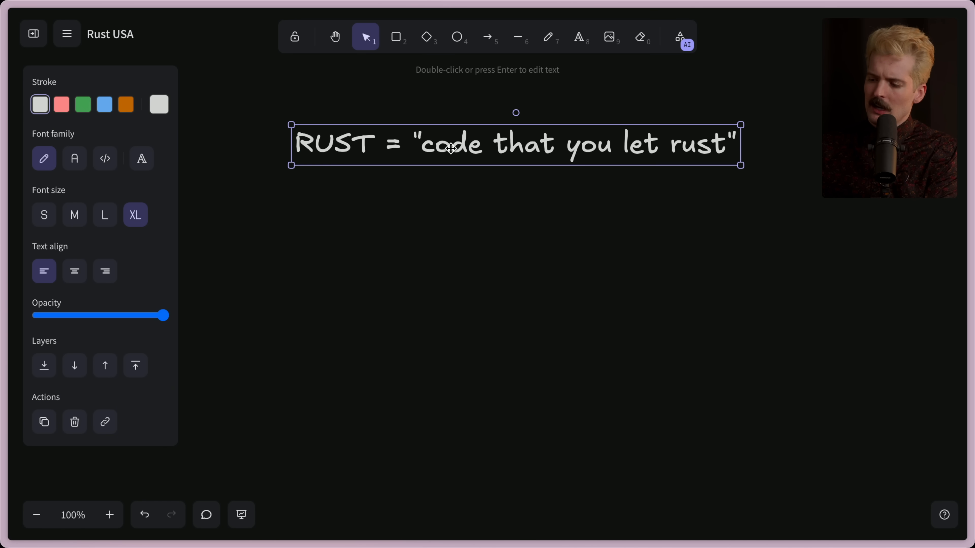
pyautogui.click(391, 241)
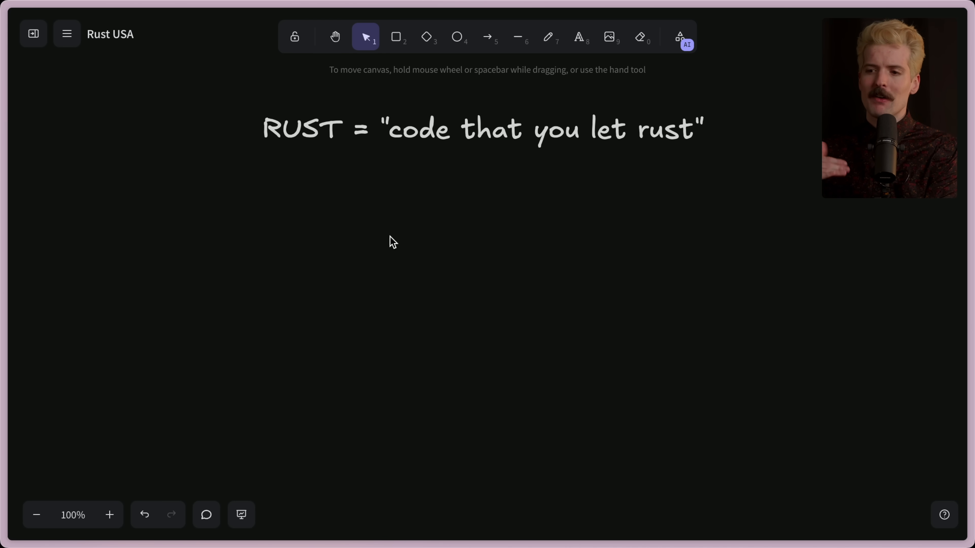
pyautogui.moveTo(323, 120)
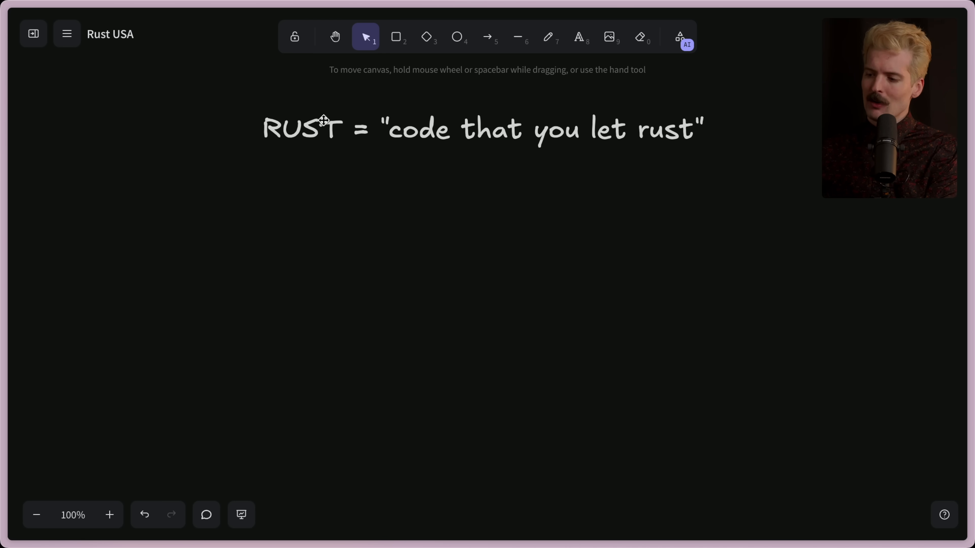
# - Reopen the heading to select the word RUST, then finish editing it
pyautogui.doubleClick(302, 128)
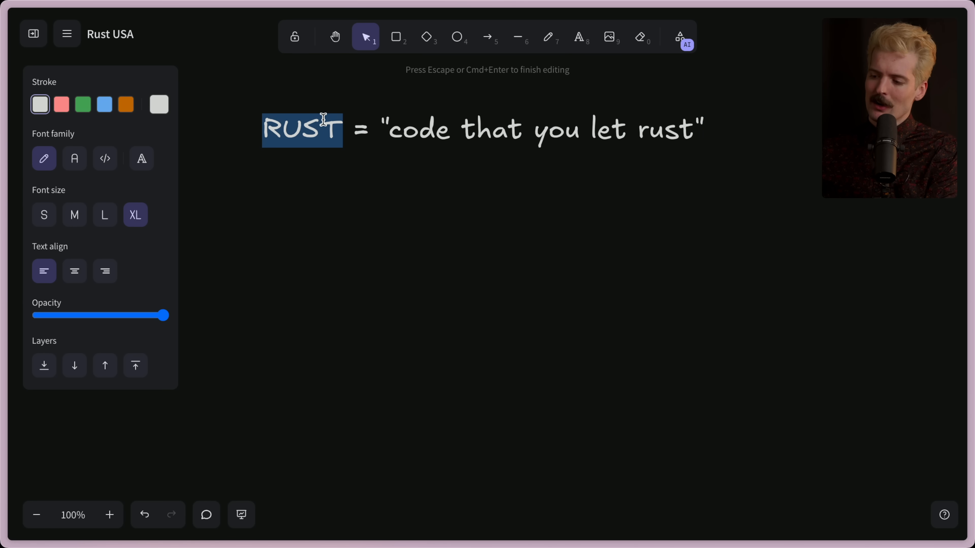
pyautogui.moveTo(515, 97)
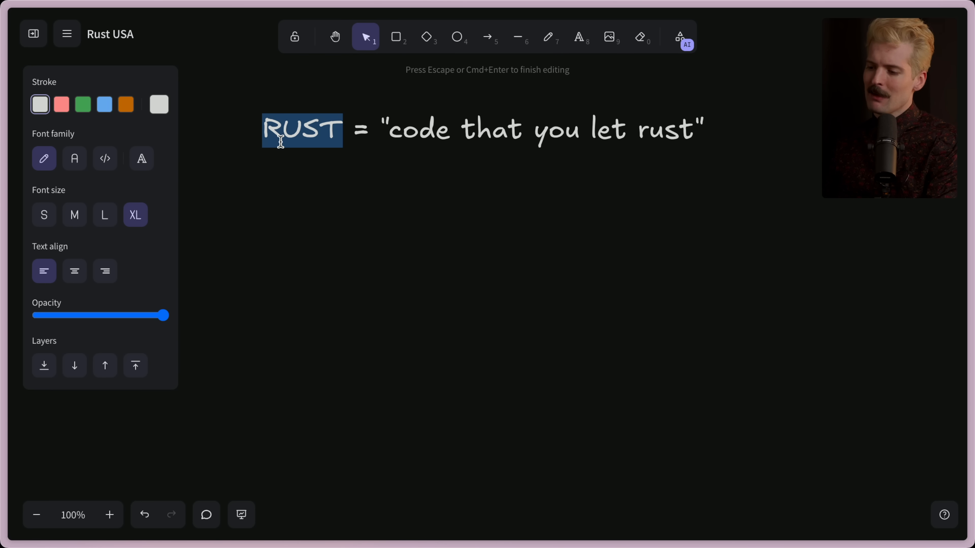
pyautogui.click(315, 247)
pyautogui.write('T(rust)')
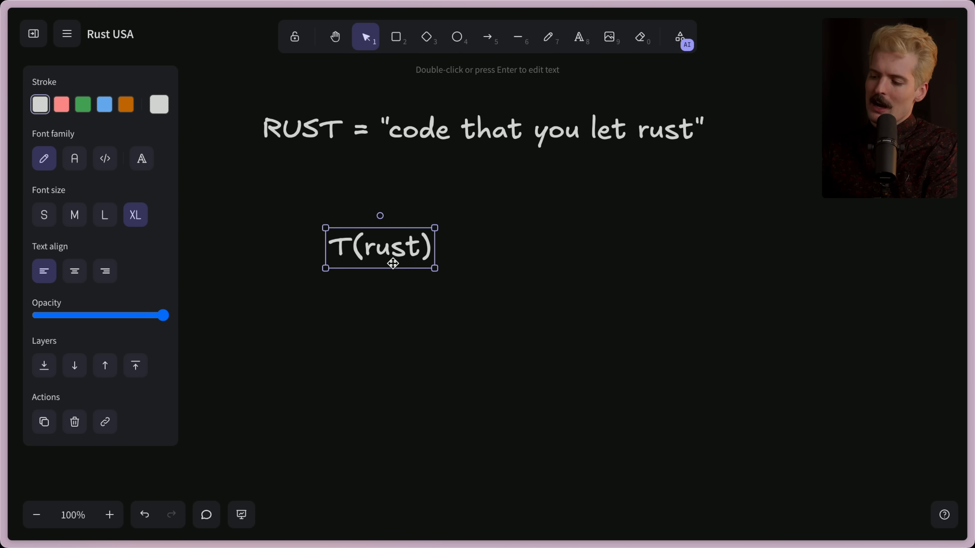
pyautogui.doubleClick(379, 245)
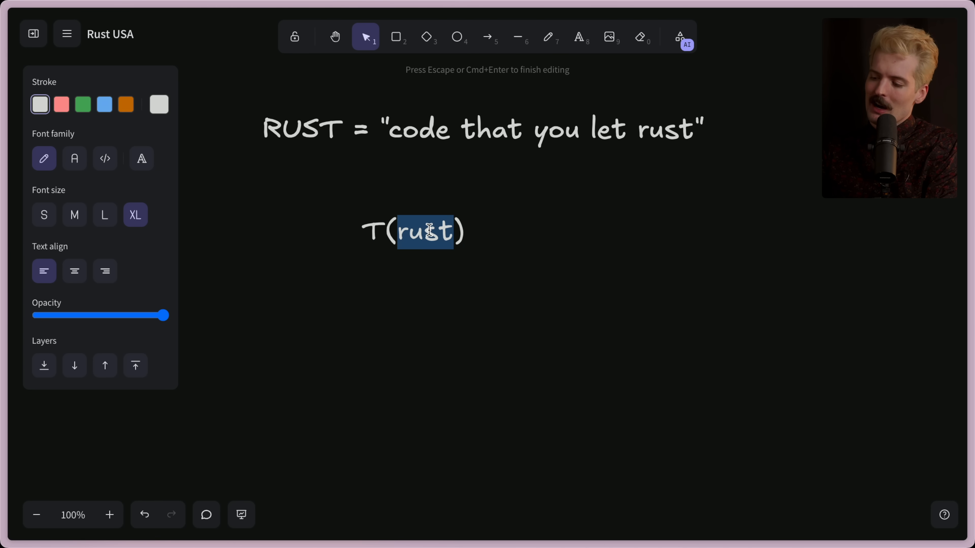
pyautogui.moveTo(436, 279)
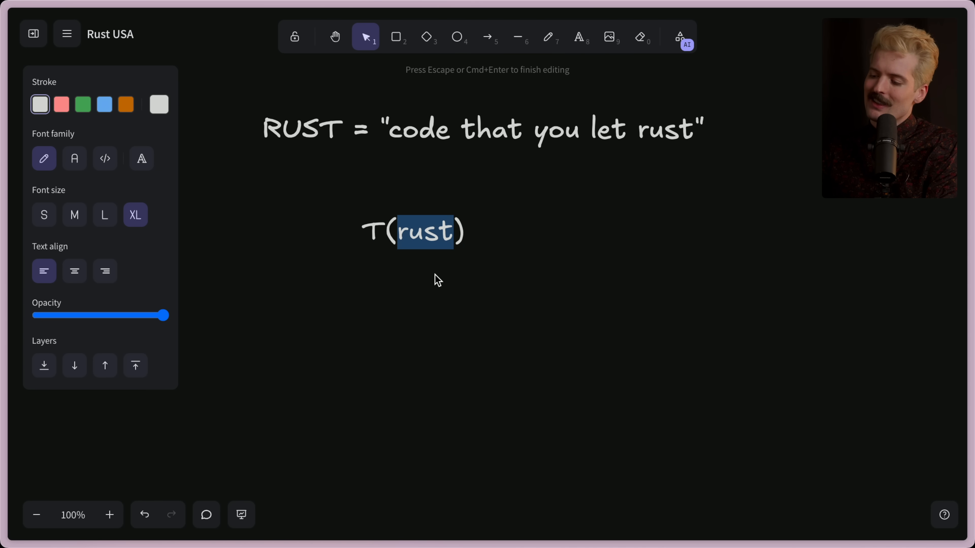
pyautogui.moveTo(492, 223)
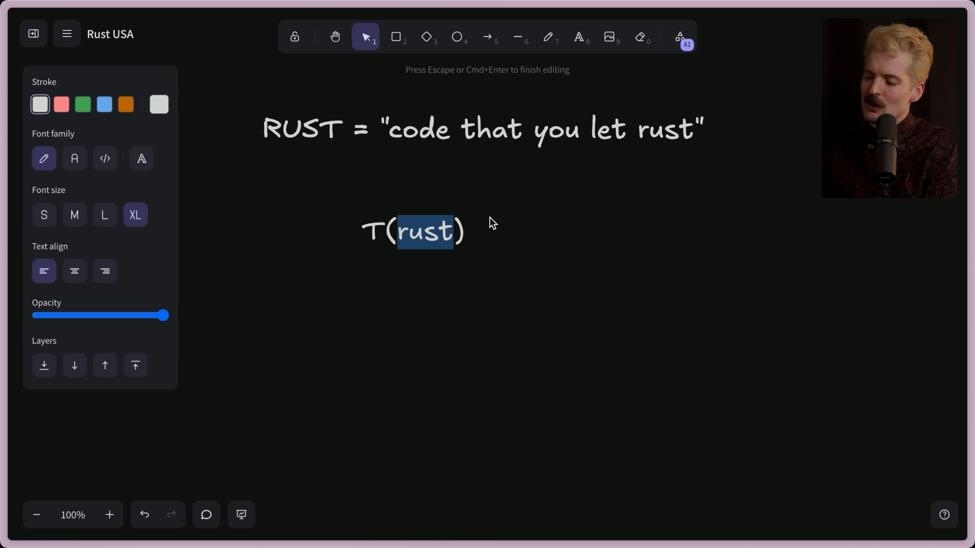
pyautogui.press('Escape')
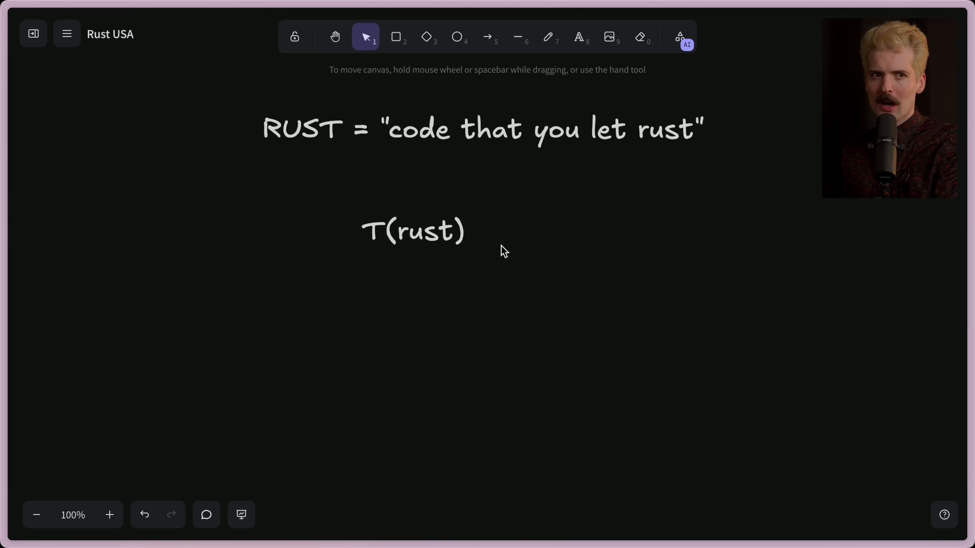
# - Add a text label '- Iteration speed' on the canvas below T(rust)
pyautogui.click(214, 369)
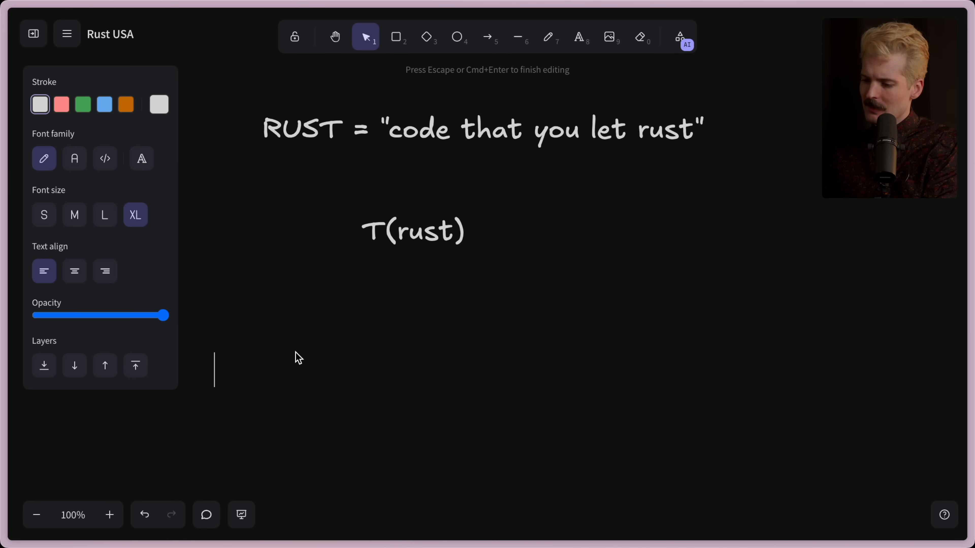
pyautogui.write('- Iteration speed')
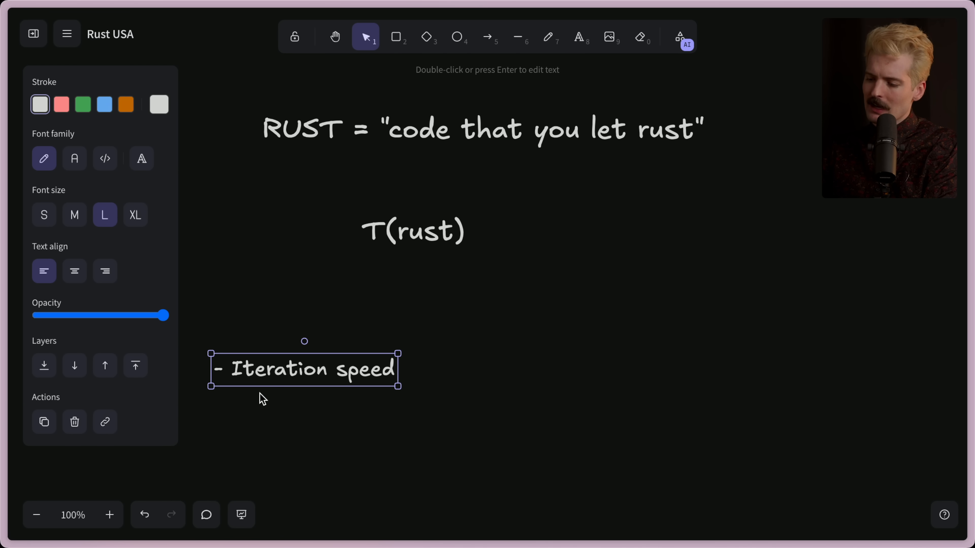
pyautogui.doubleClick(304, 369)
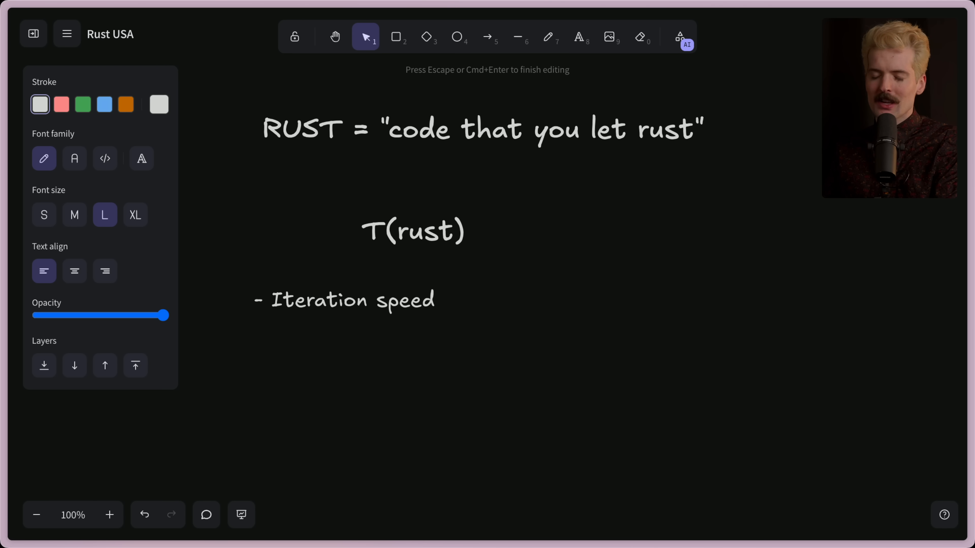
# - Place the cursor after Iteration speed to continue the bullet list
pyautogui.click(434, 300)
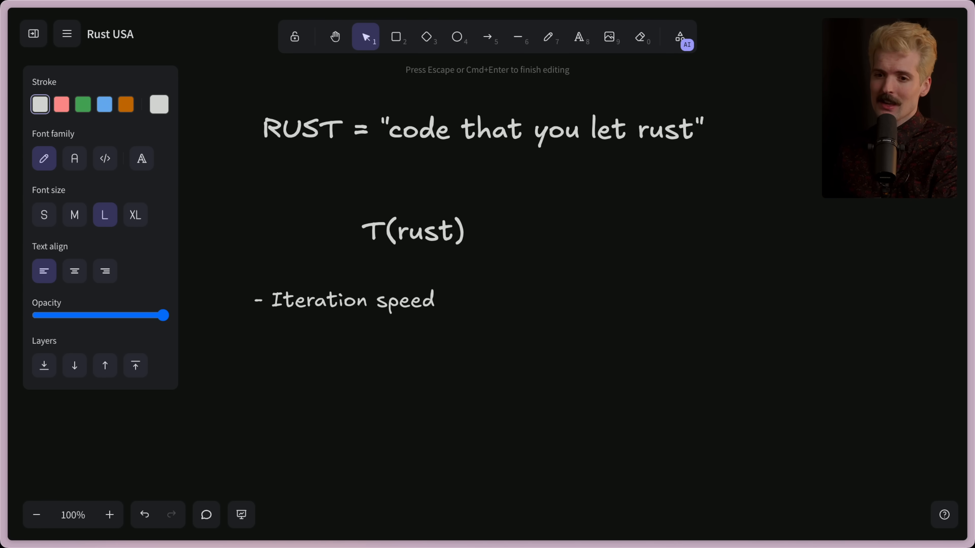
pyautogui.click(434, 300)
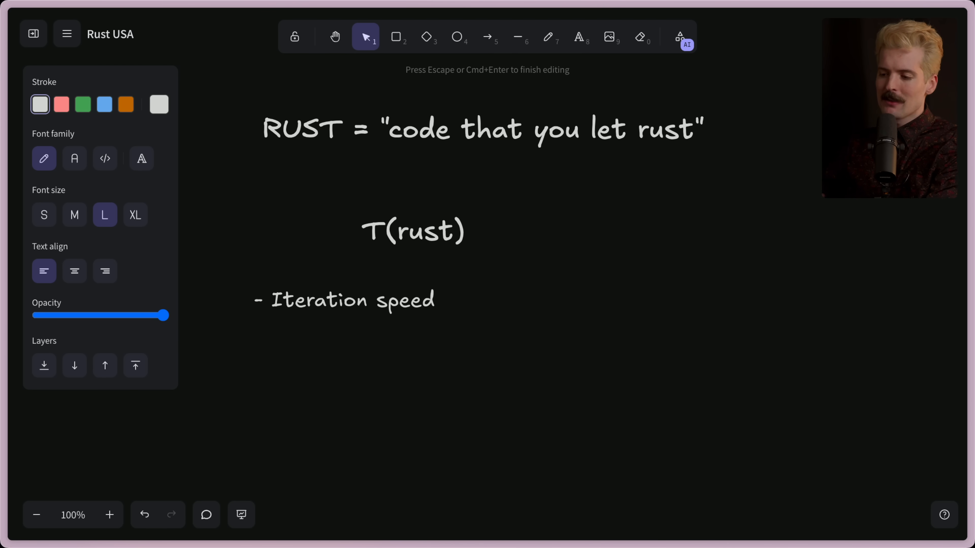
pyautogui.click(435, 301)
pyautogui.write('- Com')
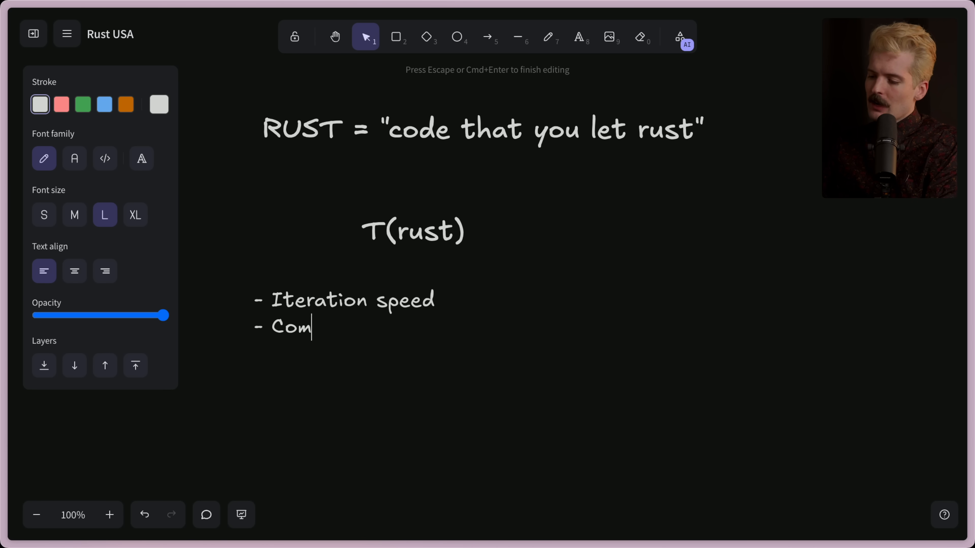
# - Complete the second bullet '- Compilation times' and finish editing the list
pyautogui.write('pilation times')
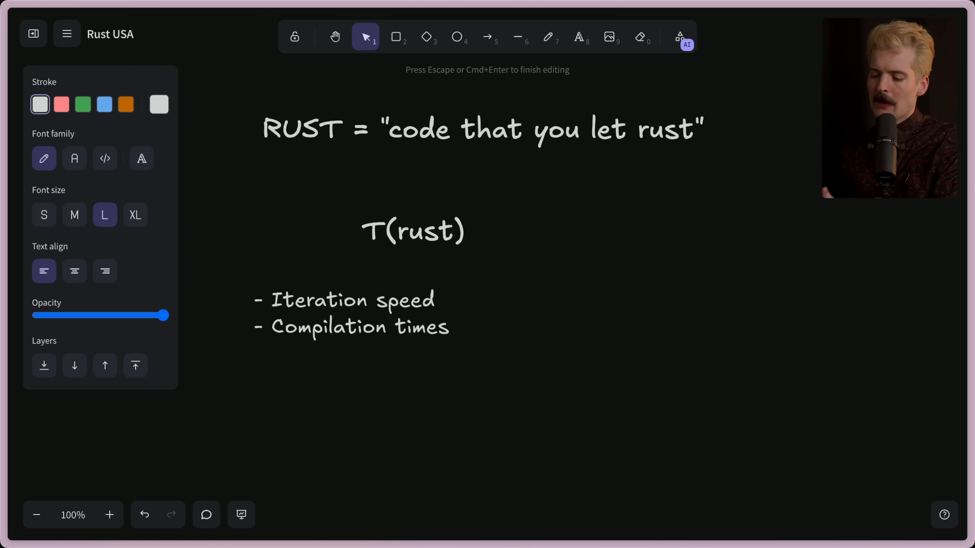
pyautogui.click(448, 327)
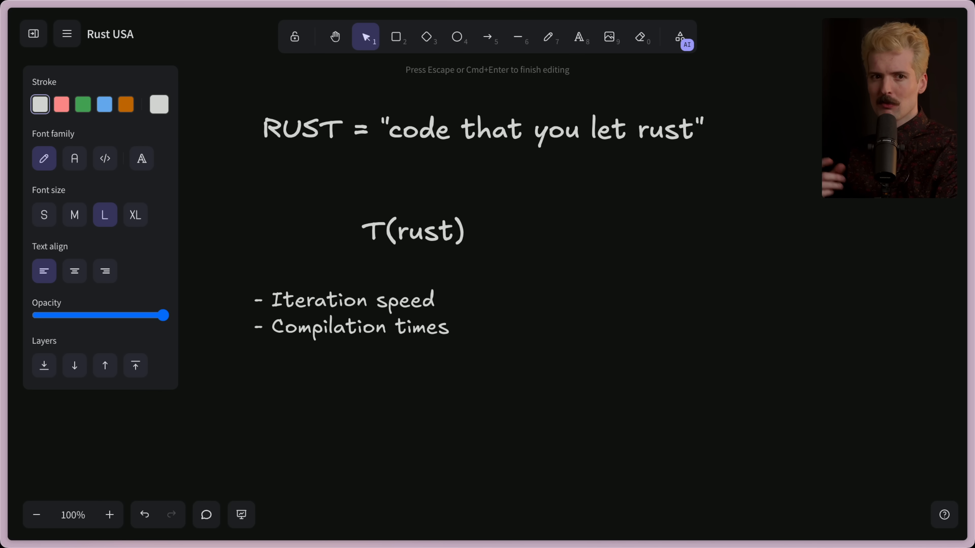
pyautogui.click(448, 326)
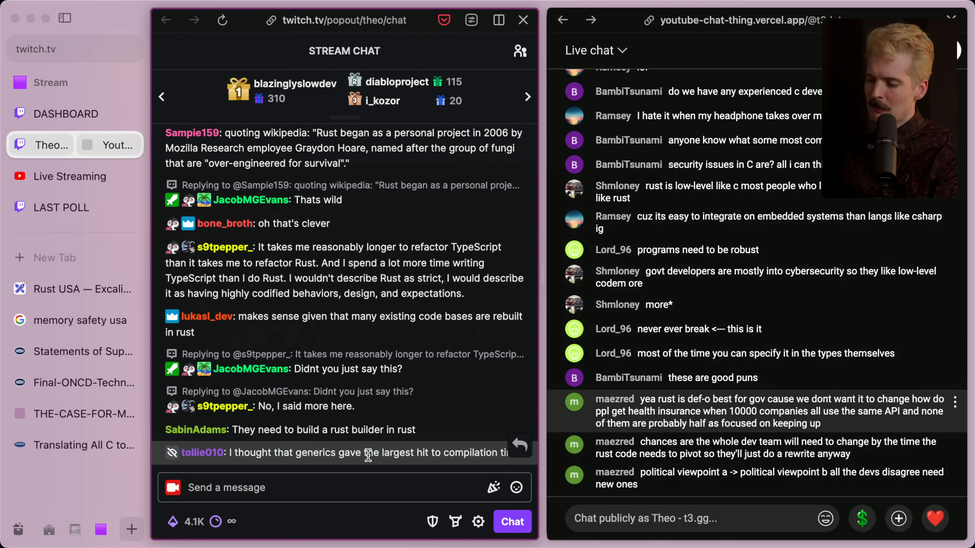
pyautogui.click(83, 289)
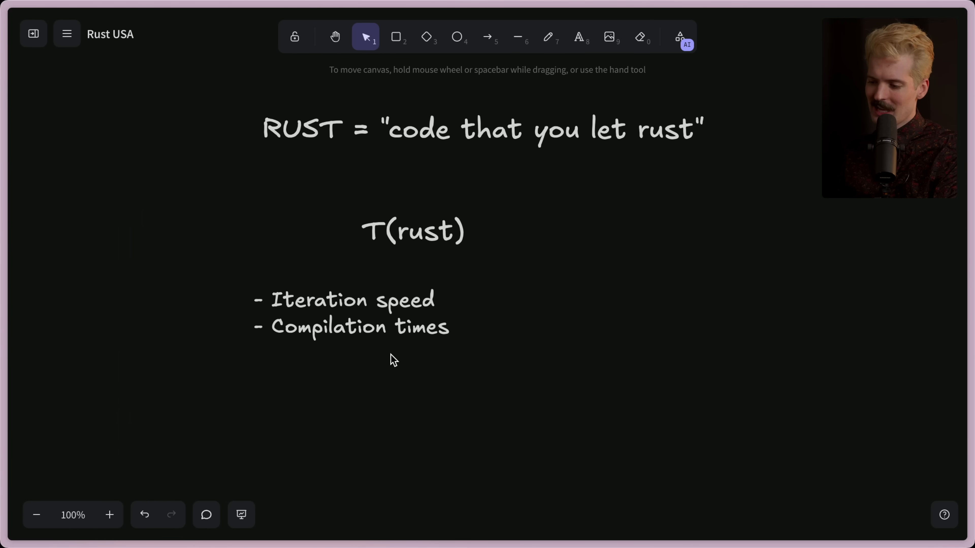
pyautogui.click(352, 313)
pyautogui.write('-')
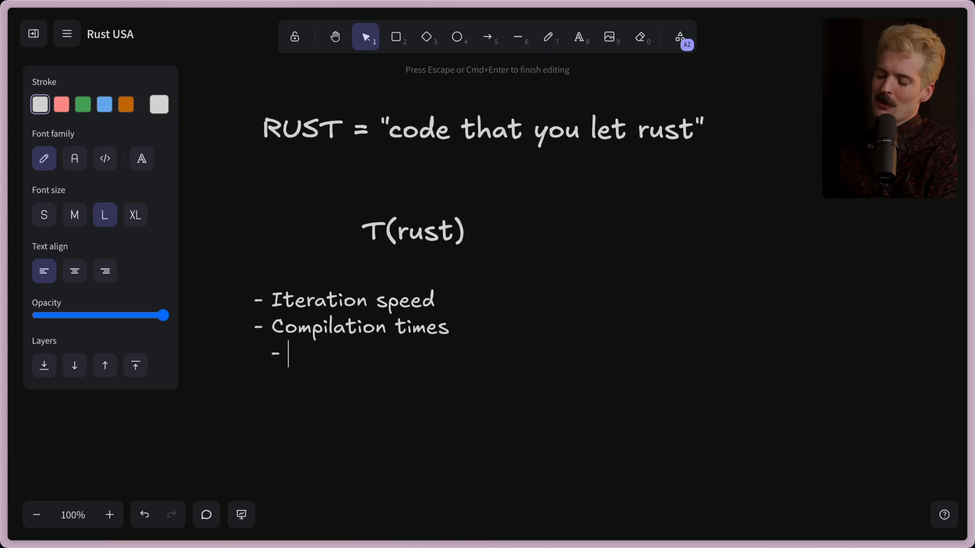
# - Add indented sub-bullets 'Generics' and 'Cargo WON'T allow binaries' under Compilation times
pyautogui.write('Generics')
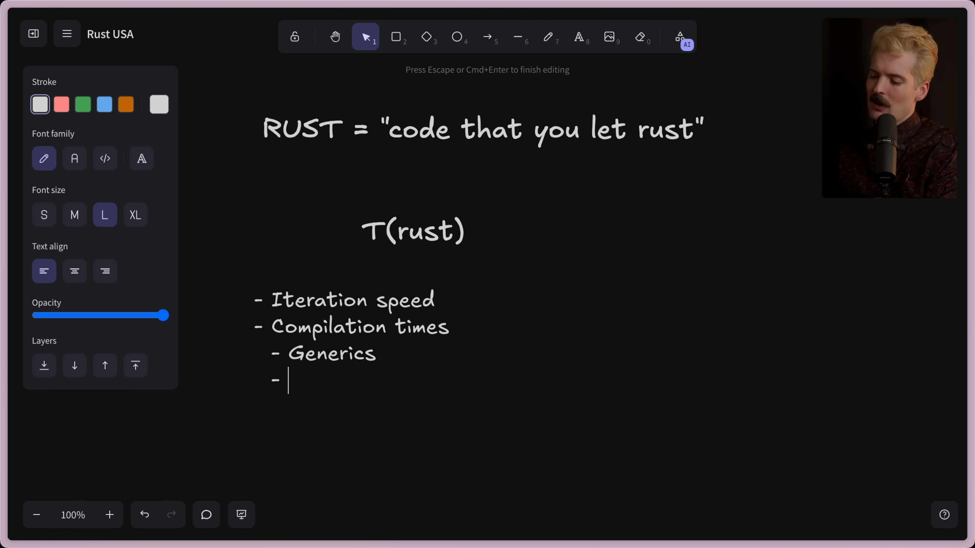
pyautogui.write('Cargo WON')
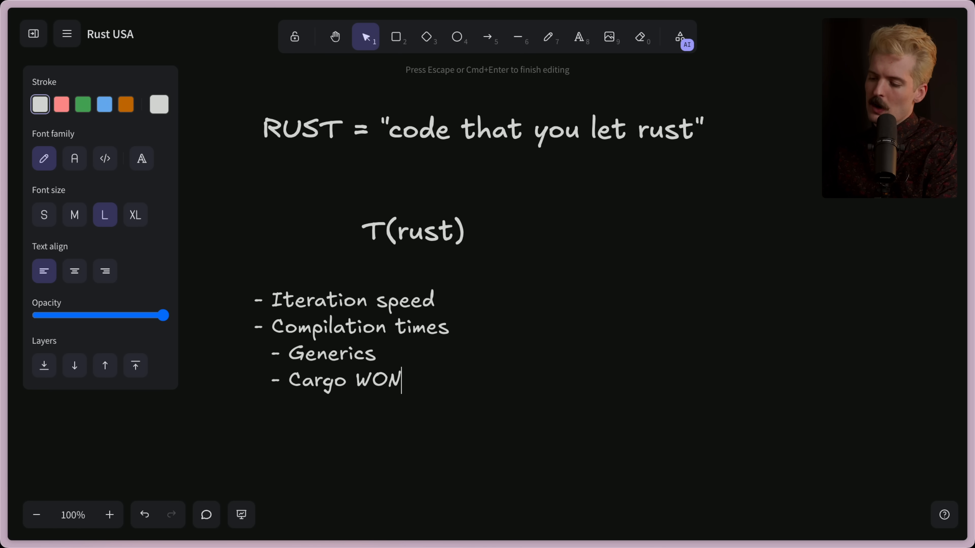
pyautogui.write("'T allow binaries")
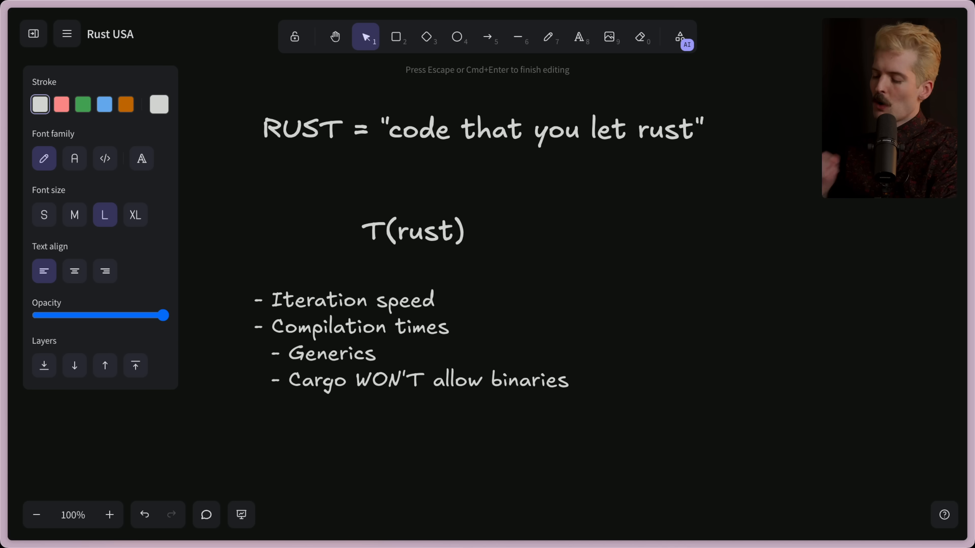
pyautogui.click(567, 380)
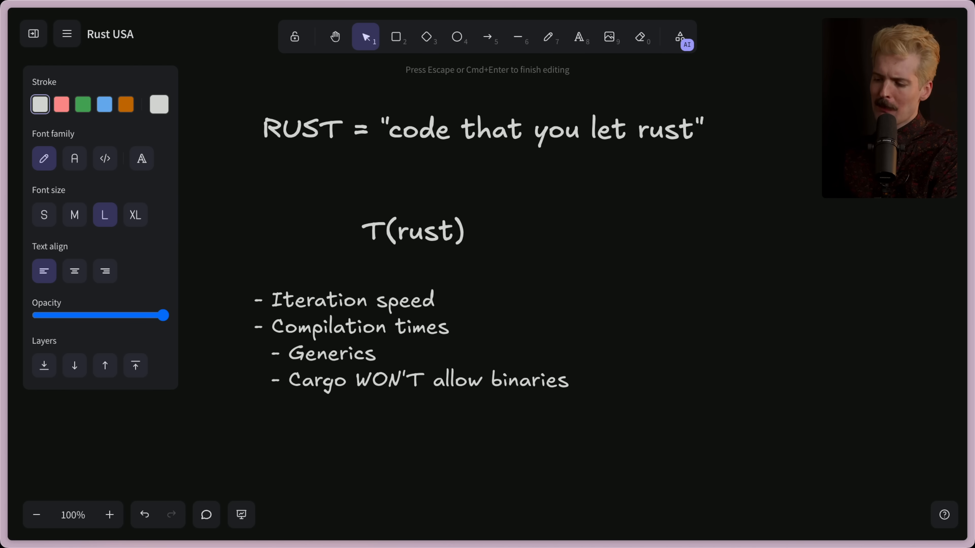
pyautogui.click(569, 380)
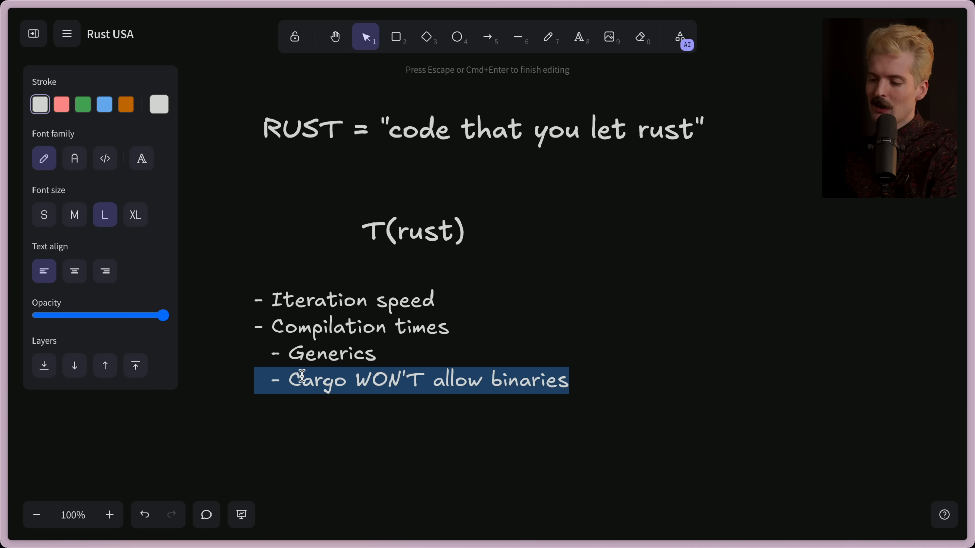
# - Revisit the Iteration speed line in the list and finish editing the bullets
pyautogui.click(350, 379)
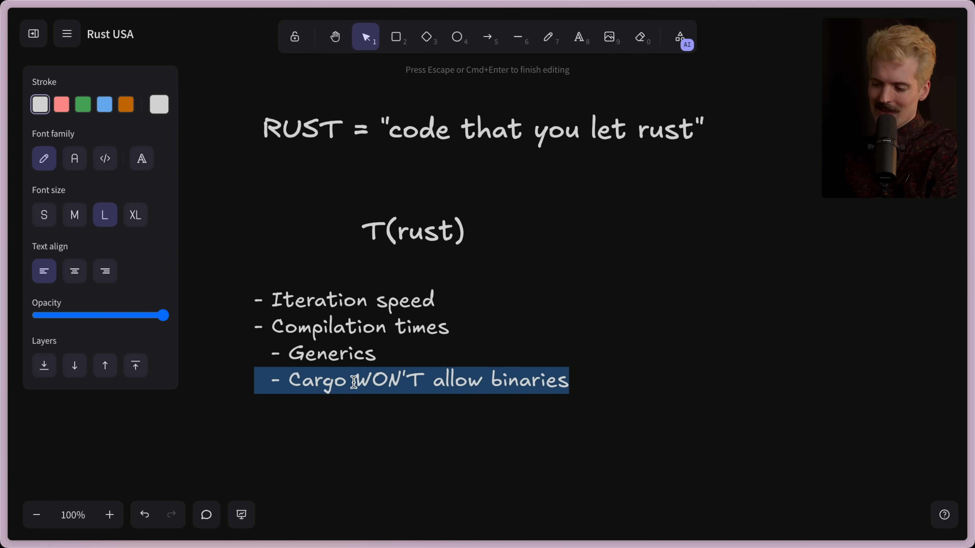
pyautogui.doubleClick(319, 300)
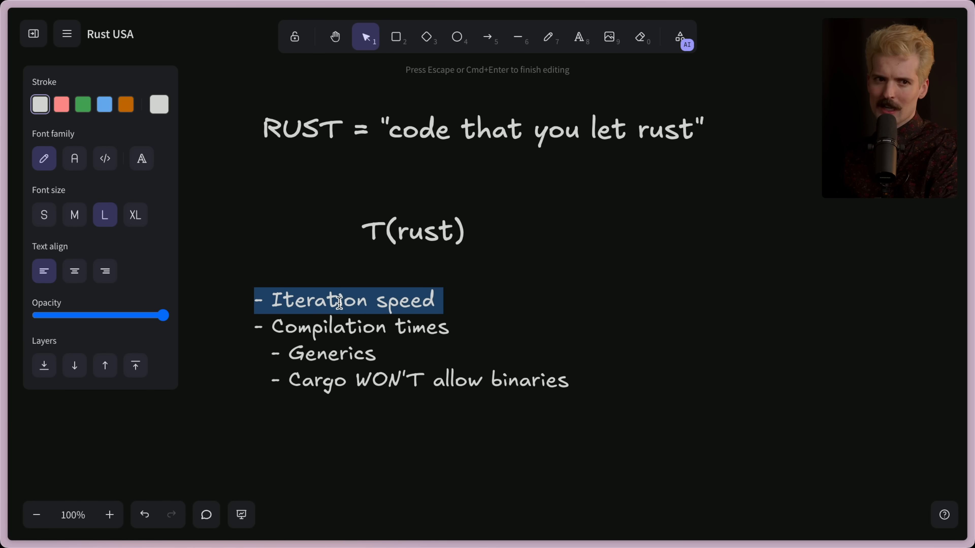
pyautogui.press('Escape')
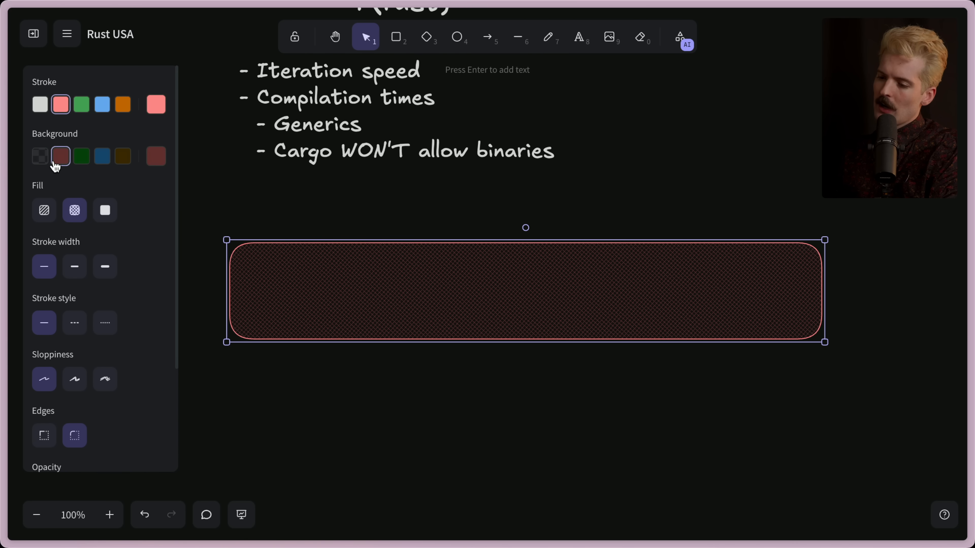
# - Make the red box solid-filled with sharp corners and label it 'Planning'
pyautogui.click(105, 209)
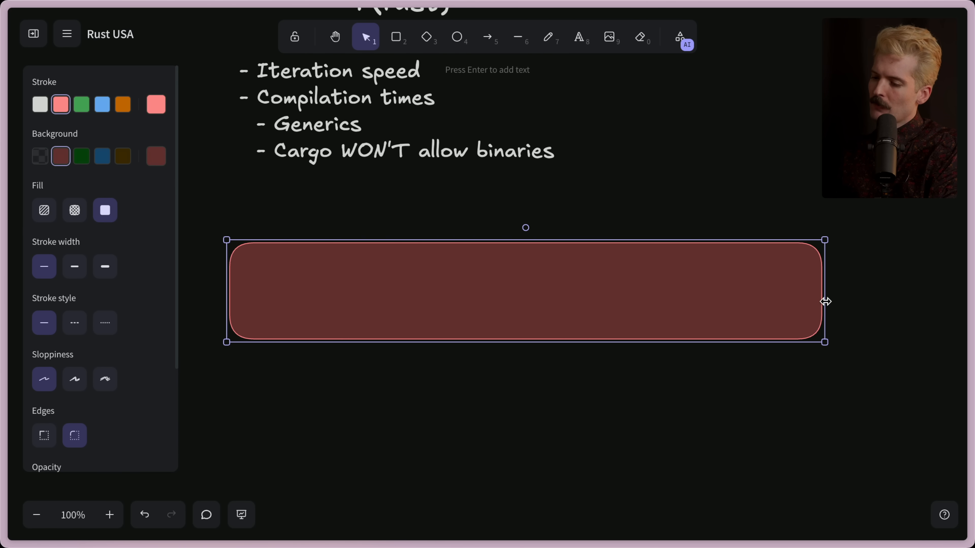
pyautogui.click(44, 435)
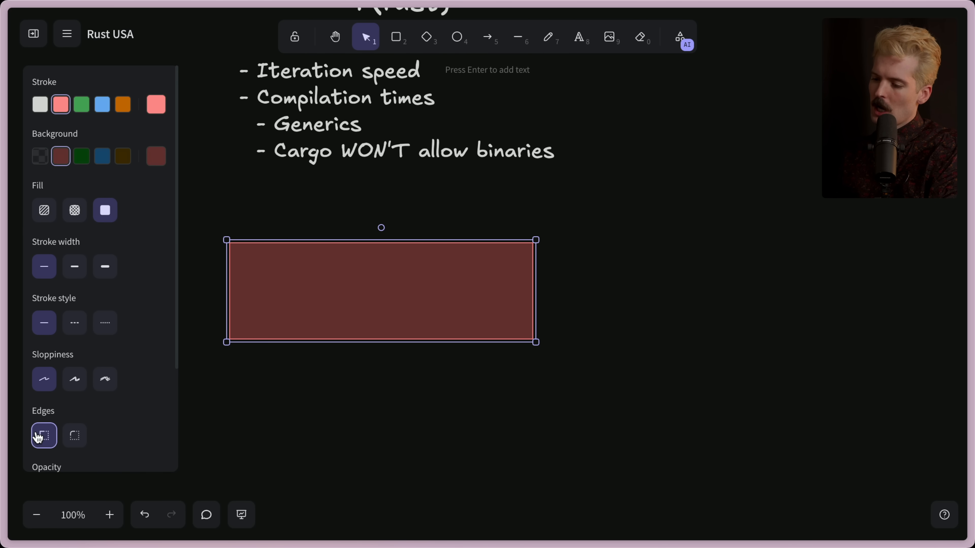
pyautogui.click(40, 104)
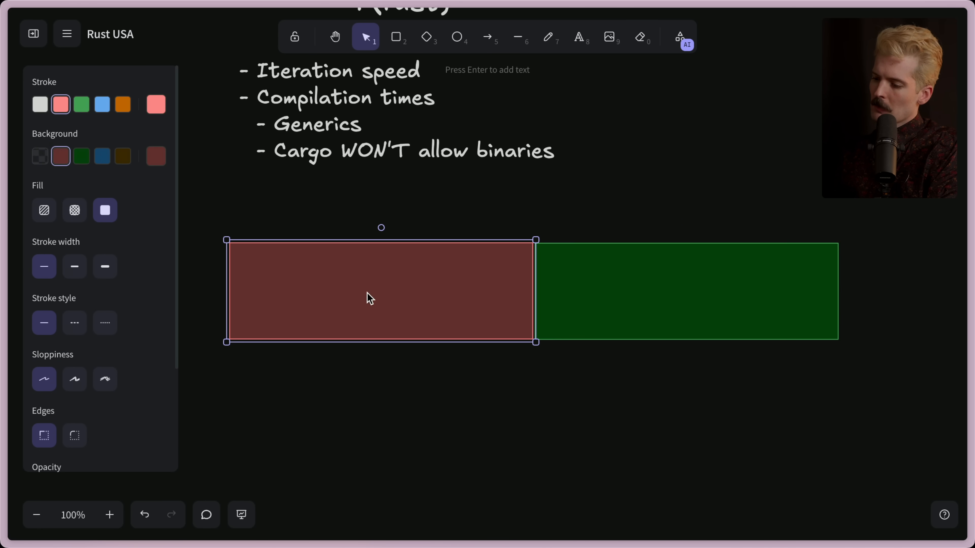
pyautogui.write('Planning')
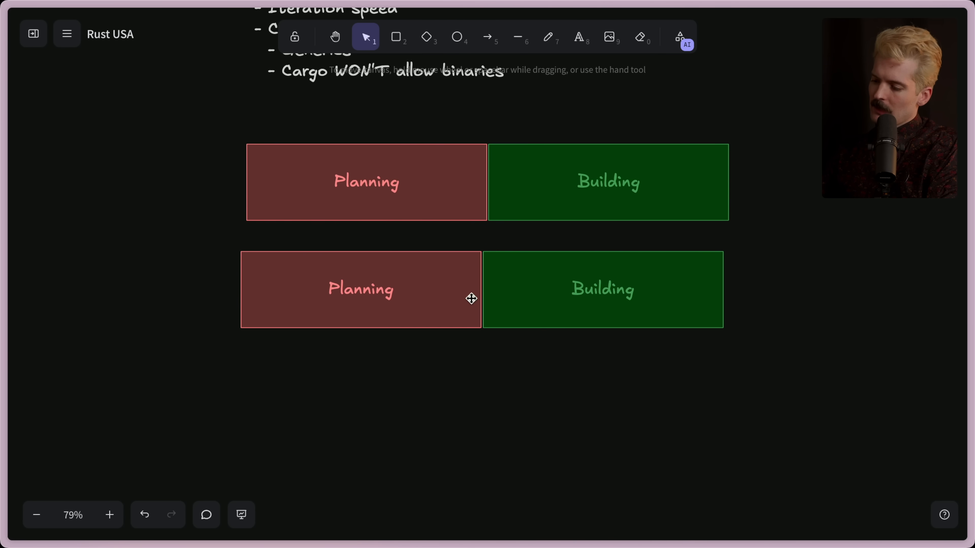
pyautogui.moveTo(475, 285)
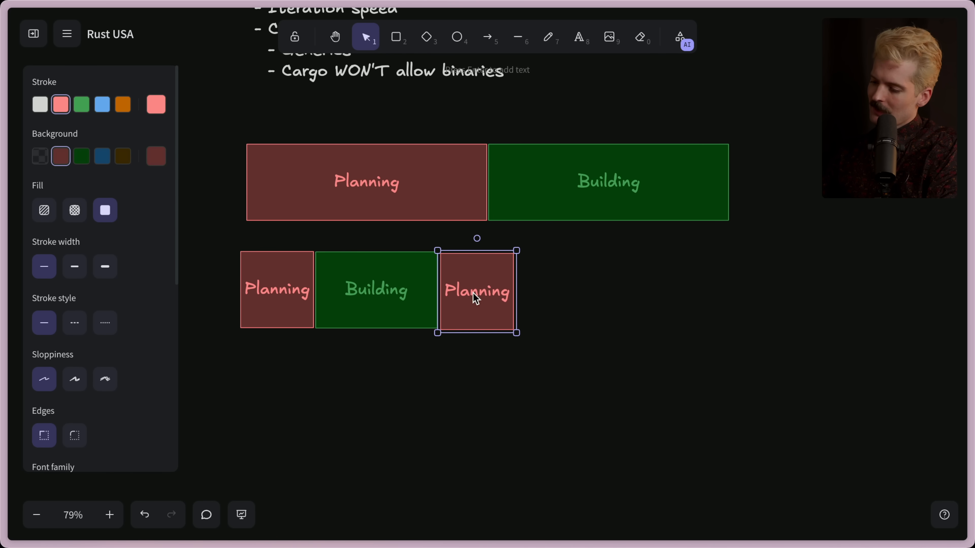
# - Select the new row's Building box and split the row into alternating Planning and Building blocks
pyautogui.click(376, 288)
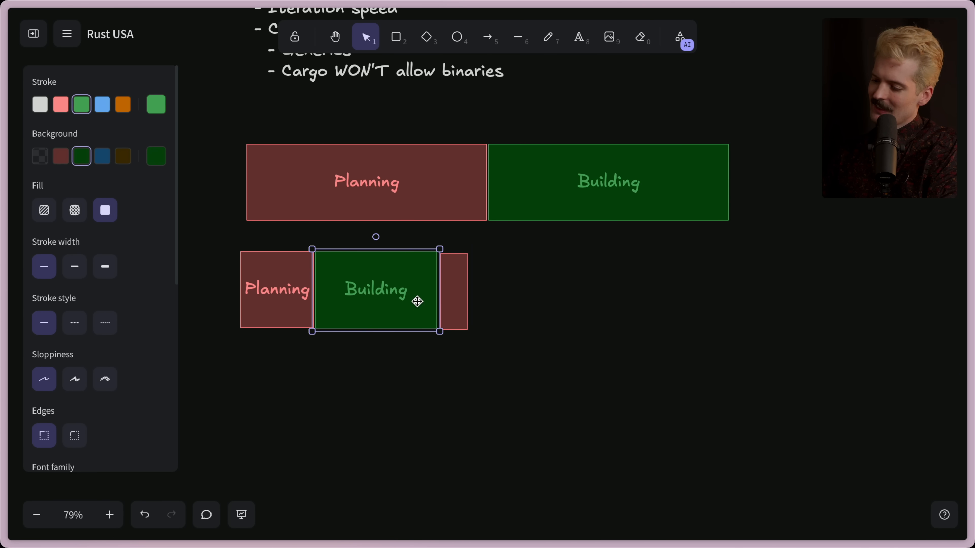
pyautogui.doubleClick(531, 290)
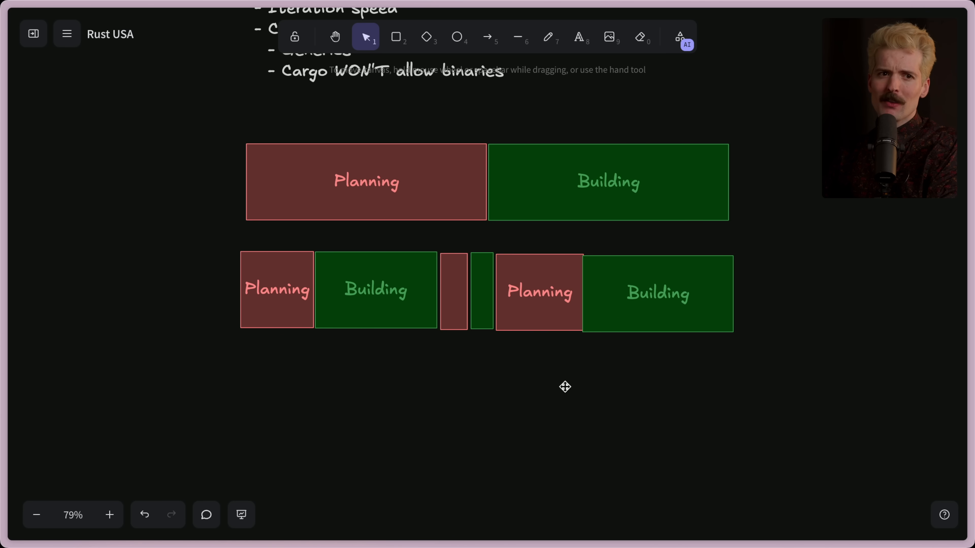
pyautogui.moveTo(463, 358)
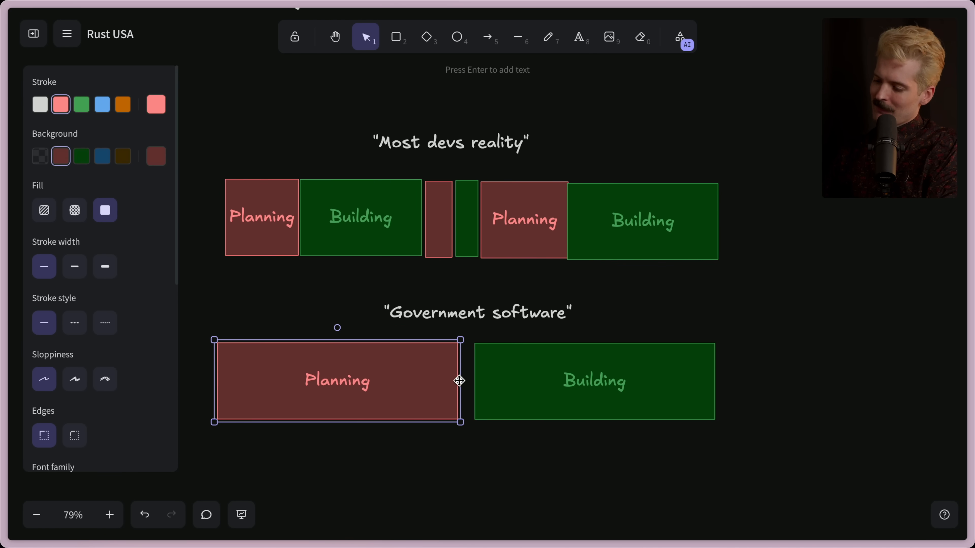
# - Strike a line through the government row's small Building box to cross it out
pyautogui.scroll(-3)
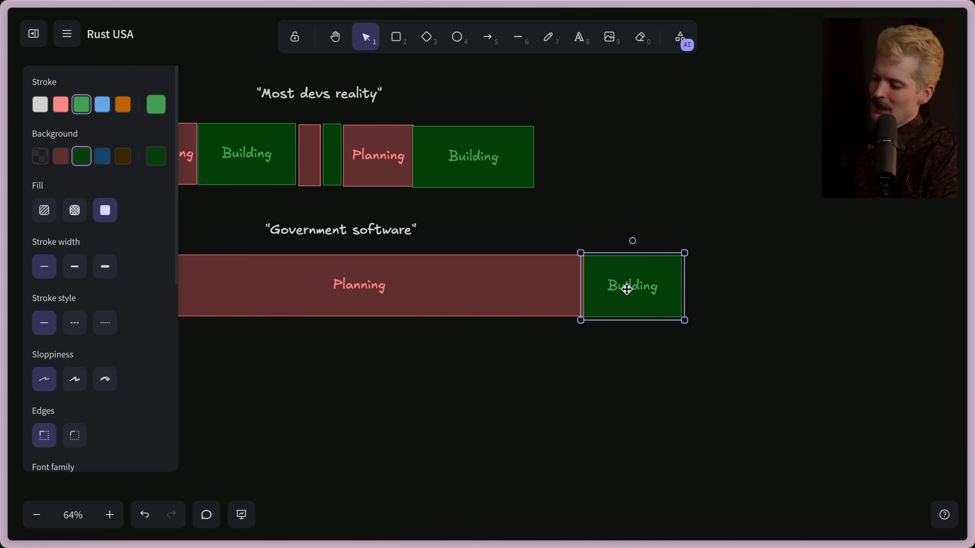
pyautogui.click(359, 285)
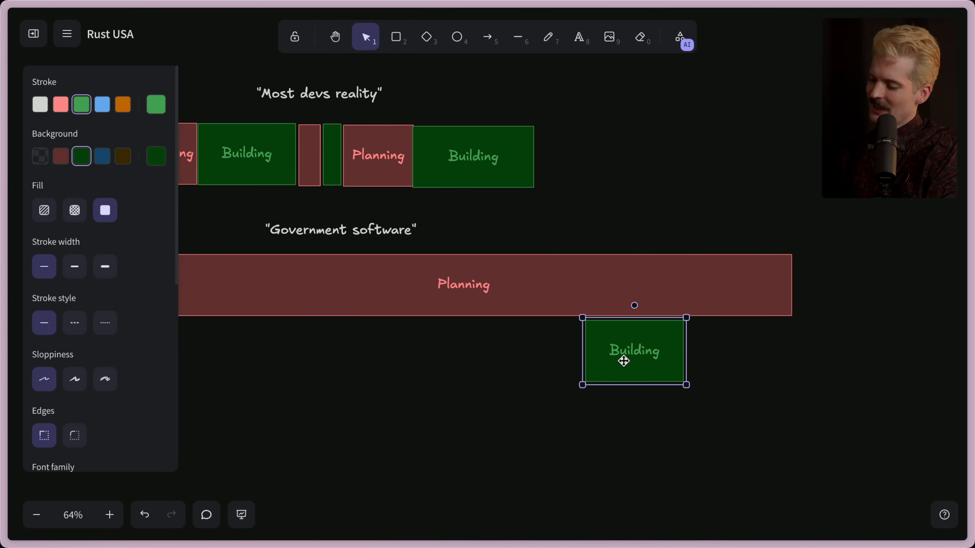
pyautogui.click(517, 36)
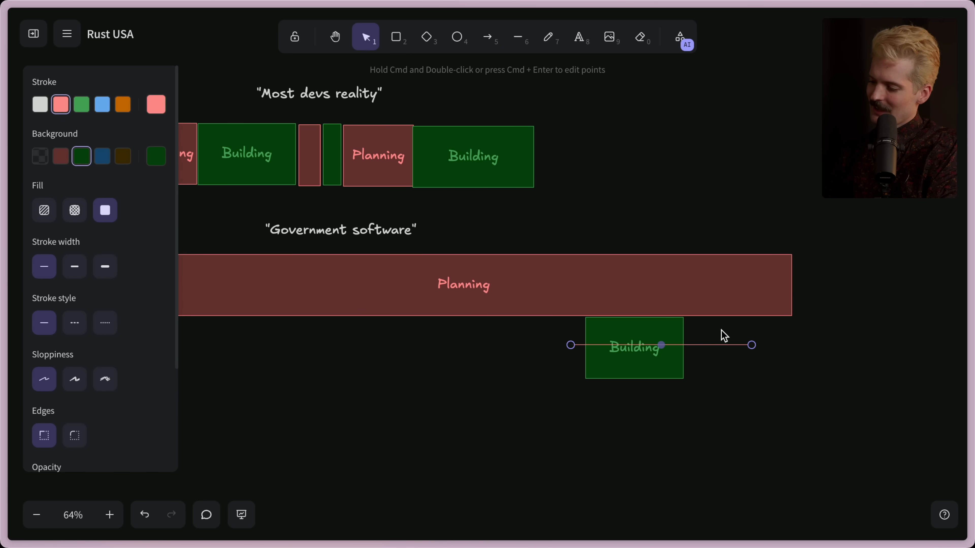
pyautogui.click(463, 285)
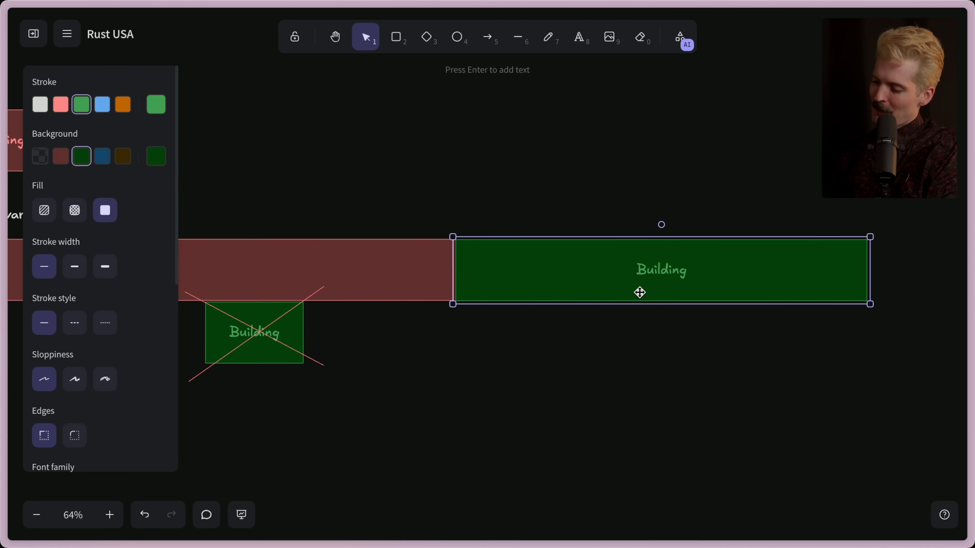
pyautogui.moveTo(376, 274)
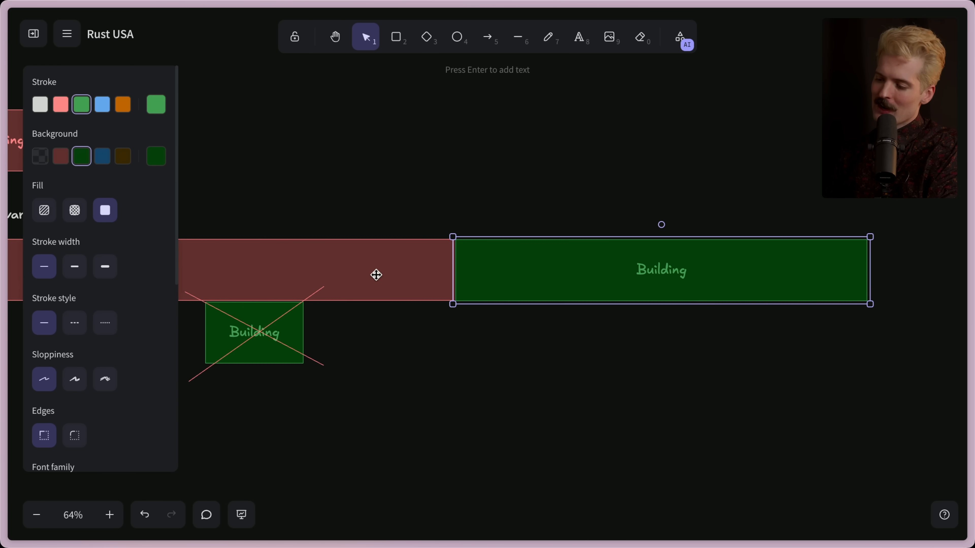
pyautogui.click(517, 37)
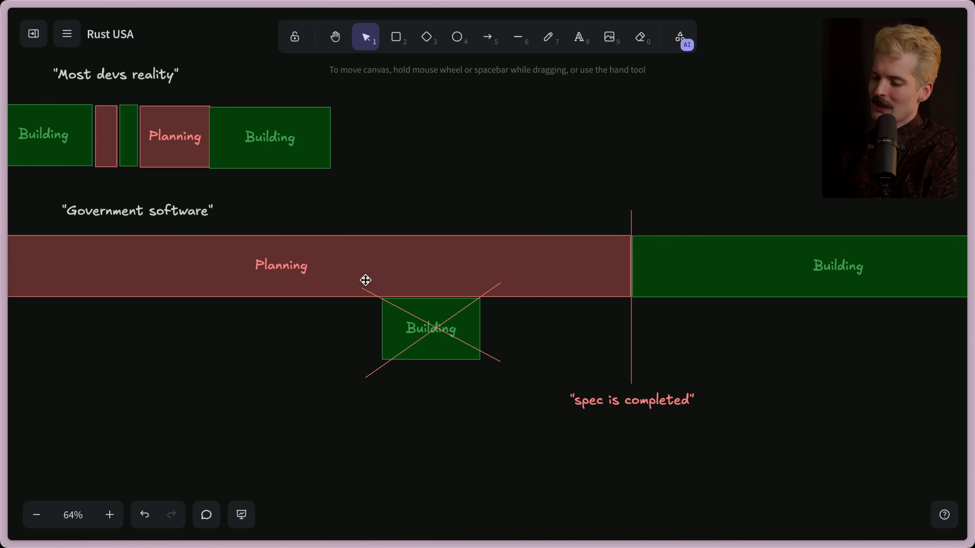
pyautogui.moveTo(362, 401)
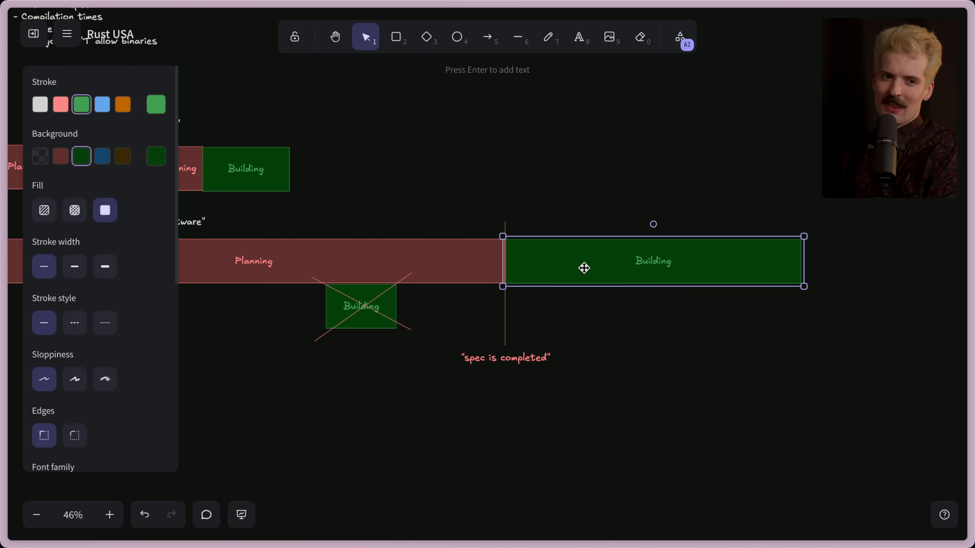
pyautogui.click(355, 394)
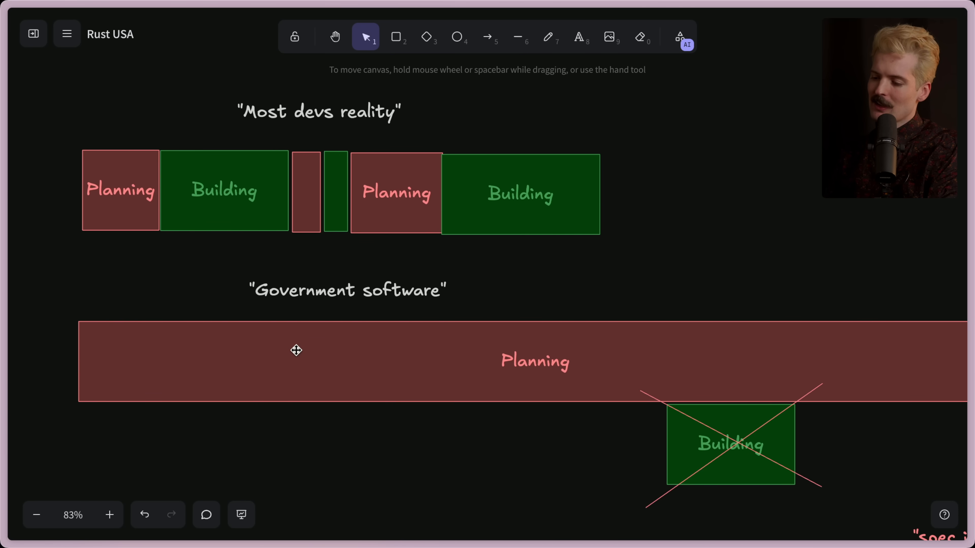
pyautogui.moveTo(509, 460)
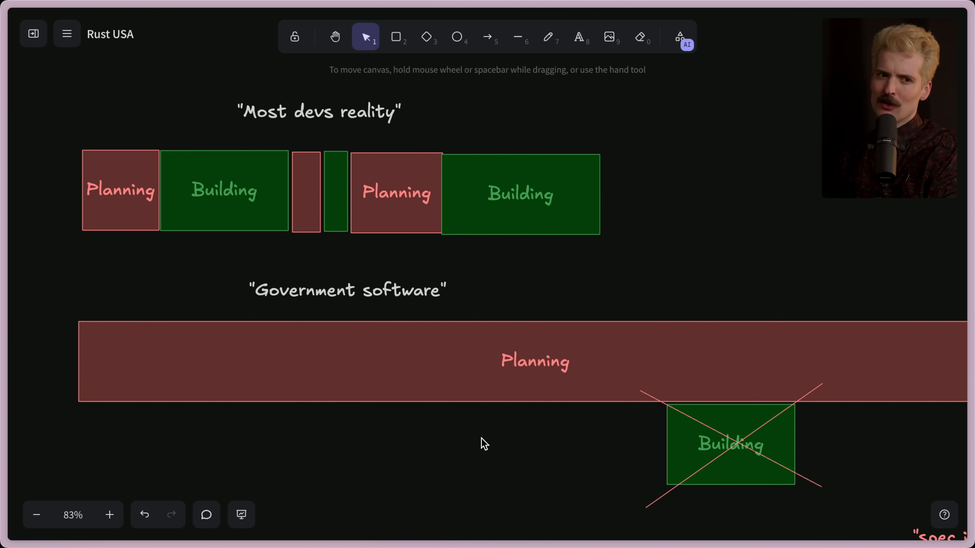
pyautogui.moveTo(456, 441)
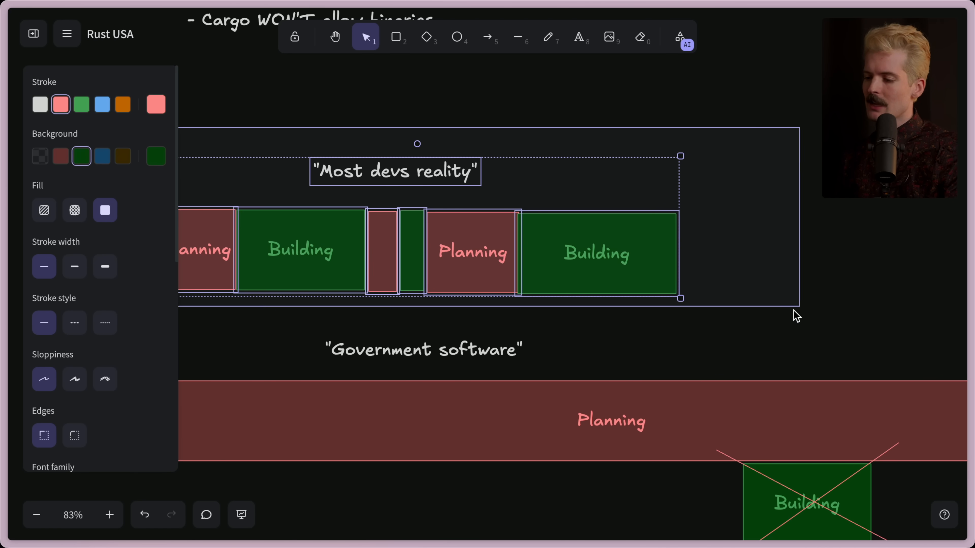
pyautogui.click(301, 250)
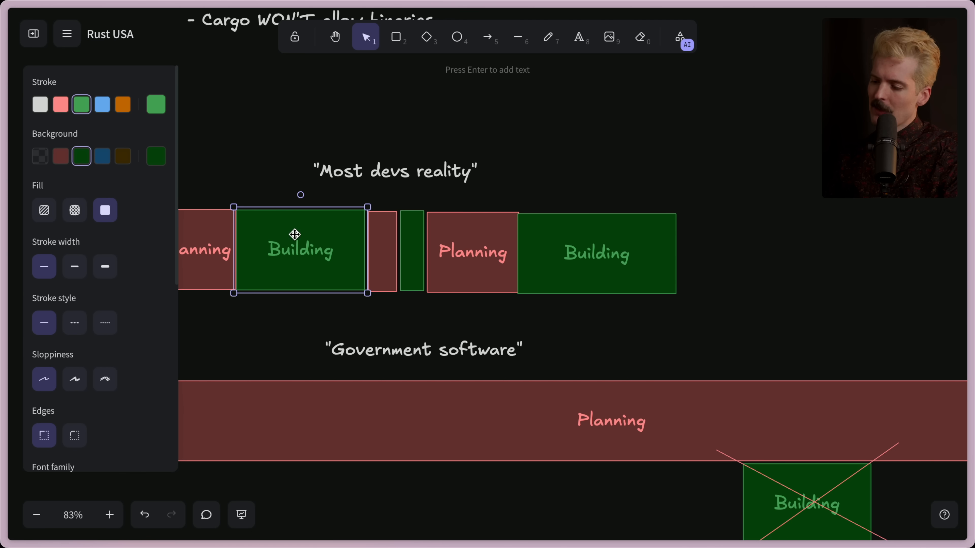
pyautogui.click(383, 255)
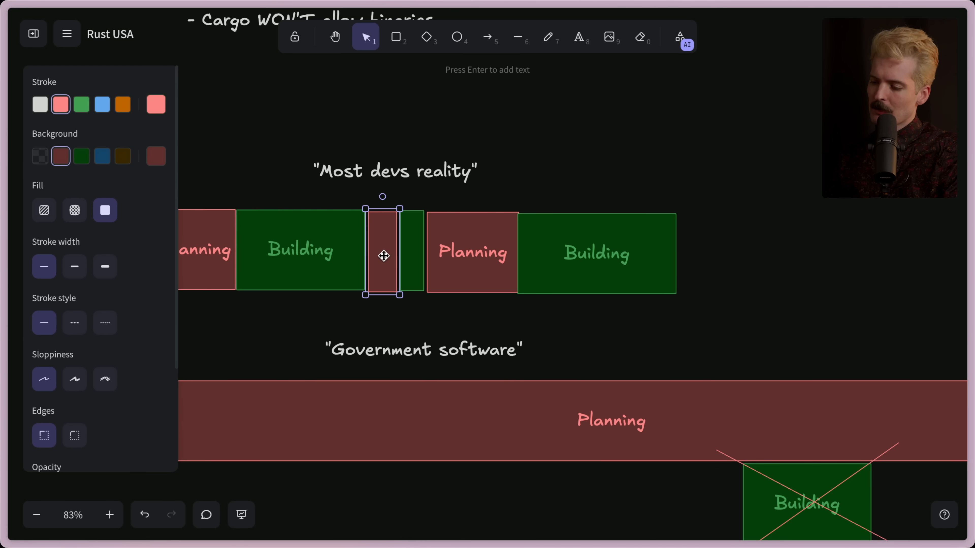
pyautogui.click(81, 103)
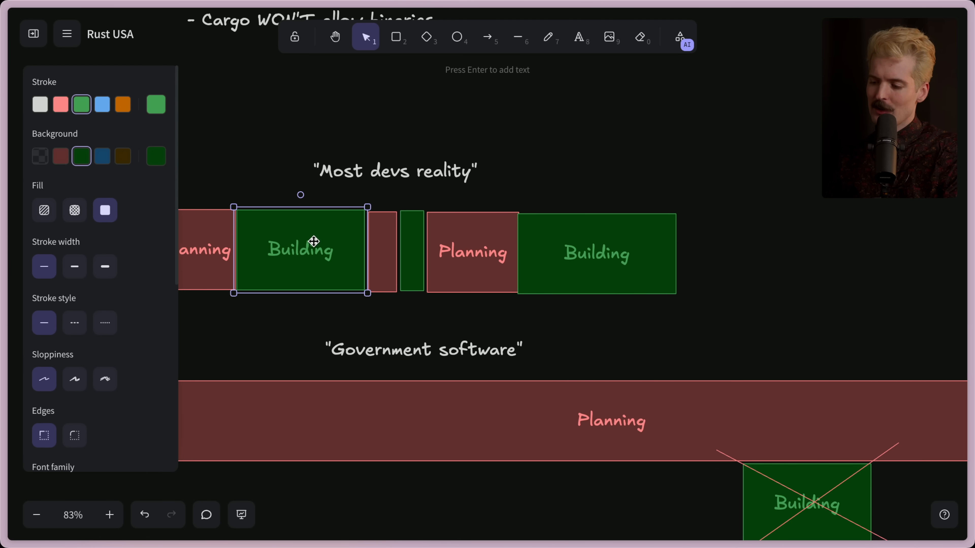
pyautogui.click(472, 252)
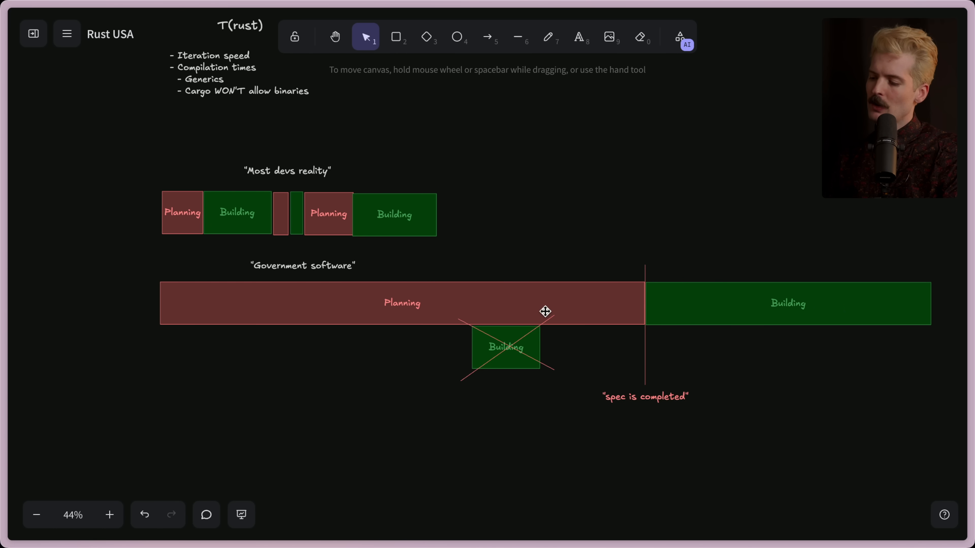
# - Draw an empty outlined rectangle between the government timeline and the far-right Planning/Building pair
pyautogui.click(401, 303)
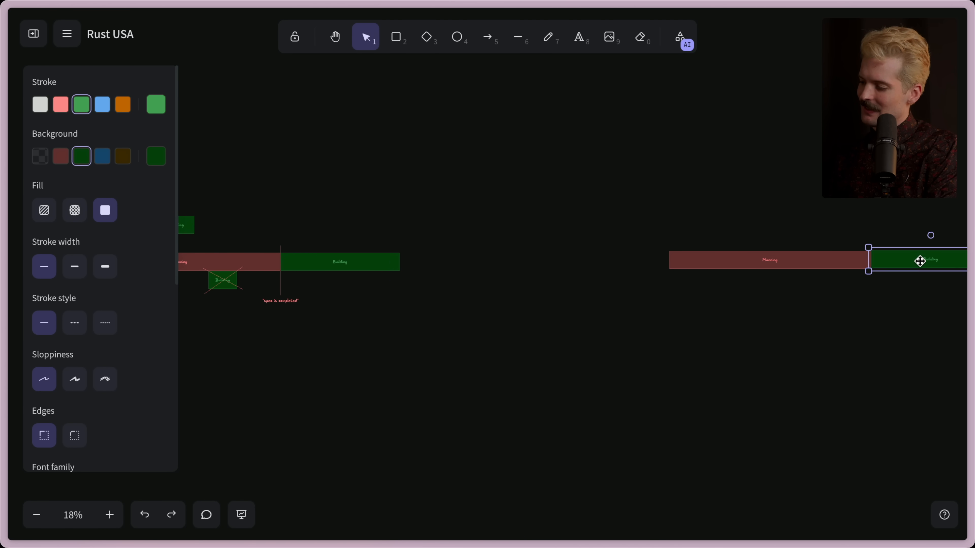
pyautogui.click(396, 36)
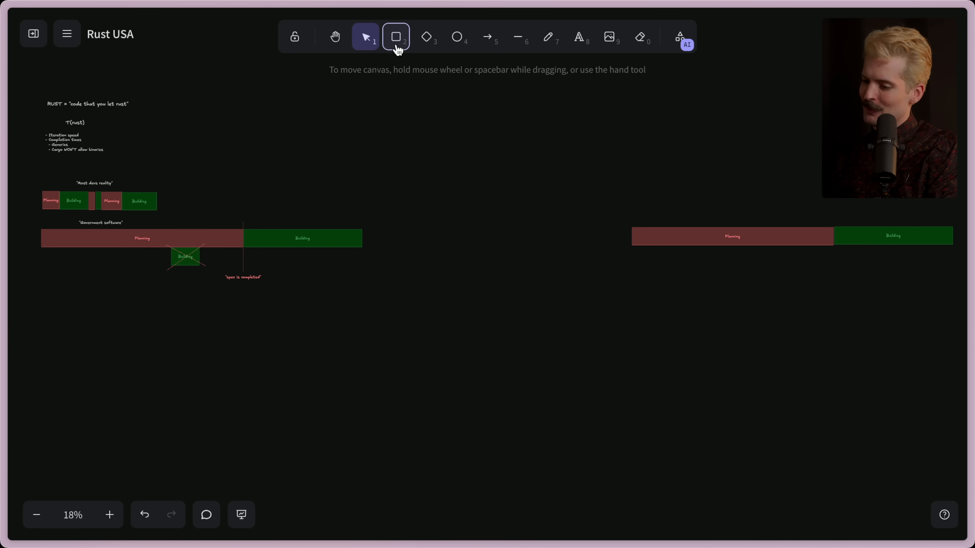
pyautogui.click(396, 36)
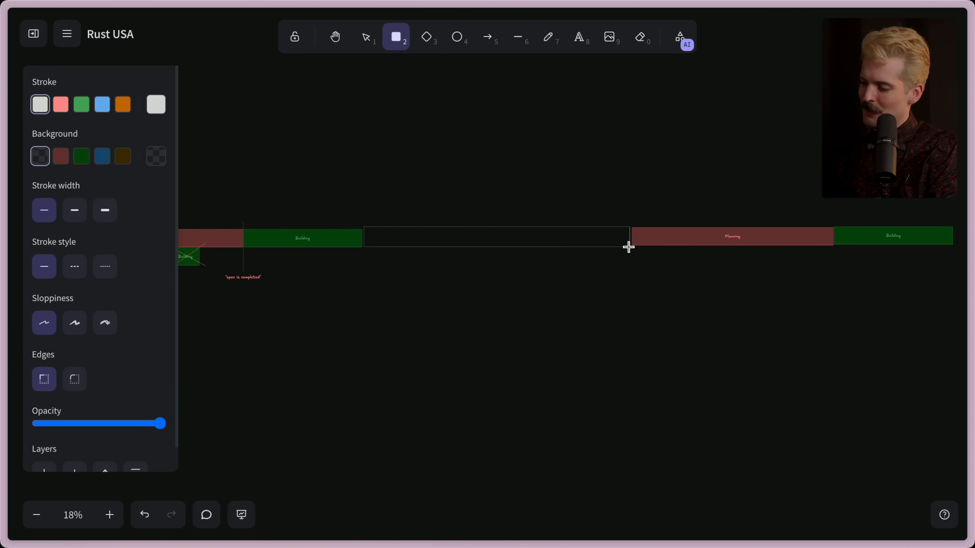
pyautogui.click(366, 36)
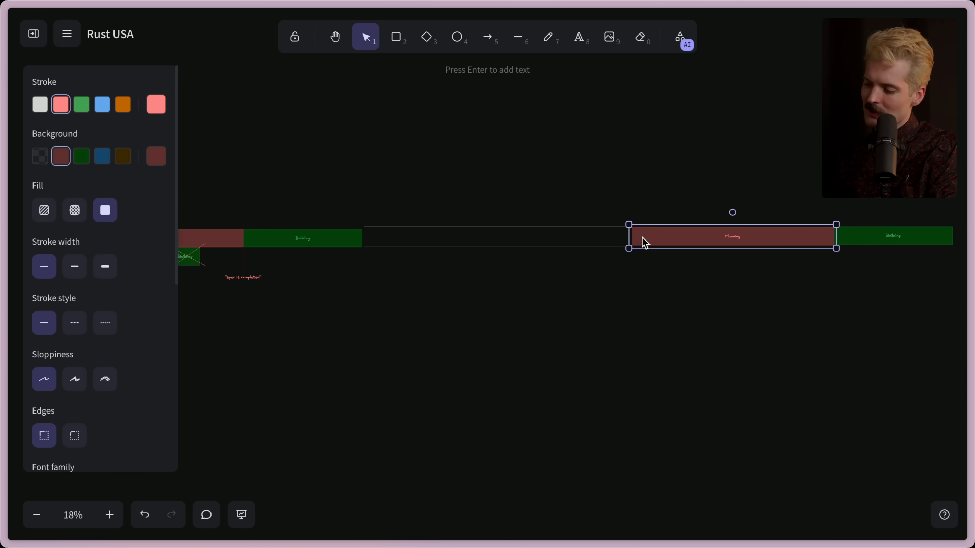
pyautogui.moveTo(566, 396)
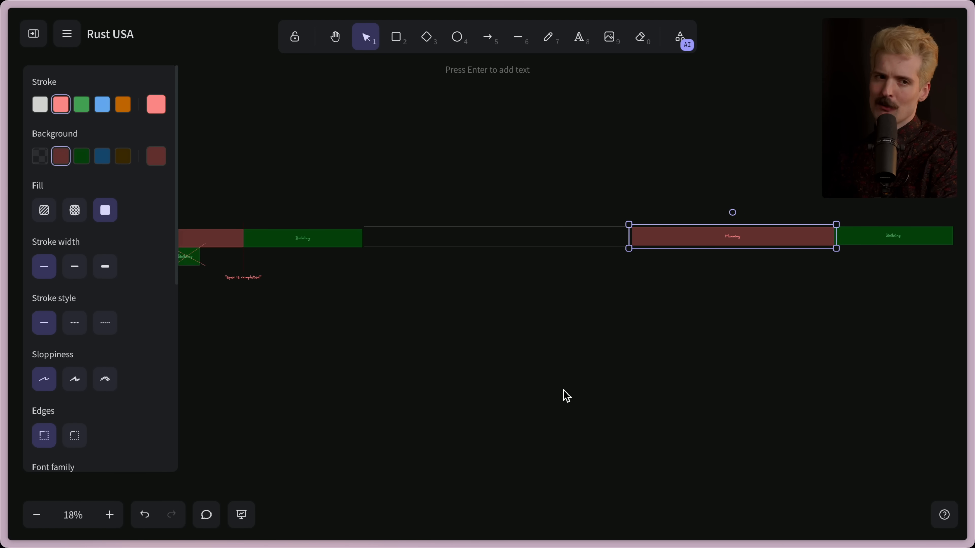
pyautogui.click(892, 236)
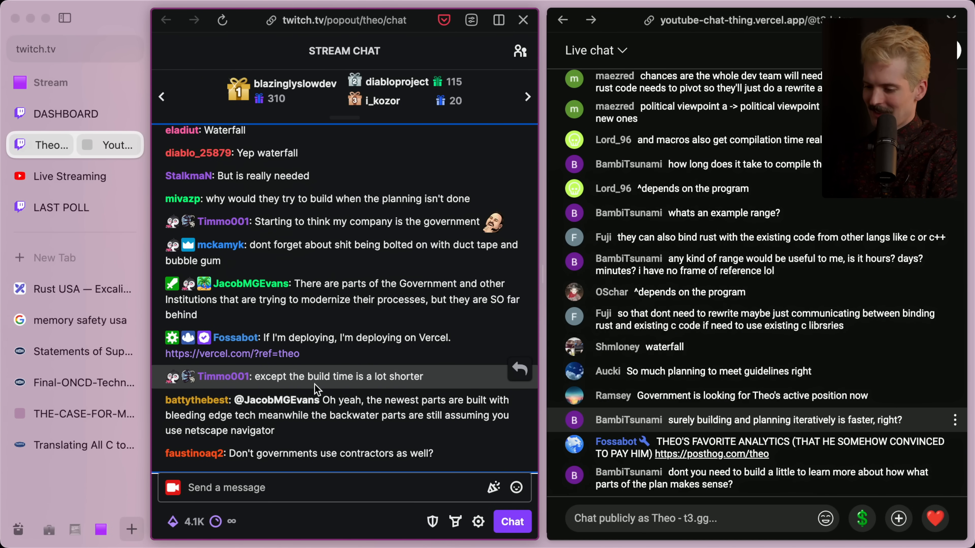
# - Visit the DARPA Translating All C to Rust page and look over the TRACTOR heading
pyautogui.click(73, 445)
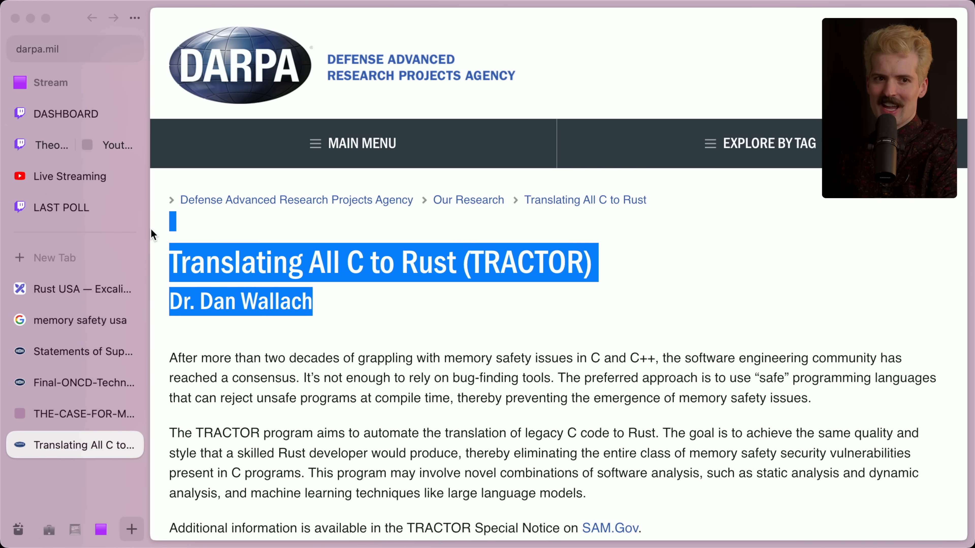
pyautogui.moveTo(247, 275)
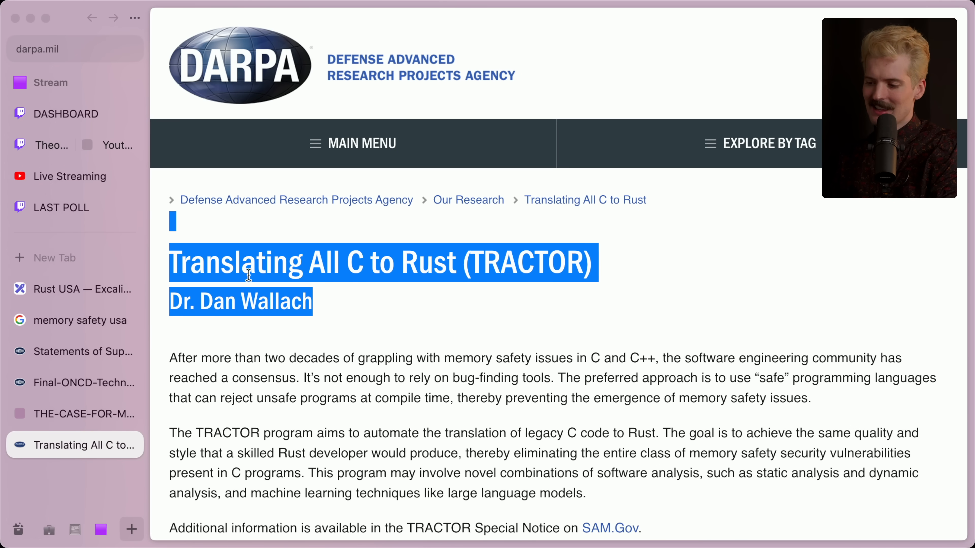
pyautogui.click(177, 183)
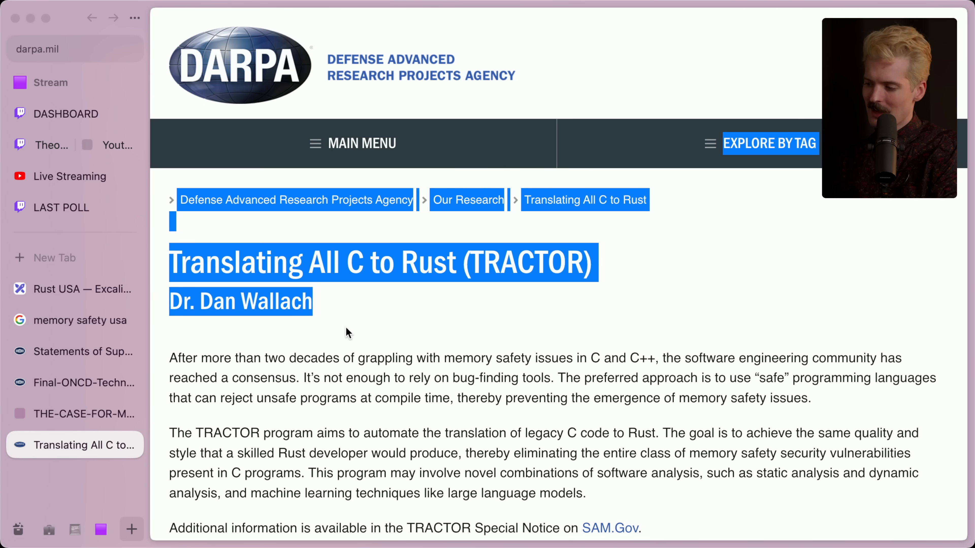
pyautogui.click(373, 332)
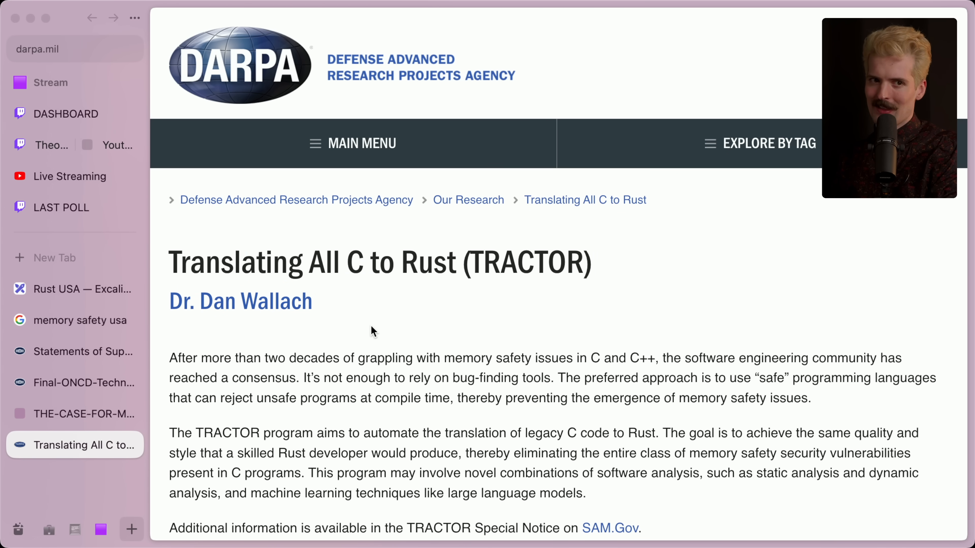
# - Glance at the stream chat, then return to the Rust USA Excalidraw board
pyautogui.click(47, 144)
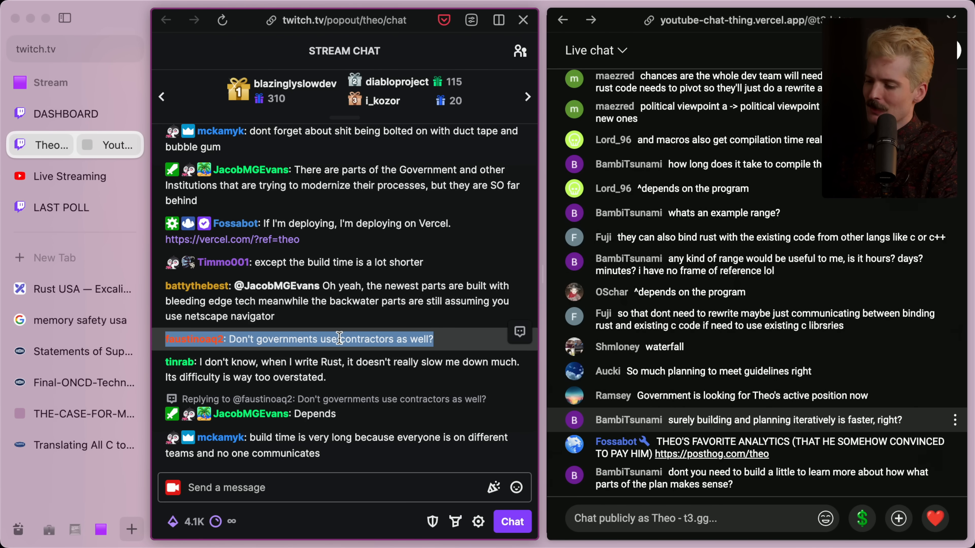
pyautogui.click(75, 445)
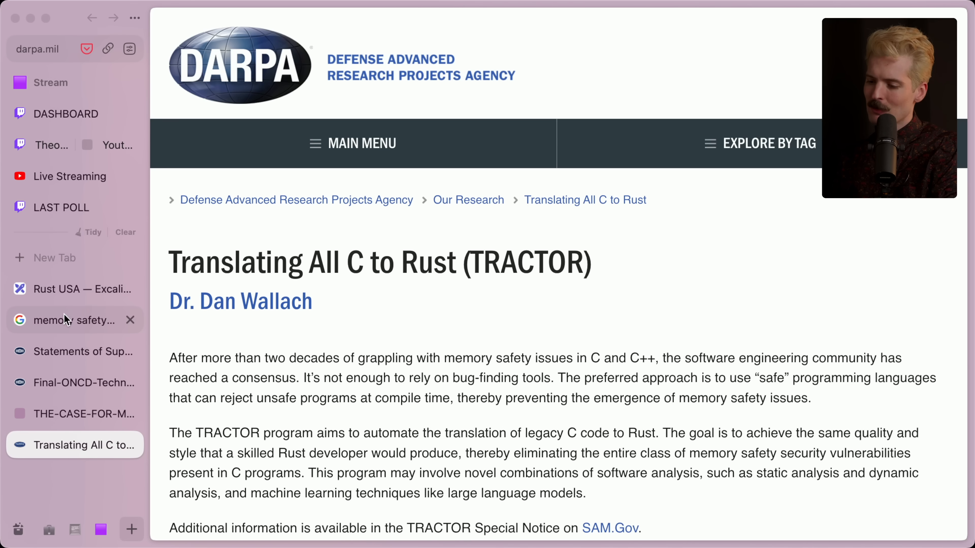
pyautogui.click(75, 289)
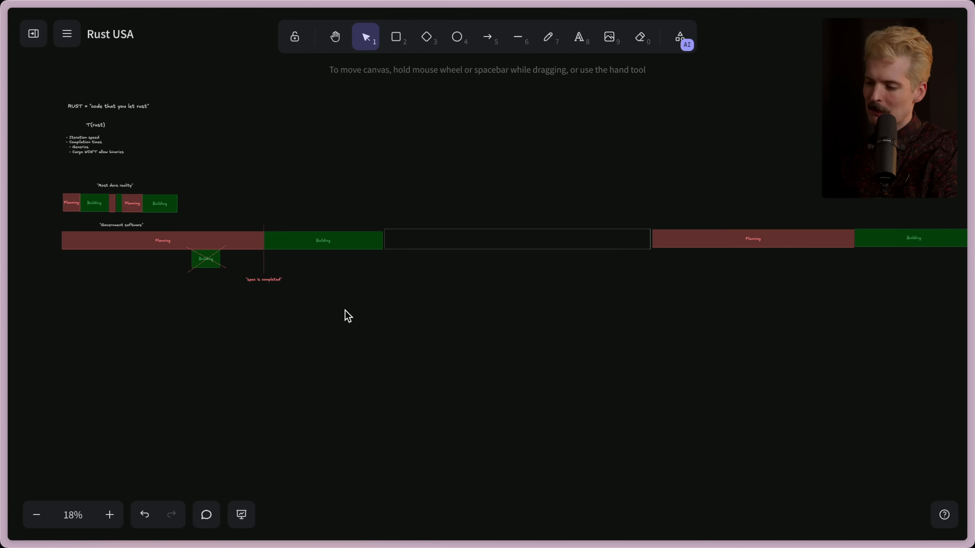
# - Add a red 'contractors leave' label below the divider after the Building bar
pyautogui.click(516, 37)
pyautogui.write('"contractors')
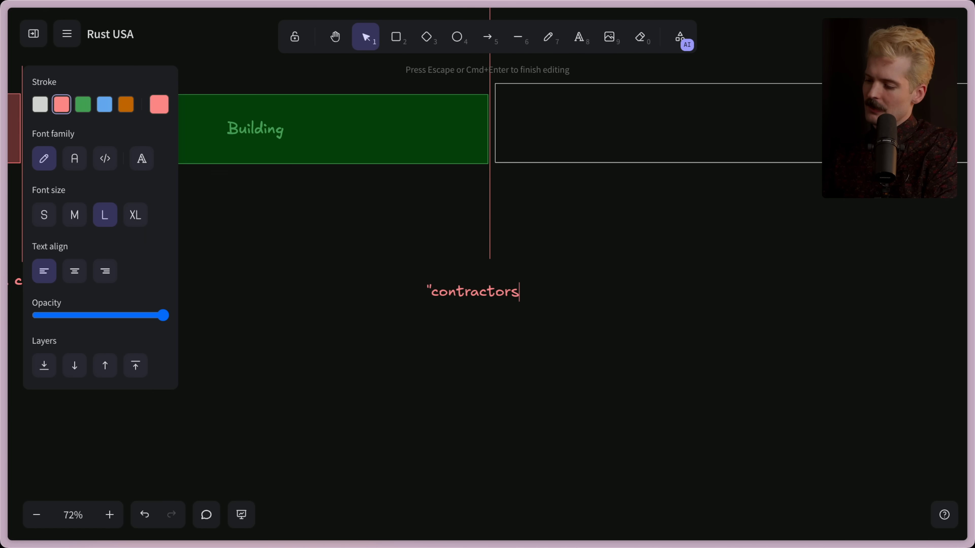
pyautogui.press('Escape')
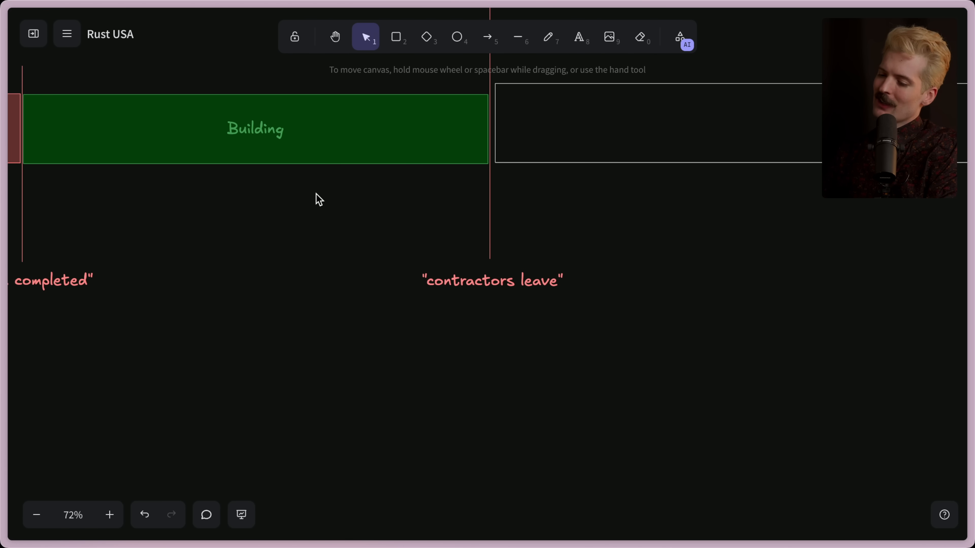
pyautogui.moveTo(372, 157)
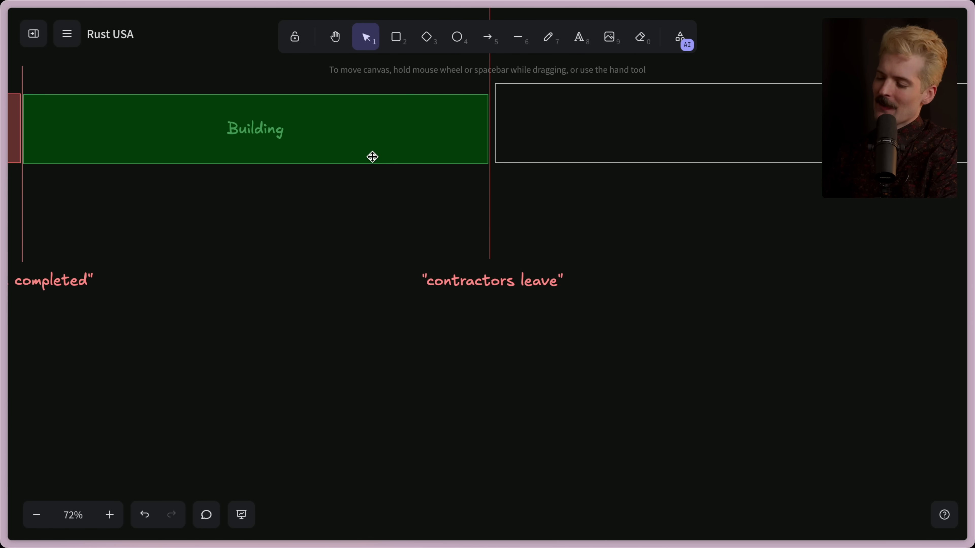
pyautogui.moveTo(402, 164)
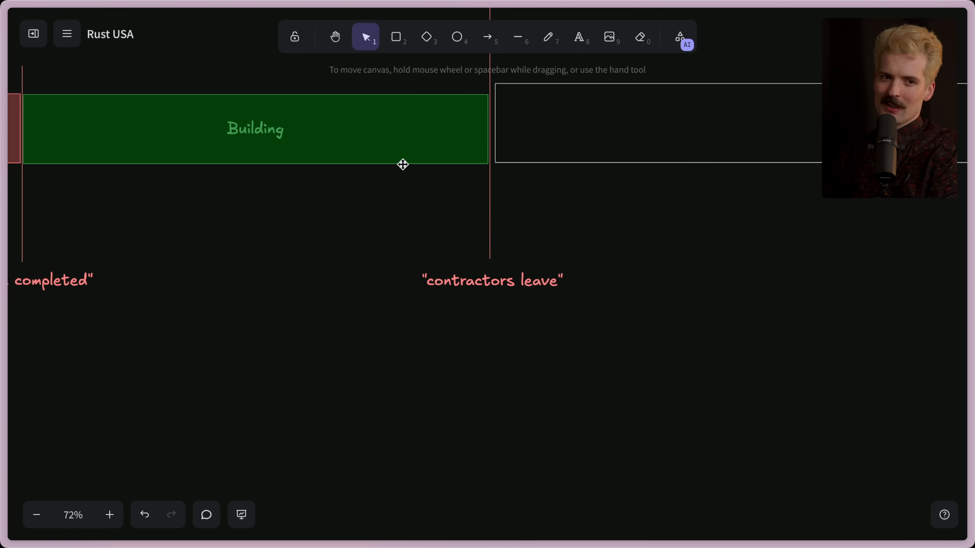
# - Resize the empty outlined box to match the Building bar's height
pyautogui.click(255, 129)
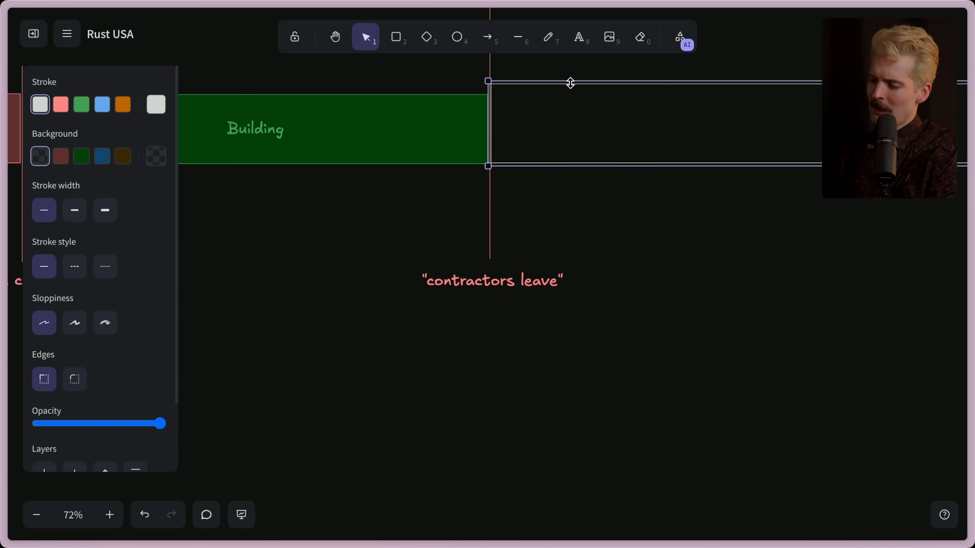
pyautogui.click(571, 221)
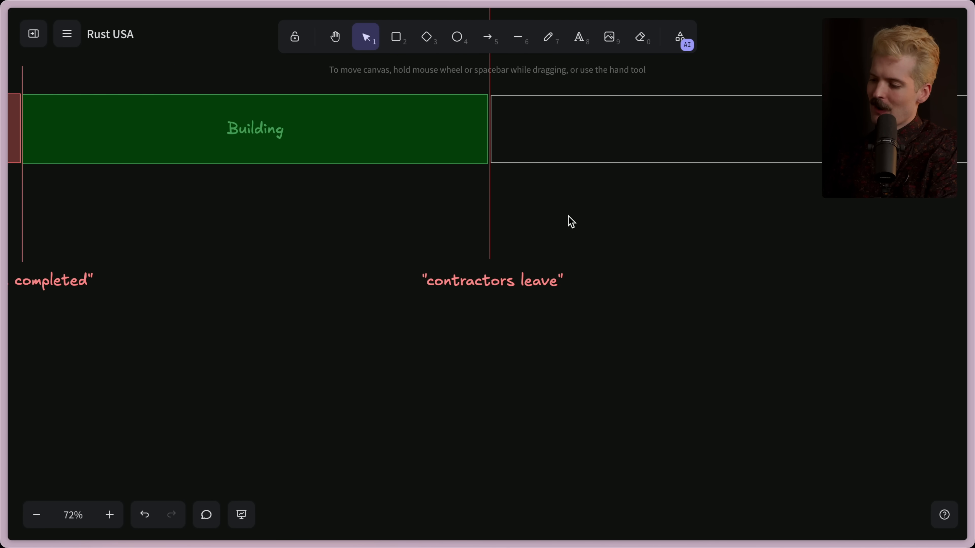
pyautogui.scroll(-3)
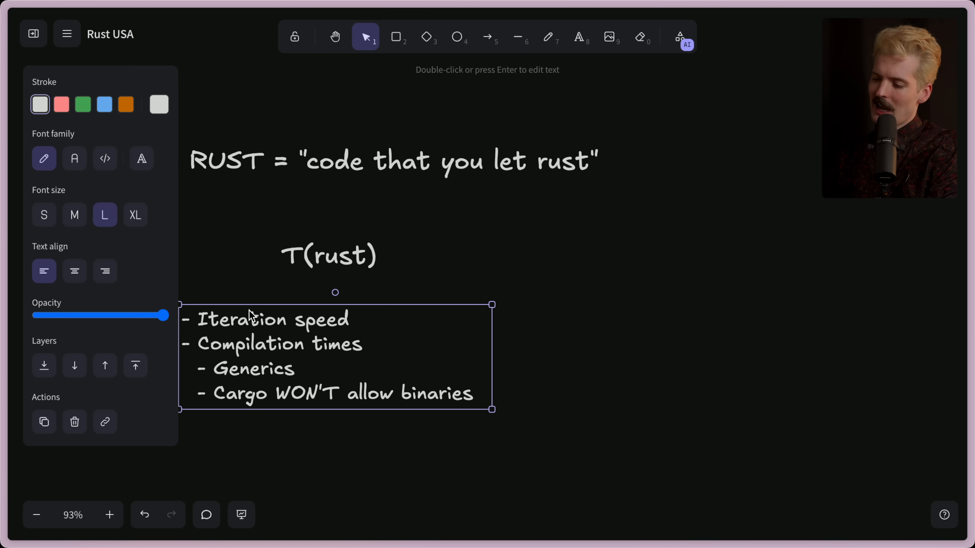
# - Briefly reopen the RUST title text for editing and leave it unchanged
pyautogui.doubleClick(279, 392)
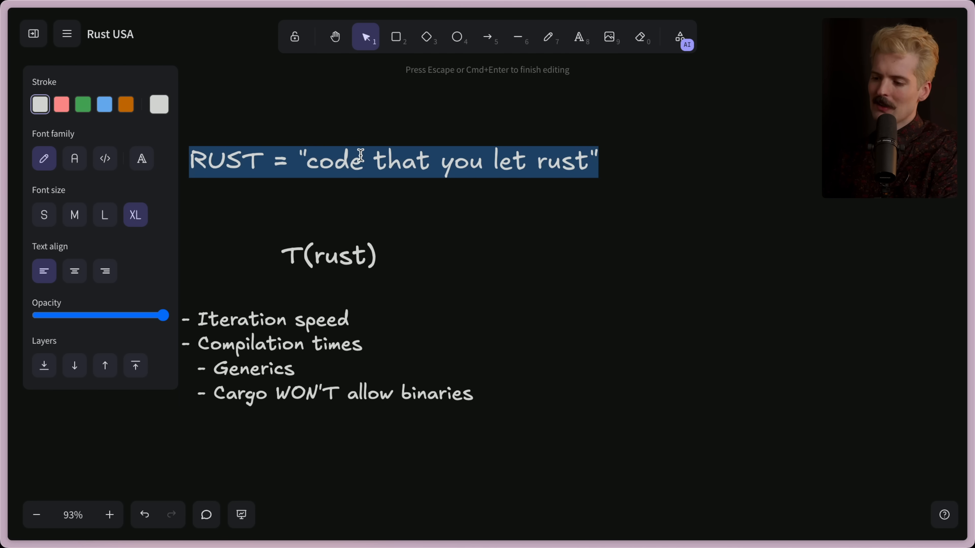
pyautogui.moveTo(347, 204)
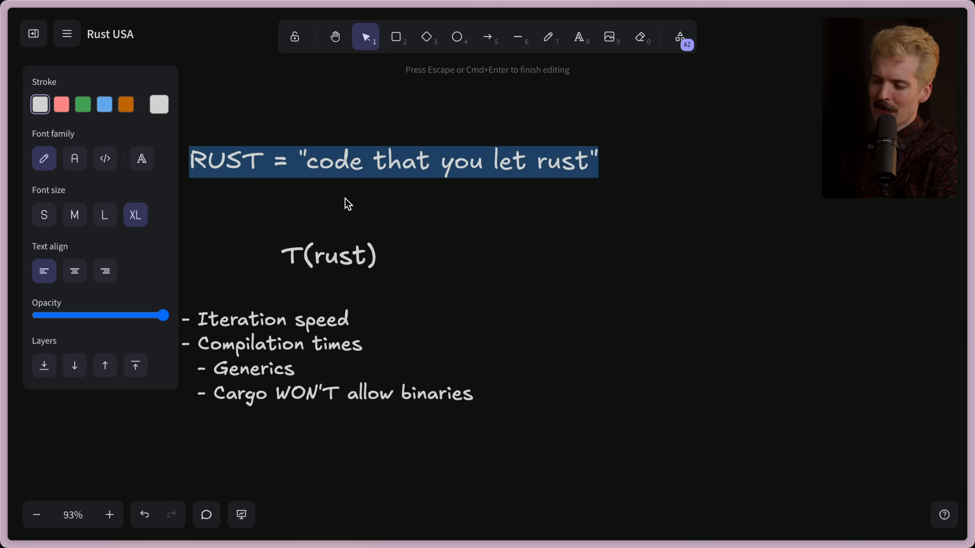
pyautogui.press('Escape')
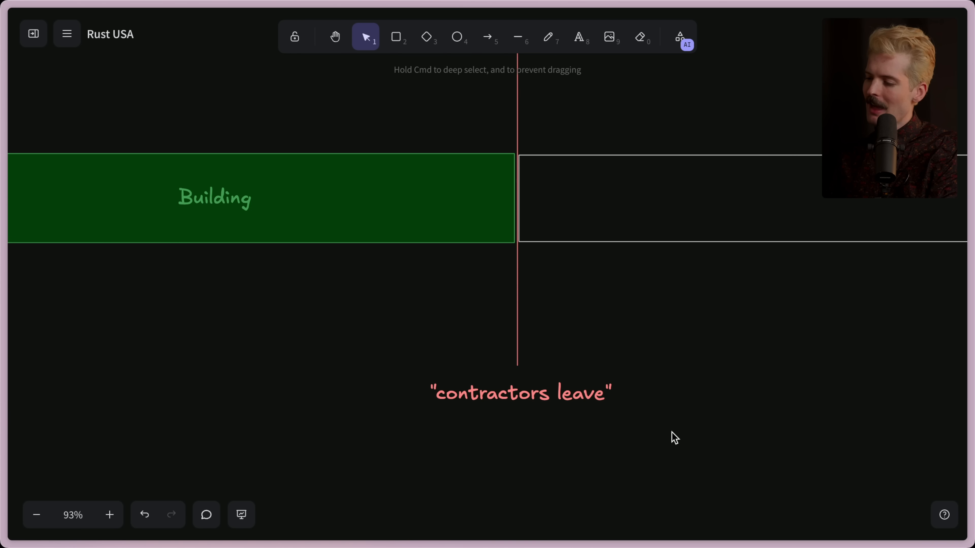
pyautogui.moveTo(355, 305)
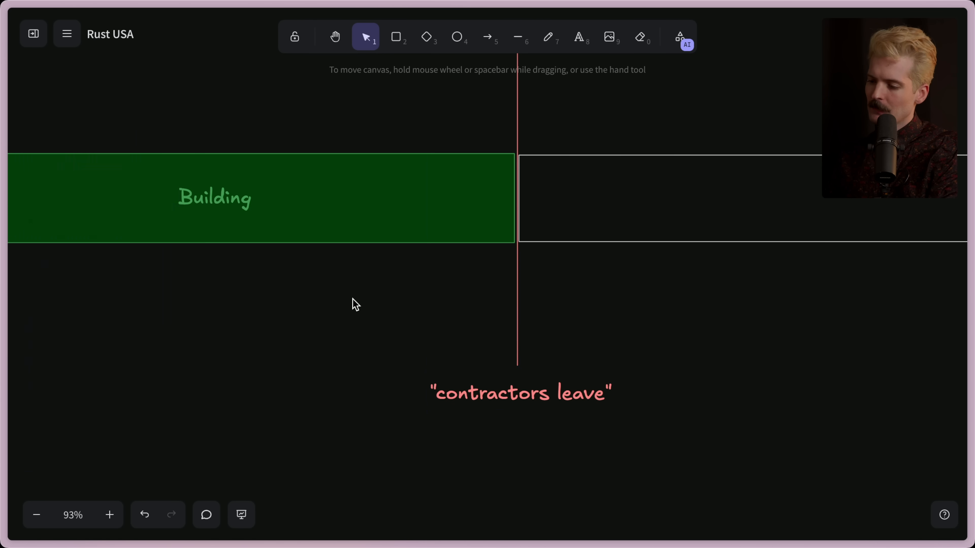
pyautogui.moveTo(427, 214)
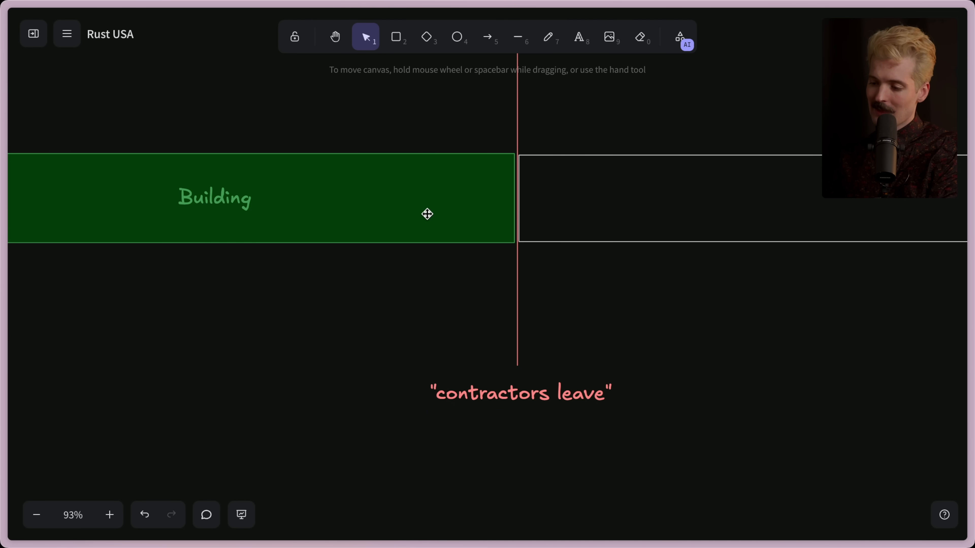
pyautogui.moveTo(446, 206)
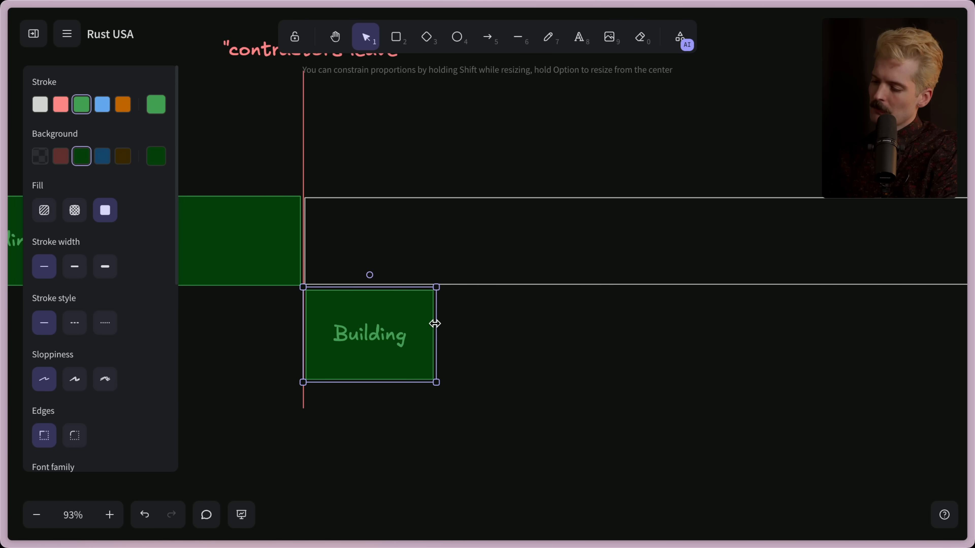
# - Label the small green box 'High chance to break' and select it for duplication
pyautogui.doubleClick(369, 335)
pyautogui.write('High chance to break')
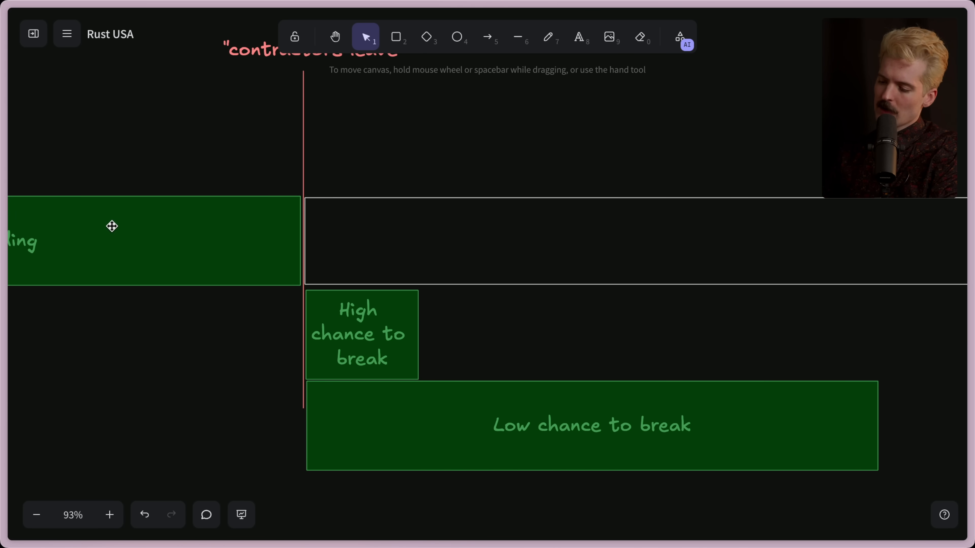
pyautogui.moveTo(152, 244)
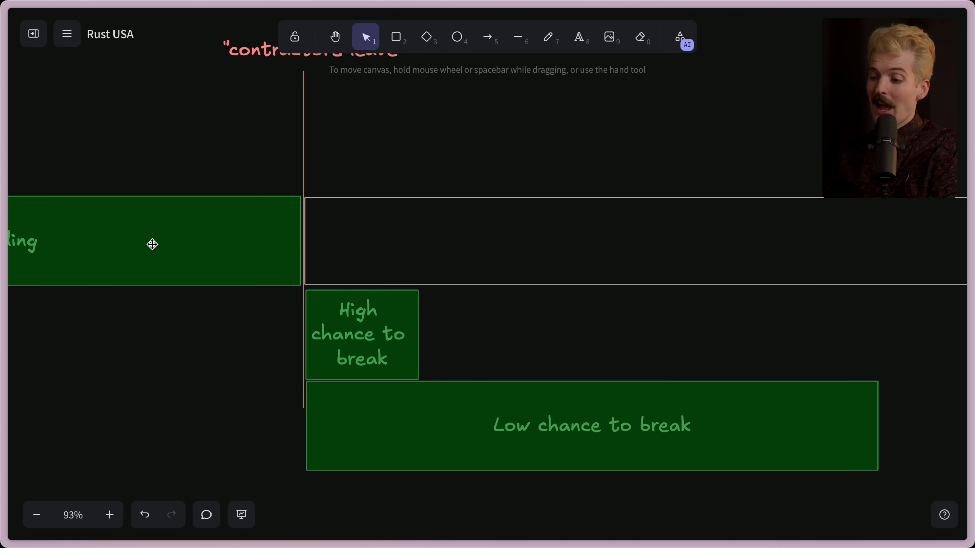
pyautogui.click(362, 334)
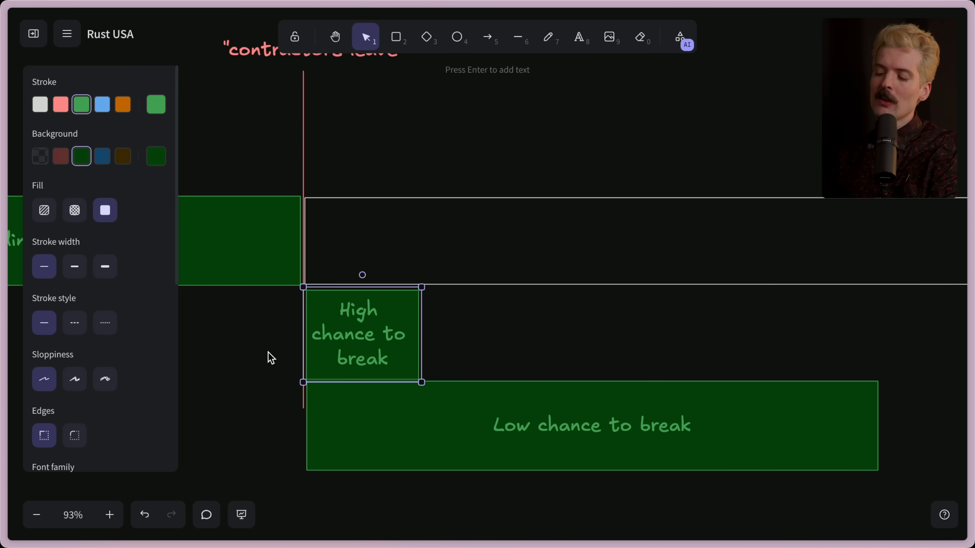
pyautogui.moveTo(247, 380)
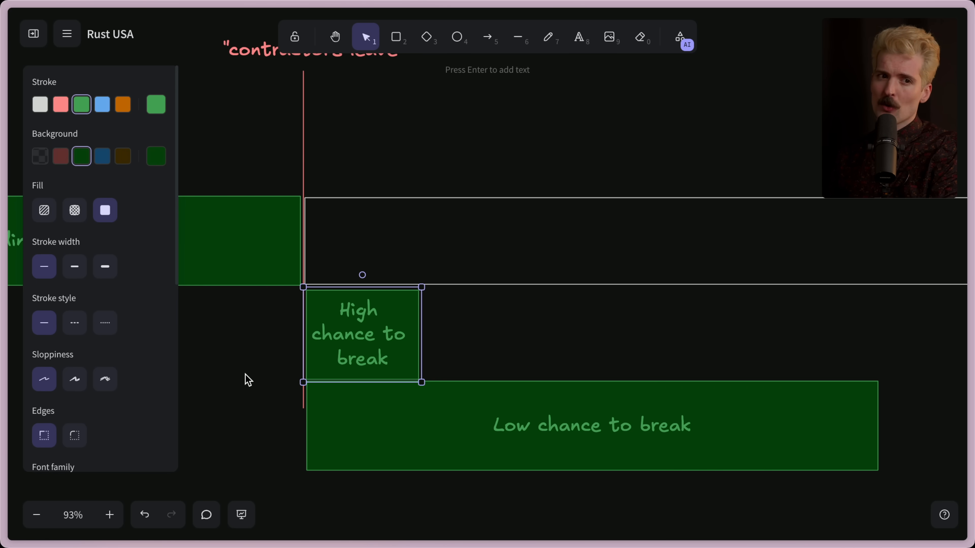
pyautogui.moveTo(379, 321)
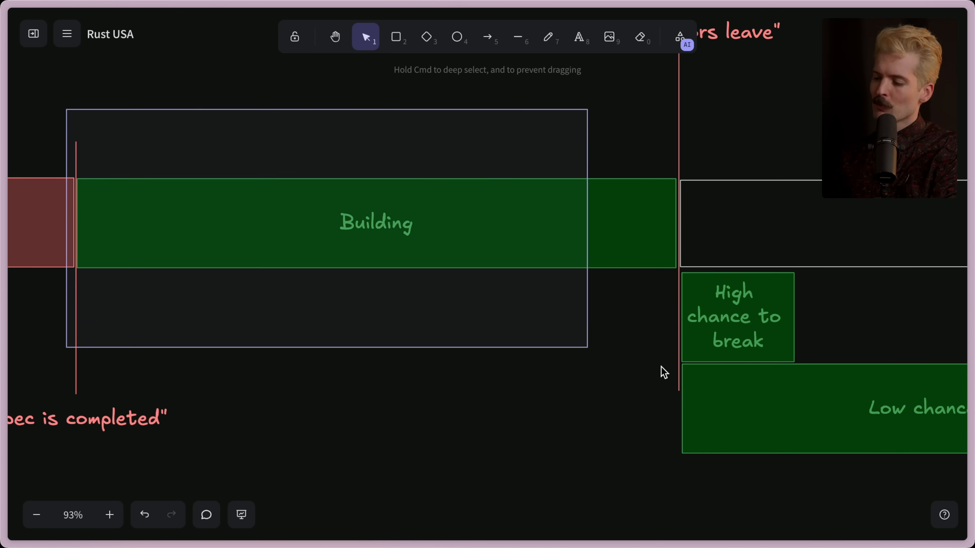
pyautogui.click(553, 340)
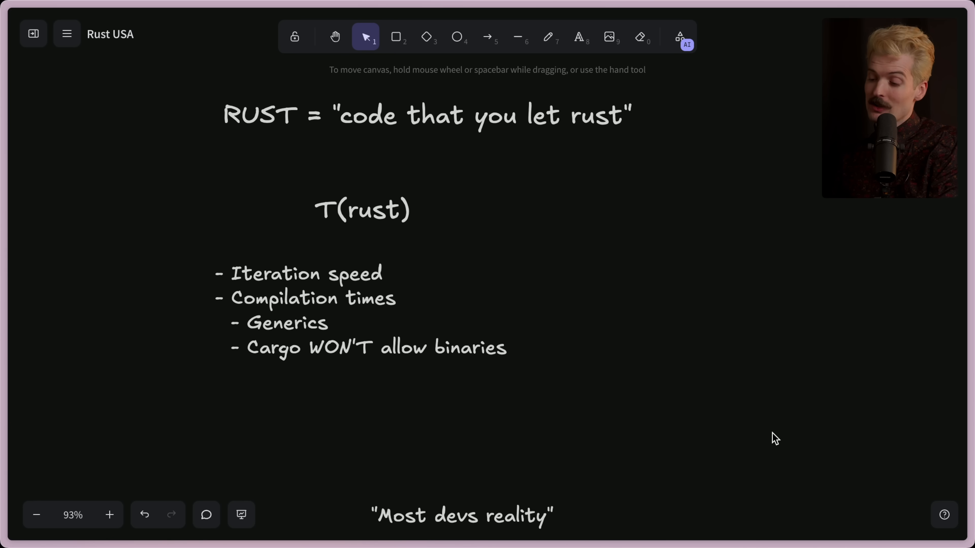
pyautogui.moveTo(650, 448)
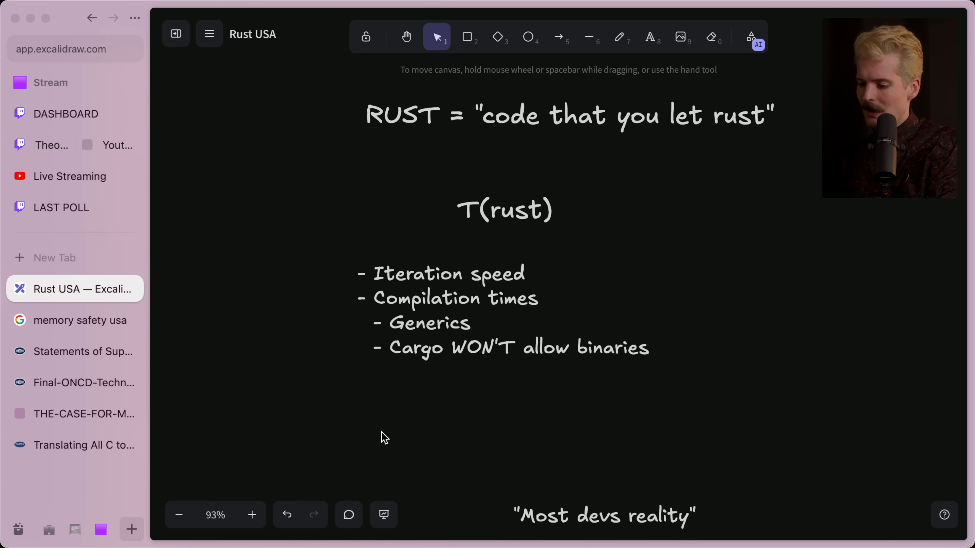
# - Switch to the DARPA TRACTOR page and highlight 'Rust' and 'C' in its title while reading
pyautogui.click(84, 446)
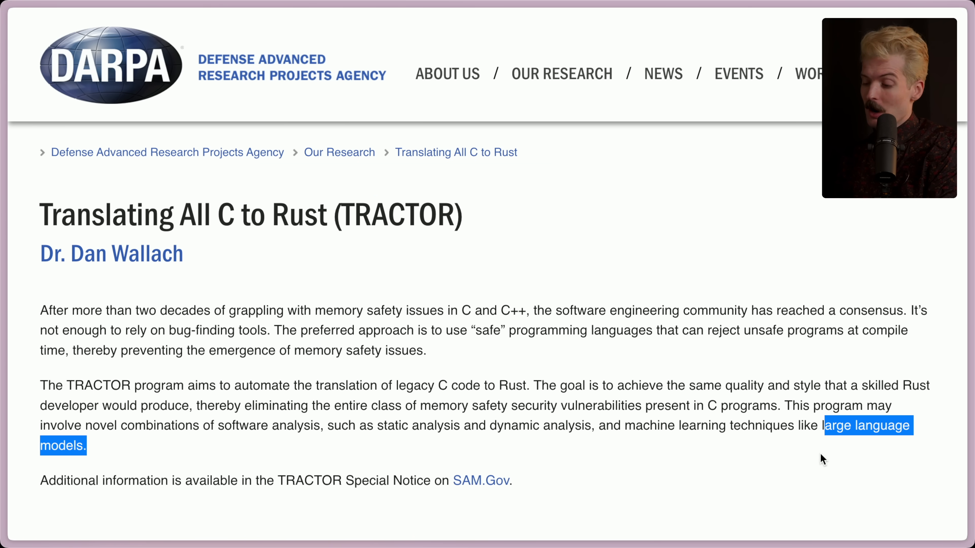
pyautogui.scroll(-3)
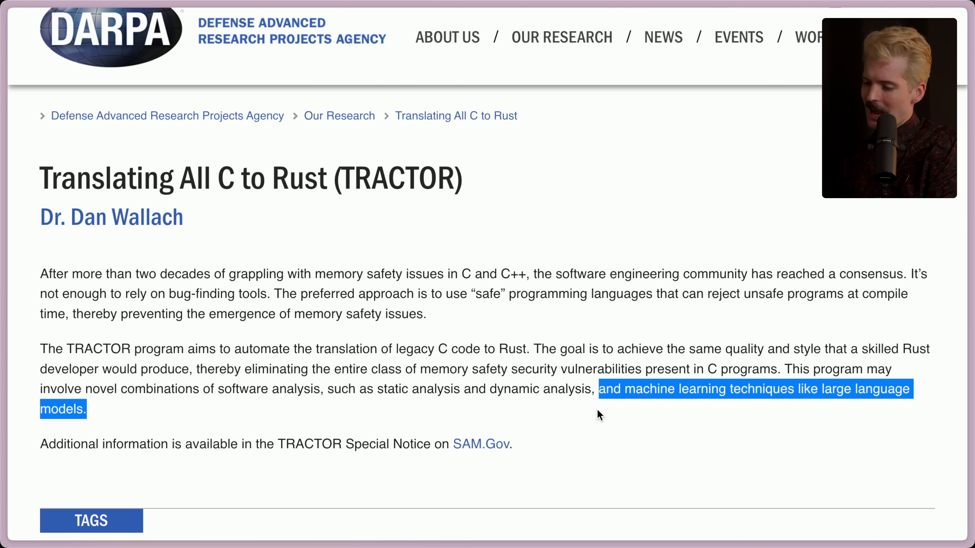
pyautogui.doubleClick(302, 178)
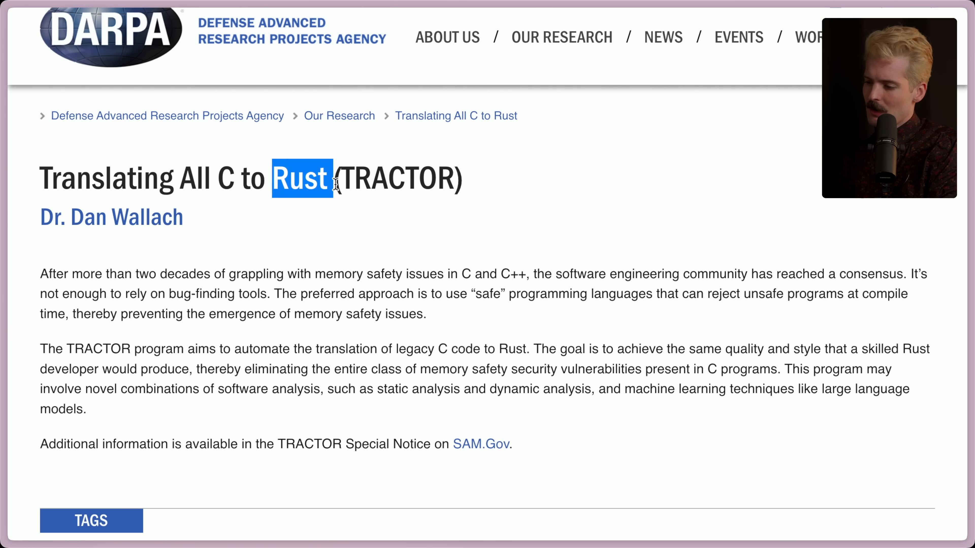
pyautogui.click(223, 229)
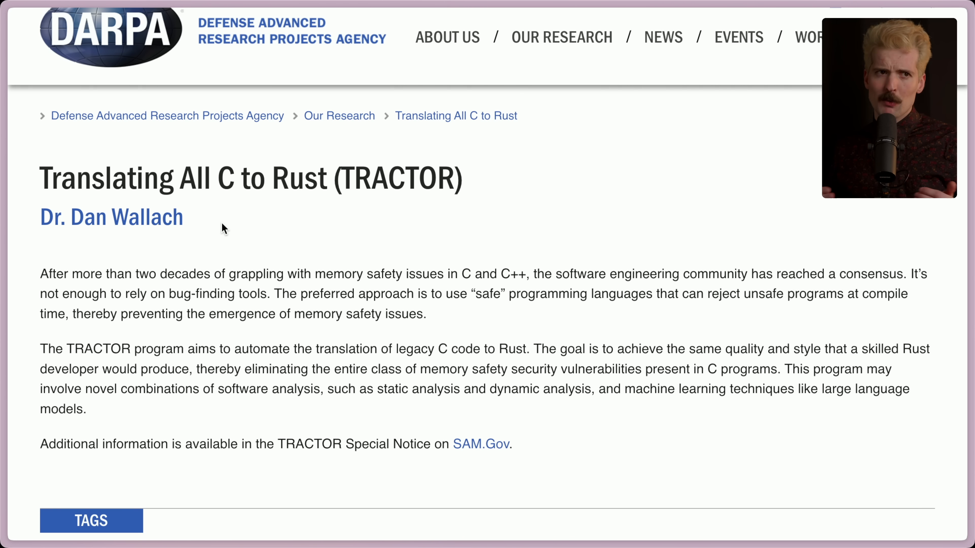
pyautogui.doubleClick(225, 178)
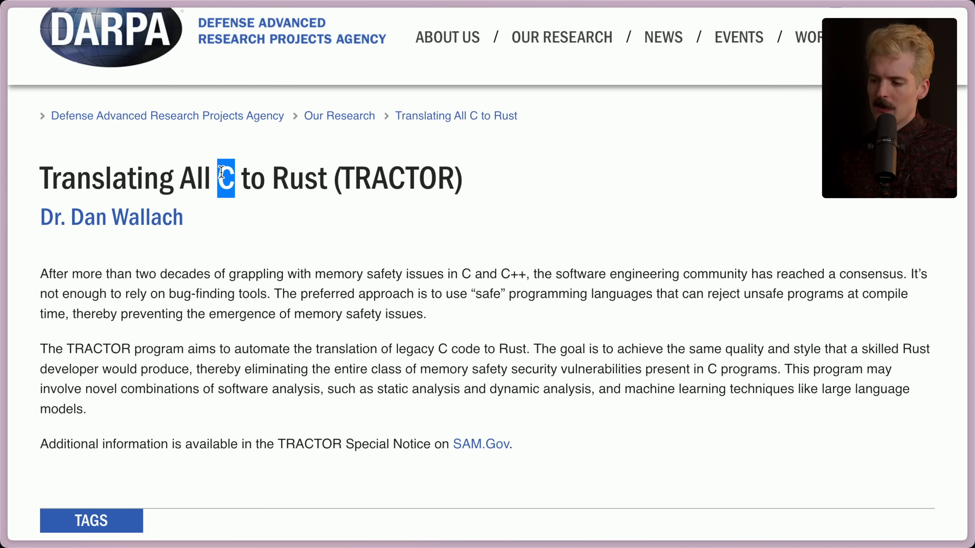